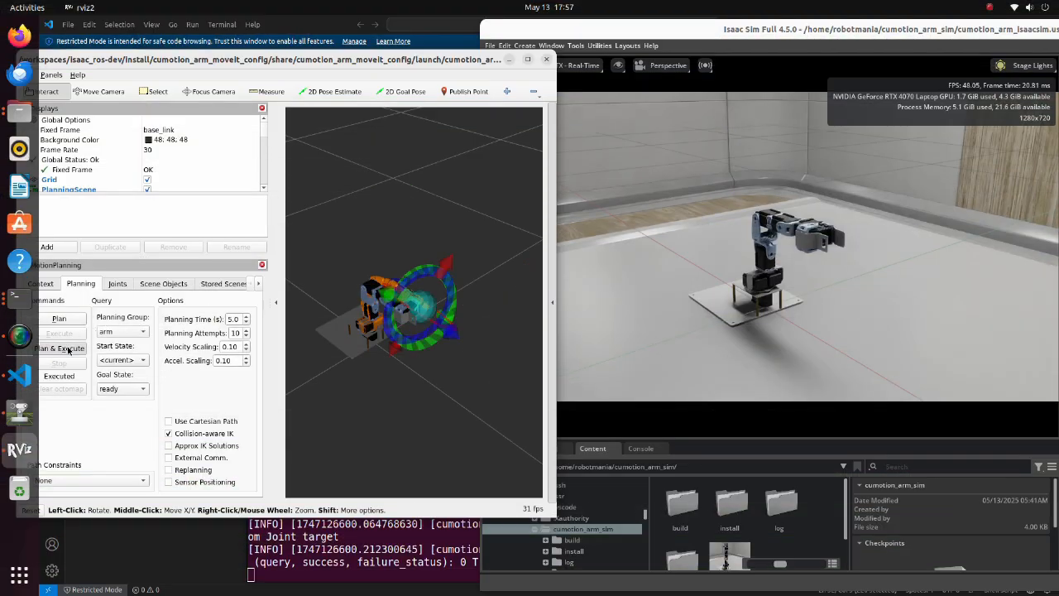
# - Plan and execute the arm's motion to the 'ready' goal state so the Isaac Sim arm follows
pyautogui.click(61, 347)
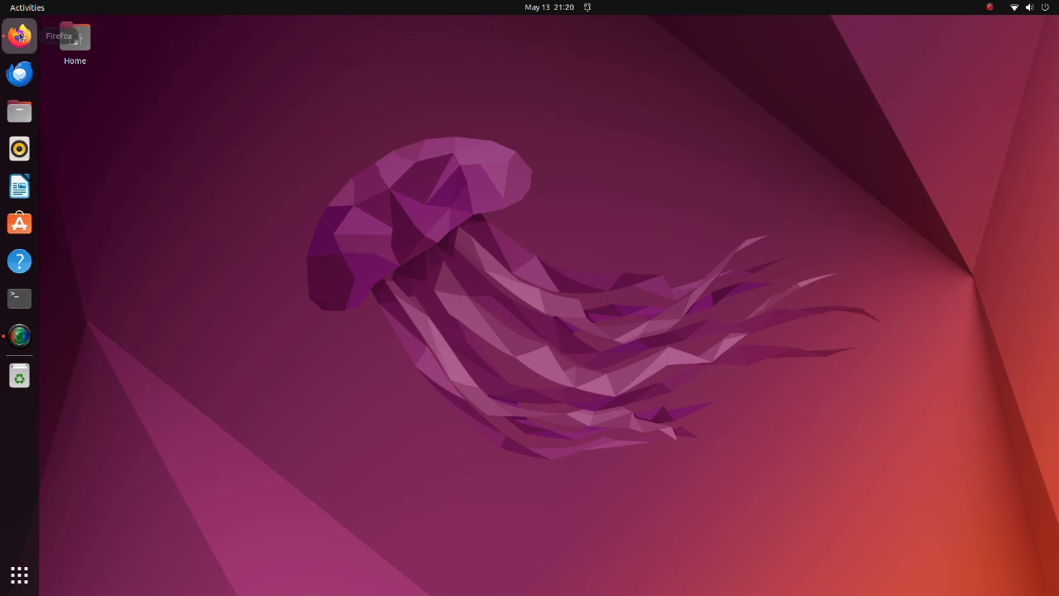
# - Navigate Firefox to the Developer Environment Setup page and show the x86_64 Docker configuration steps
pyautogui.click(18, 36)
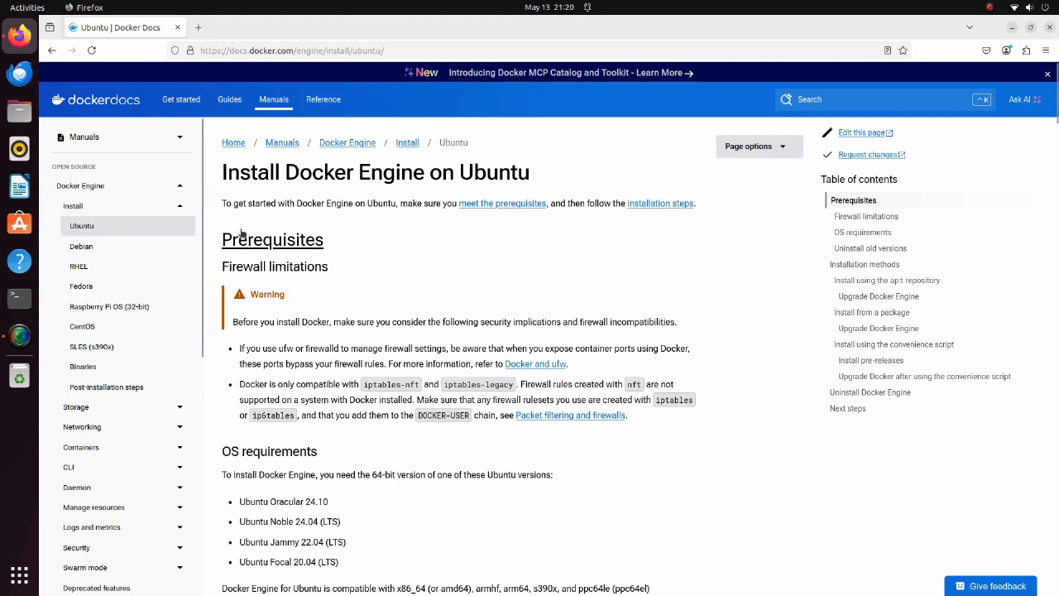
pyautogui.moveTo(490, 225)
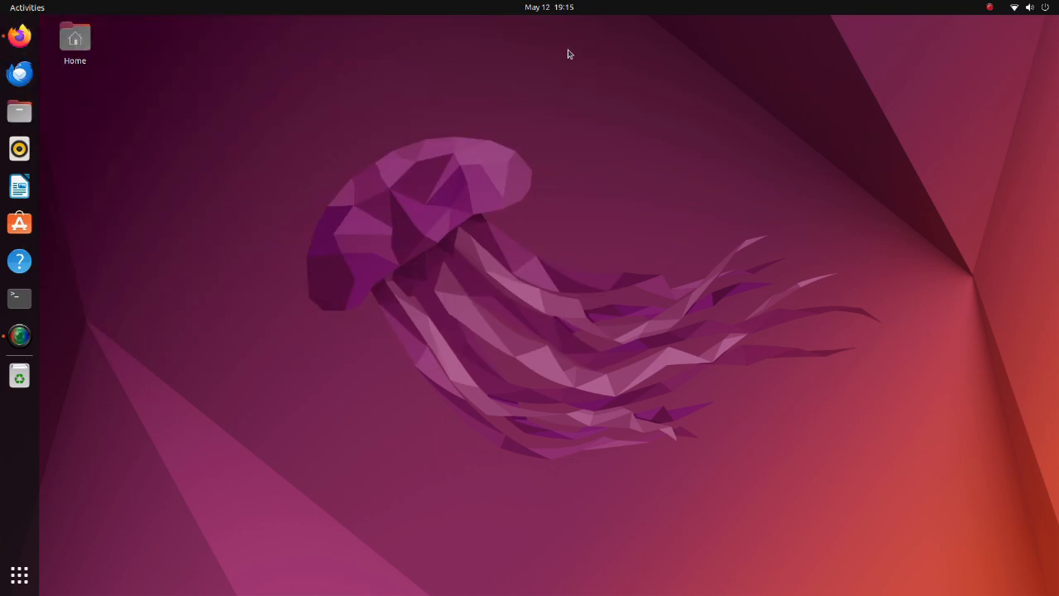
pyautogui.click(19, 35)
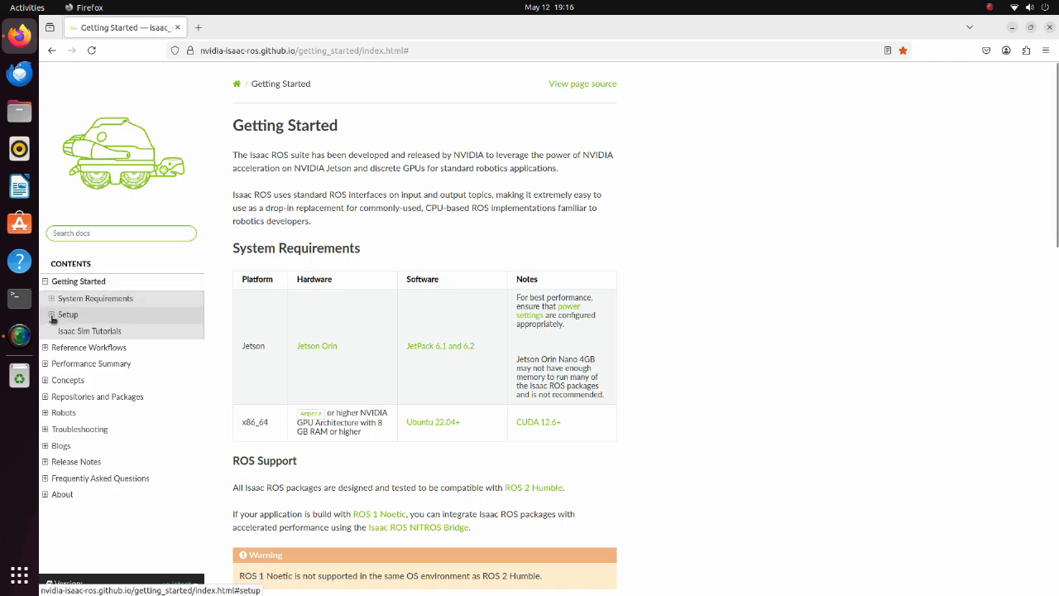
pyautogui.click(53, 316)
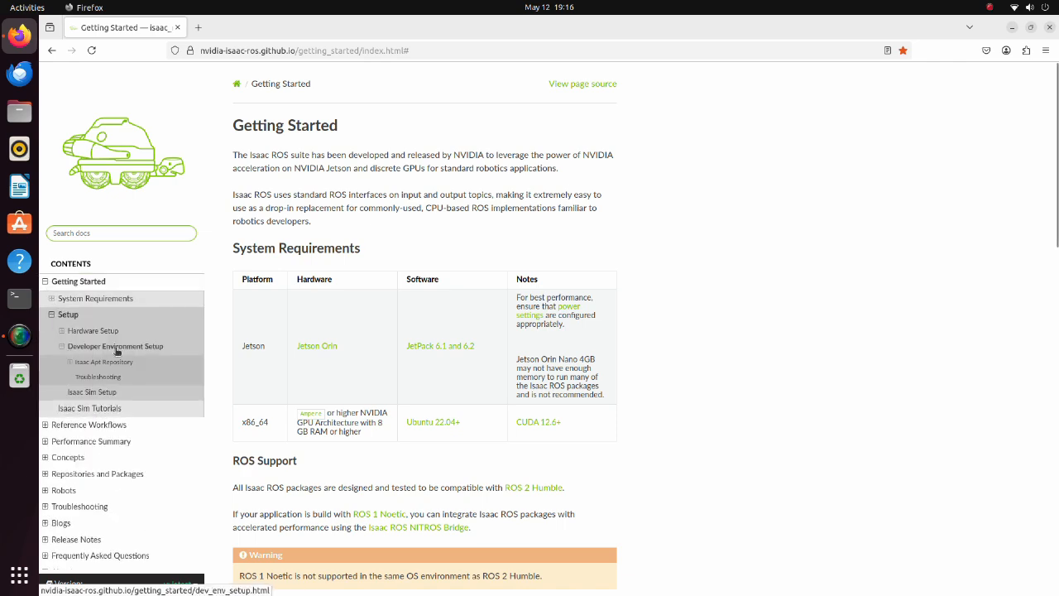
pyautogui.click(115, 345)
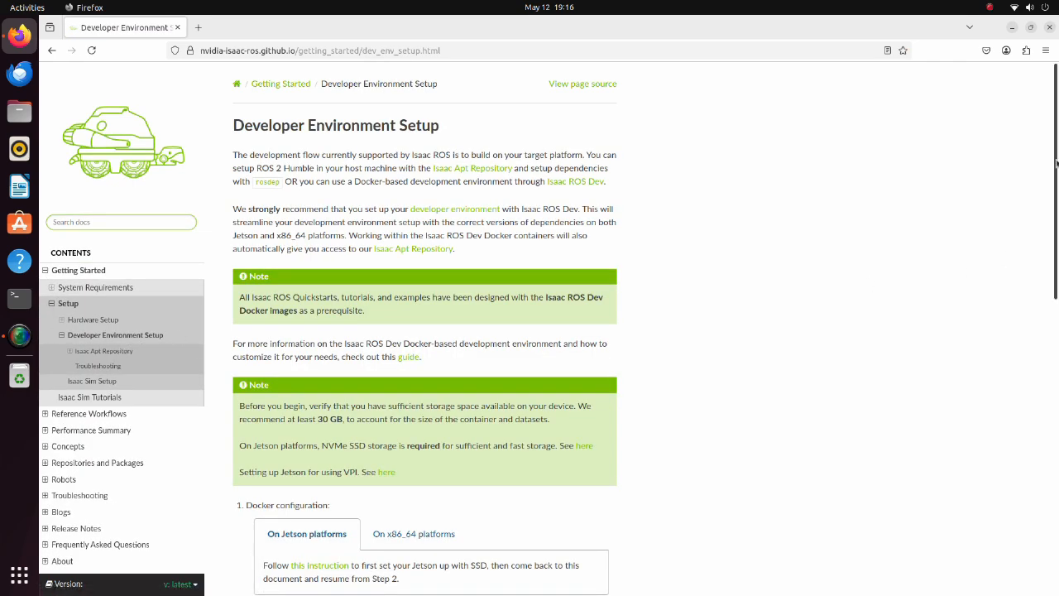
pyautogui.scroll(-3)
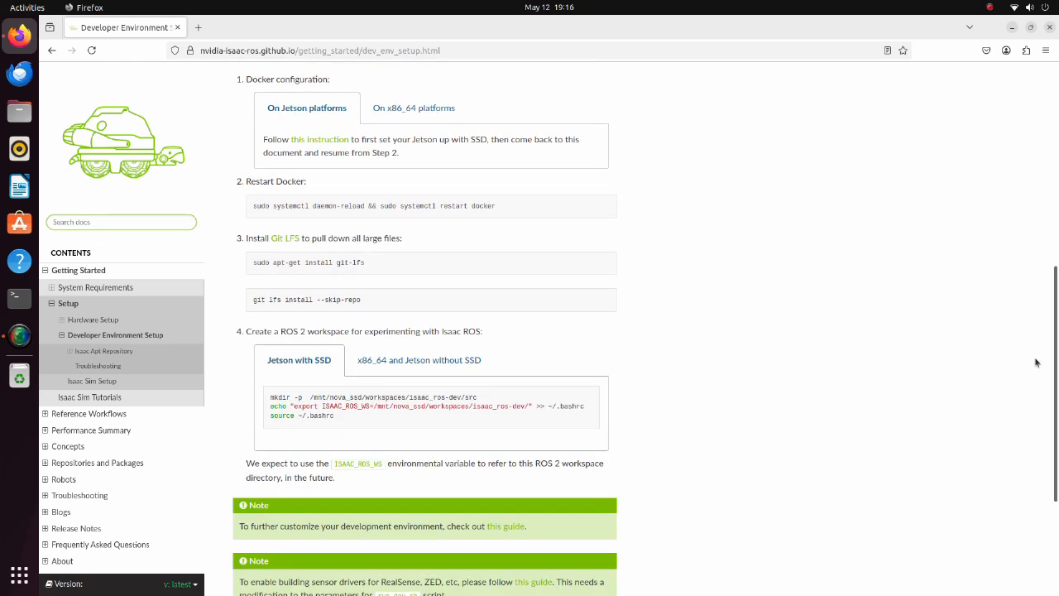
pyautogui.click(412, 107)
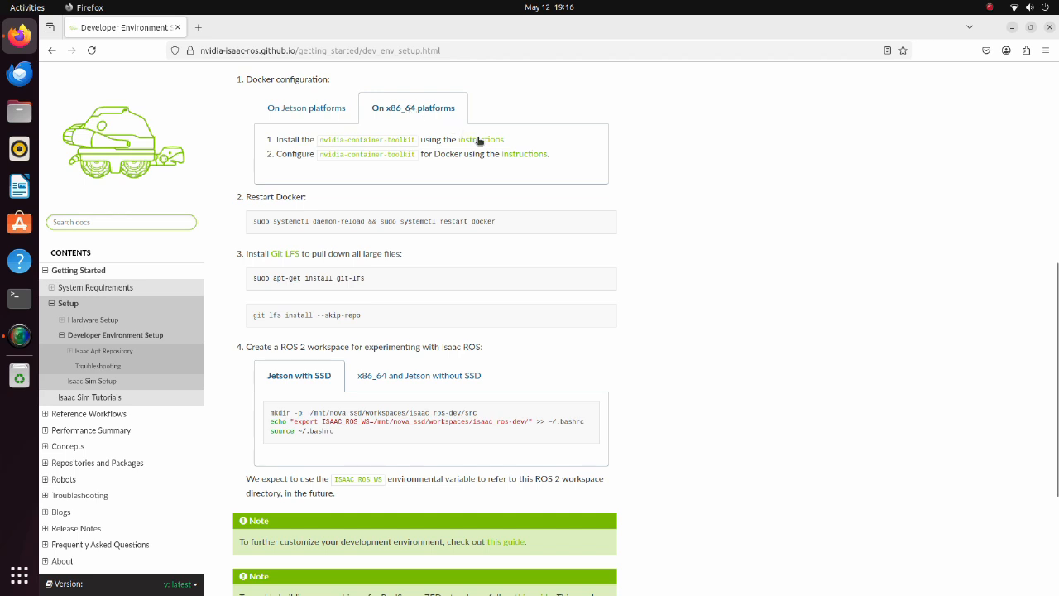
# - Run the NVIDIA Container Toolkit curl repository setup command in a terminal and paste the next install command
pyautogui.click(480, 139)
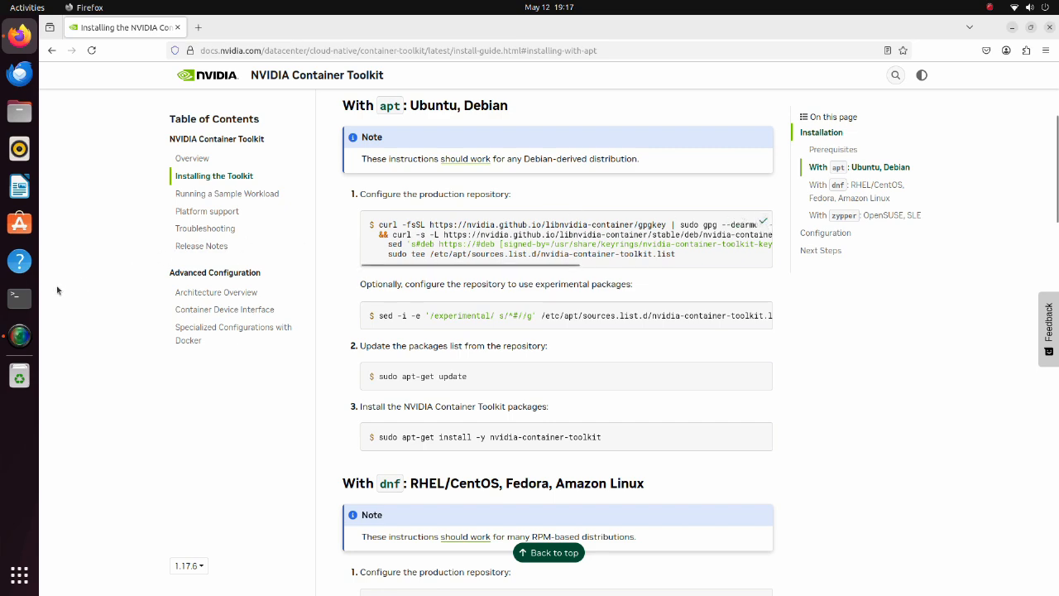
pyautogui.click(18, 297)
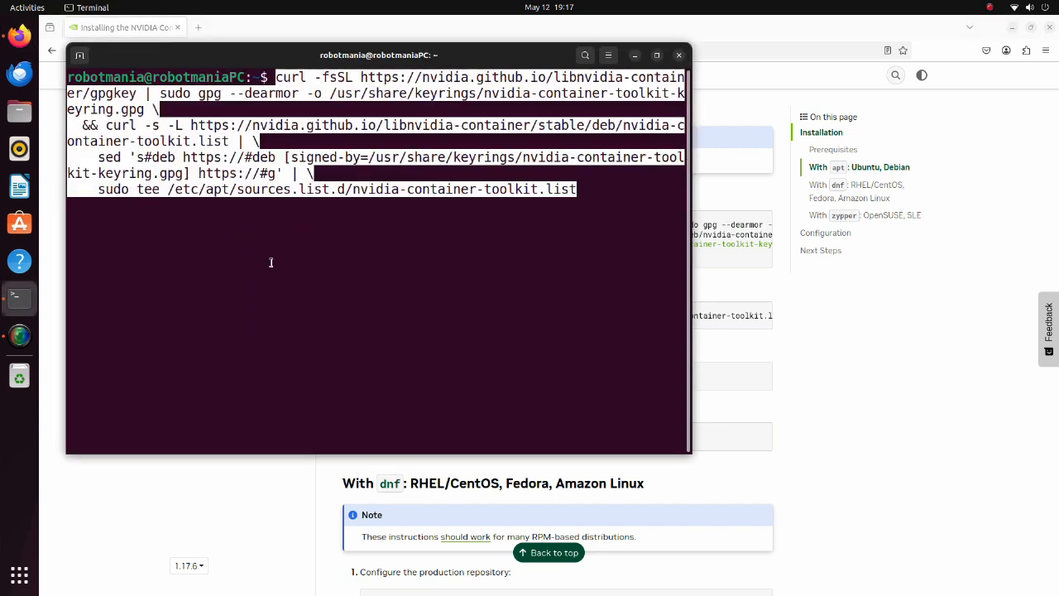
pyautogui.press('Return')
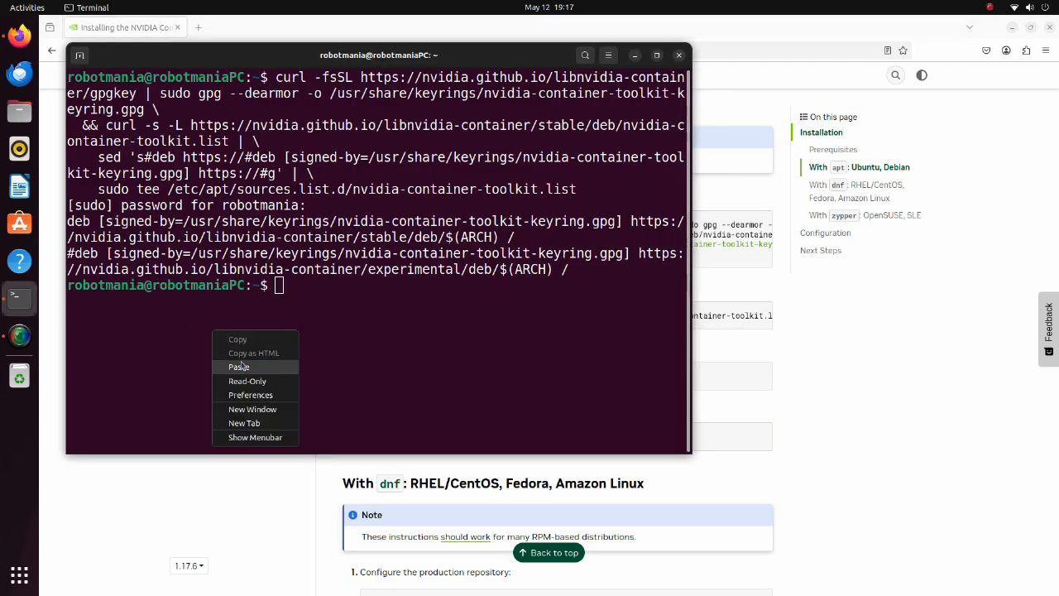
pyautogui.click(239, 367)
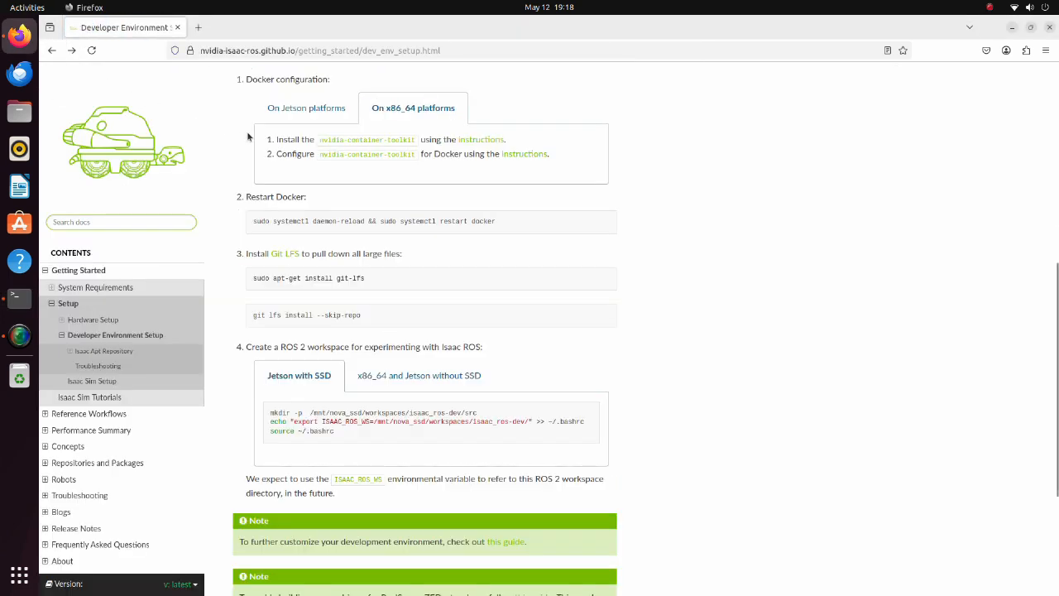
pyautogui.moveTo(525, 154)
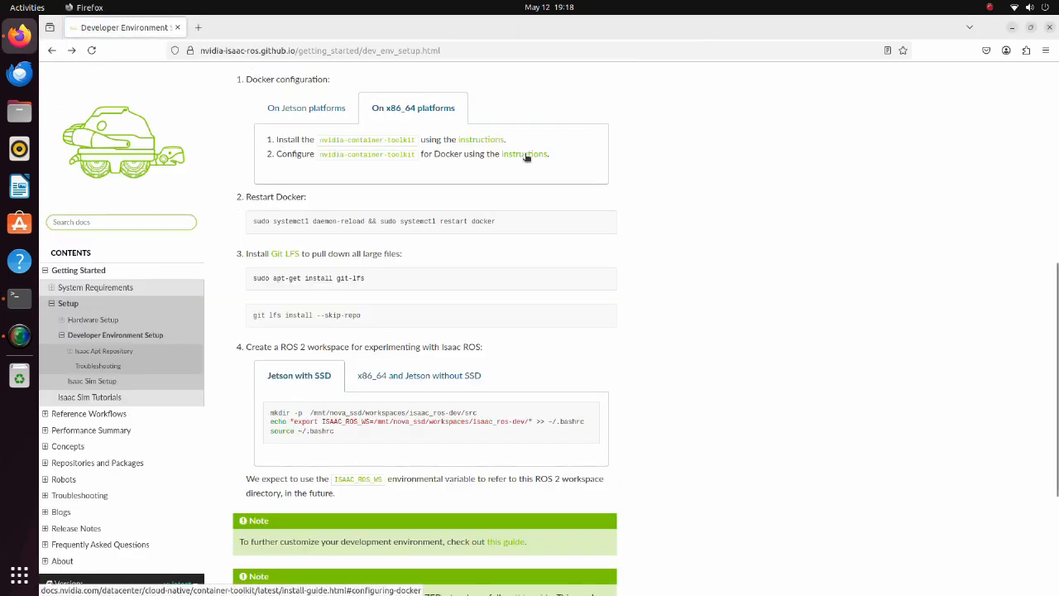
# - Run the nvidia-ctk runtime configure command for Docker, then attempt sudo systemctl restart docker
pyautogui.click(525, 154)
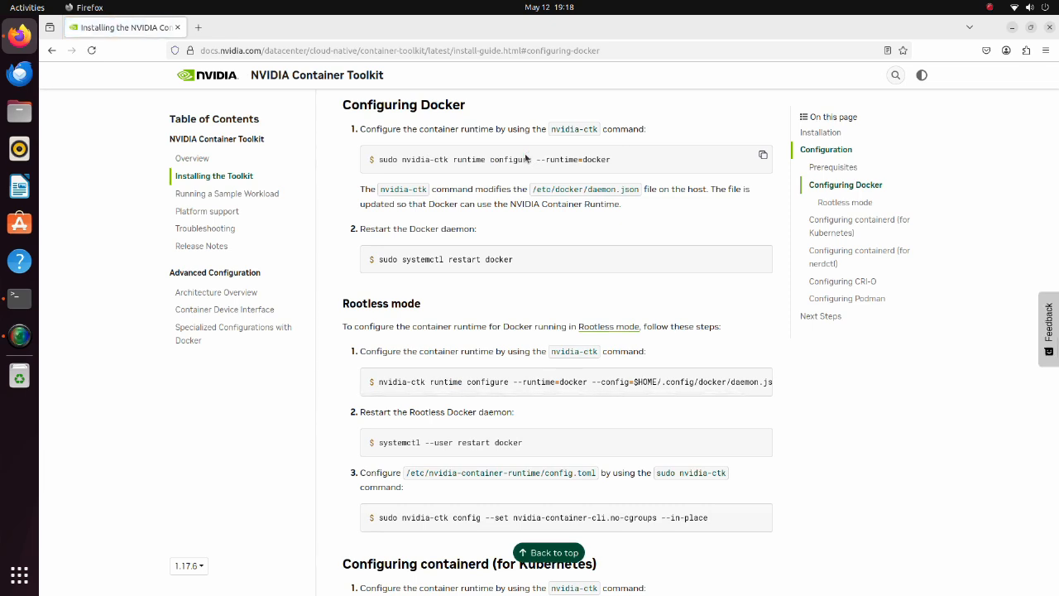
pyautogui.click(762, 155)
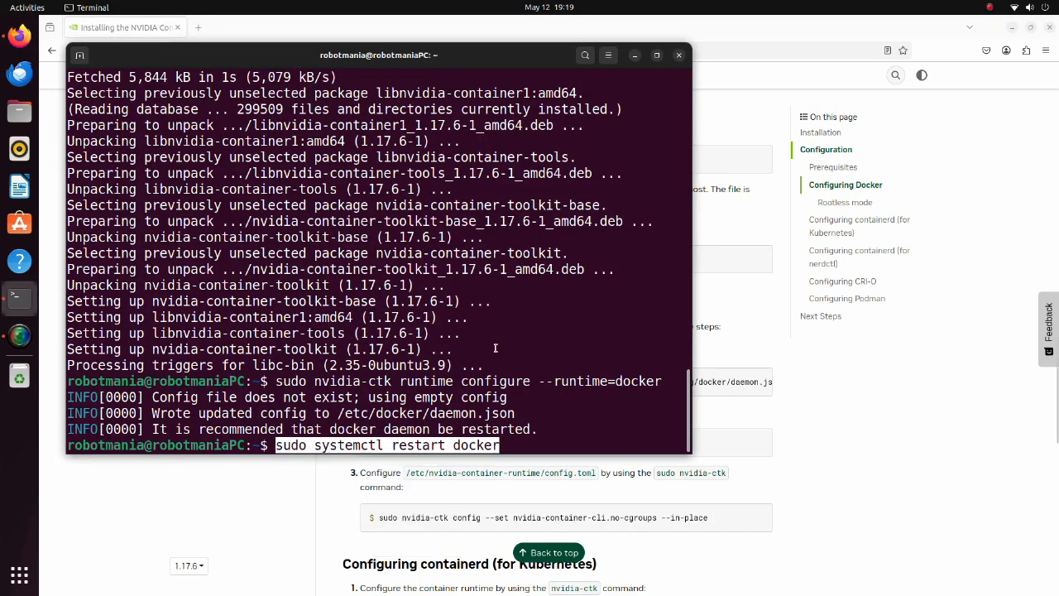
pyautogui.press('Return')
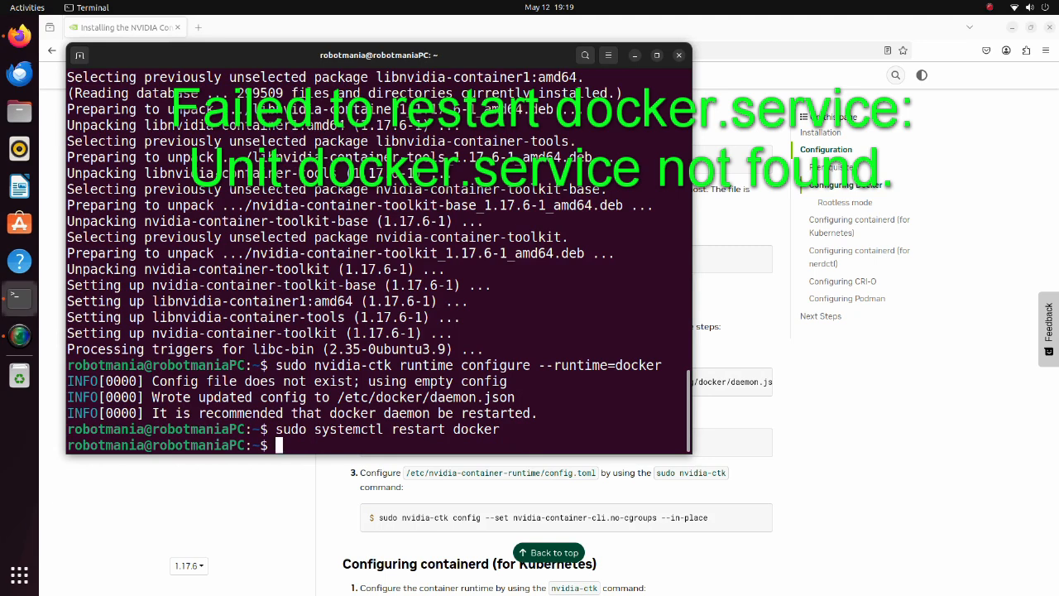
pyautogui.moveTo(502, 345)
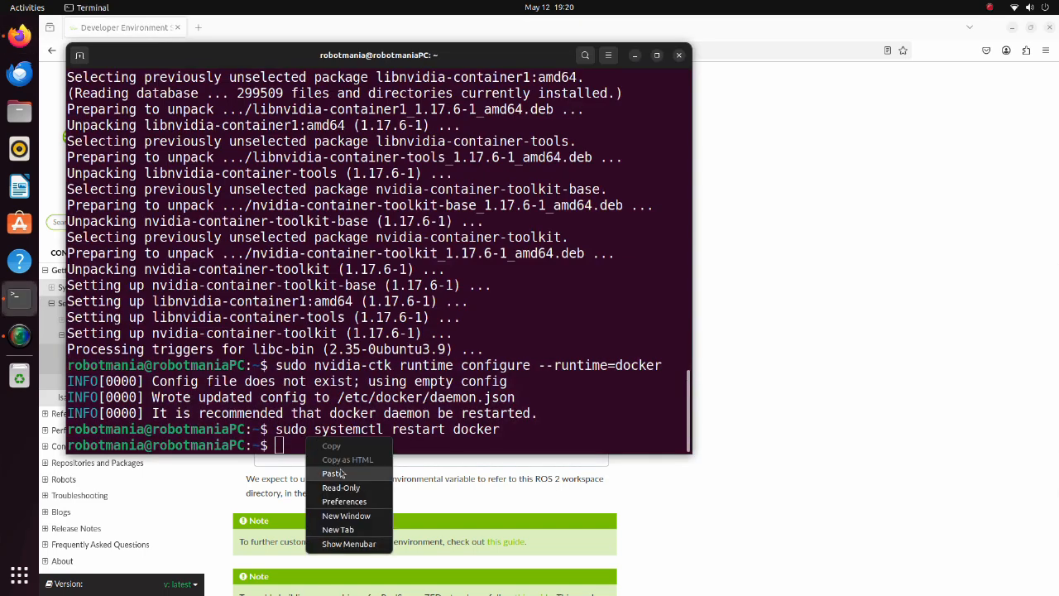
# - Paste a further setup command into the terminal before reviewing the ROS 2 workspace steps
pyautogui.click(333, 473)
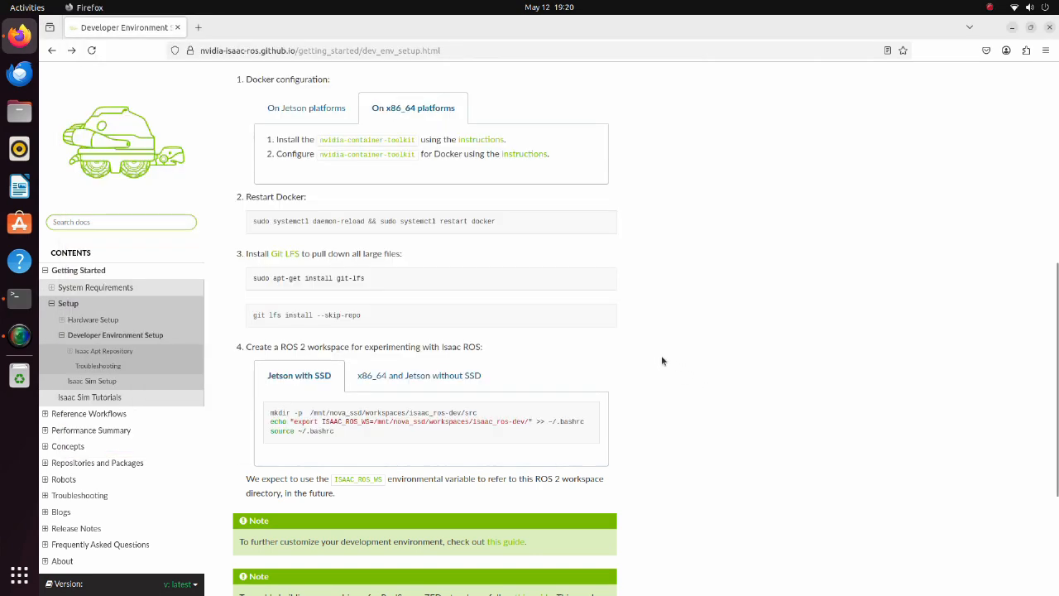
pyautogui.moveTo(21, 298)
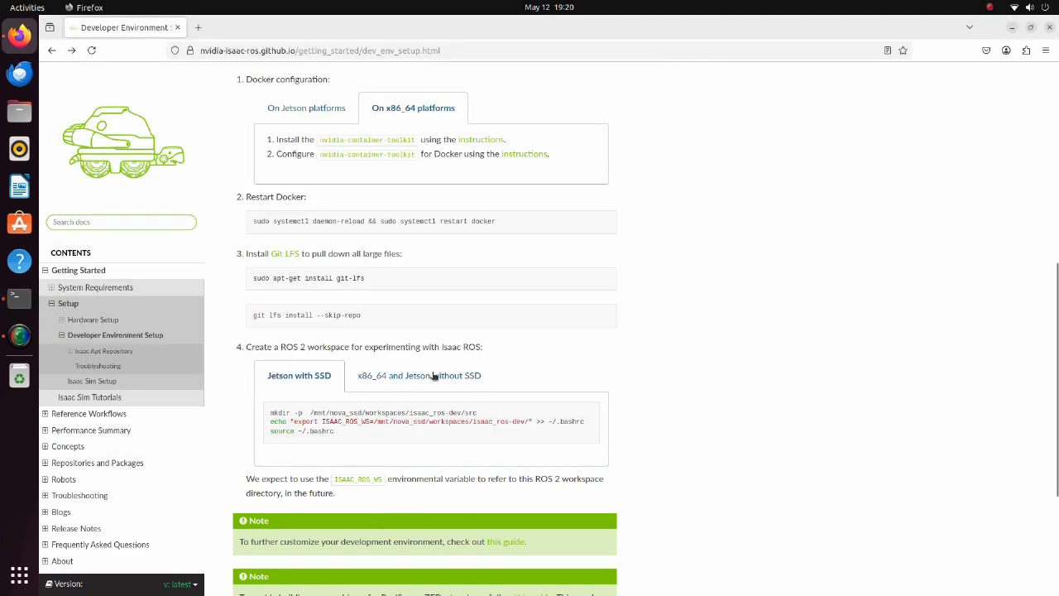
pyautogui.rightClick(285, 412)
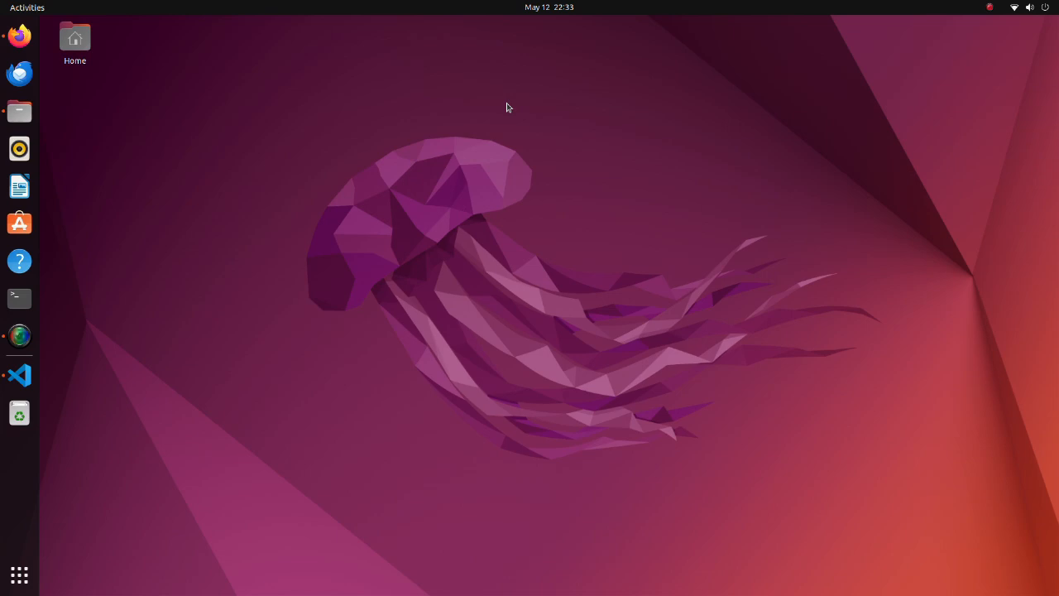
pyautogui.moveTo(491, 108)
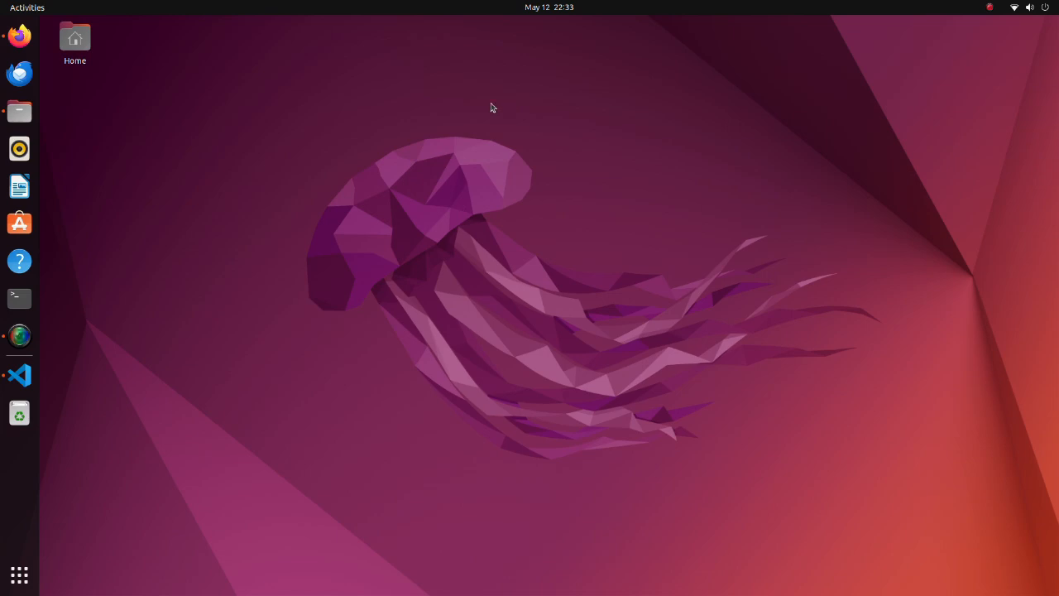
# - Browse Home/cumotion_tutorial in Files and open its how_to_run notes file
pyautogui.click(19, 111)
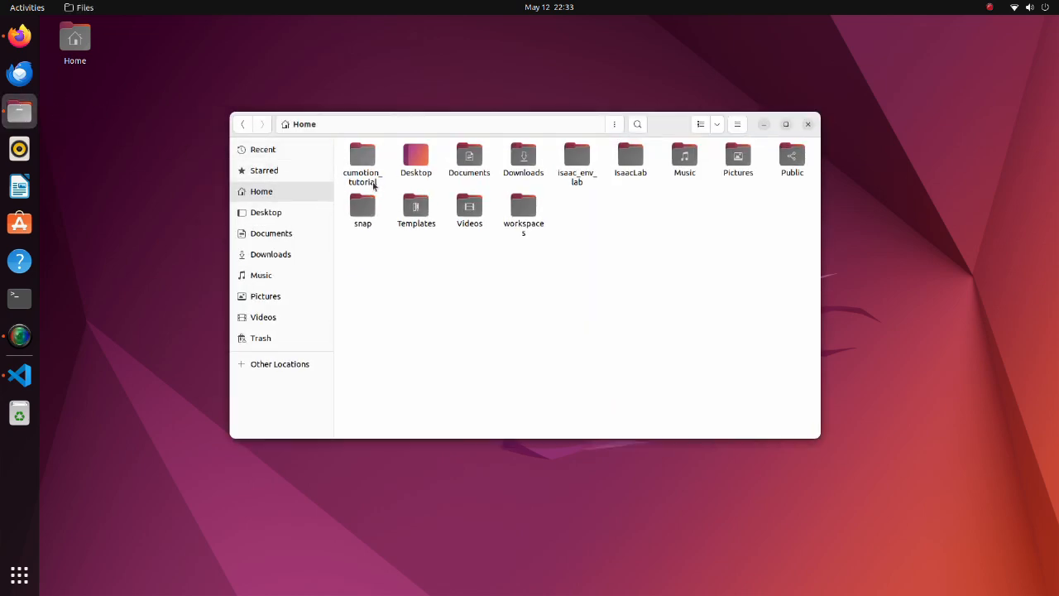
pyautogui.doubleClick(363, 157)
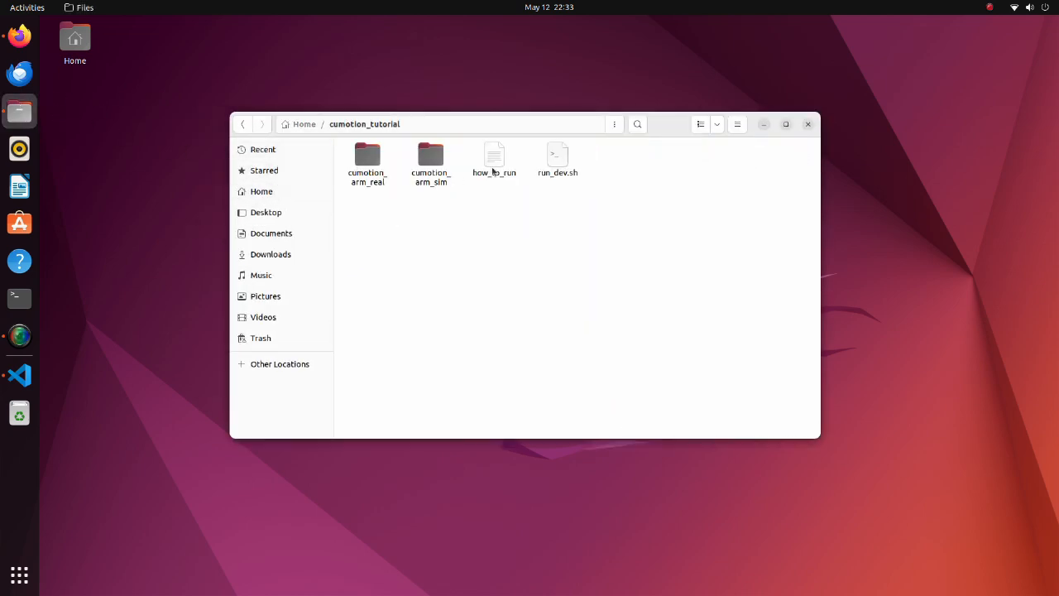
pyautogui.doubleClick(494, 157)
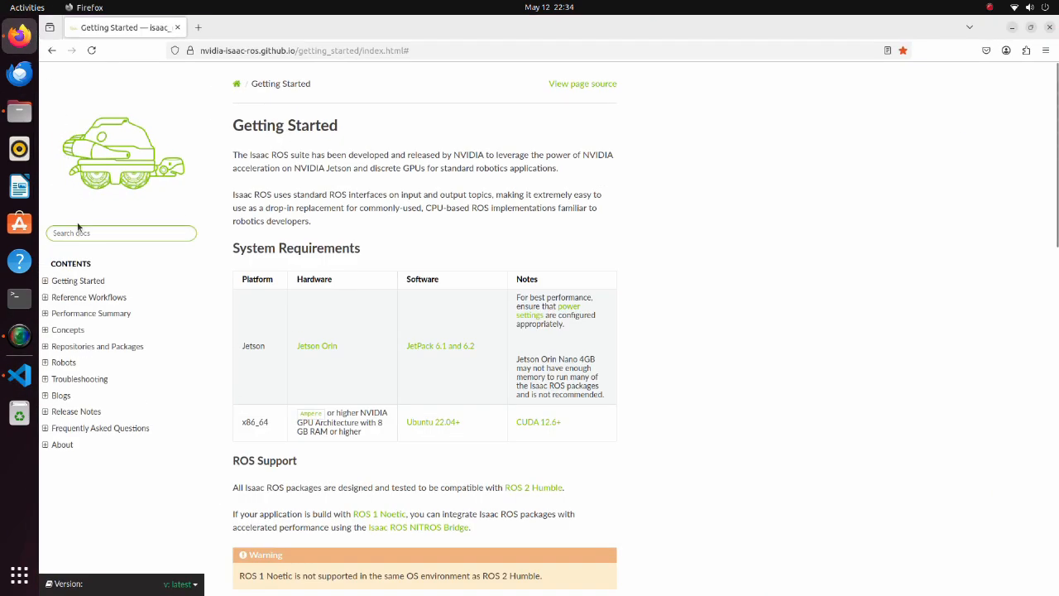
# - Navigate the Isaac ROS docs to the isaac_ros_cumotion_moveit Quickstart and show its Build from Source steps
pyautogui.click(46, 346)
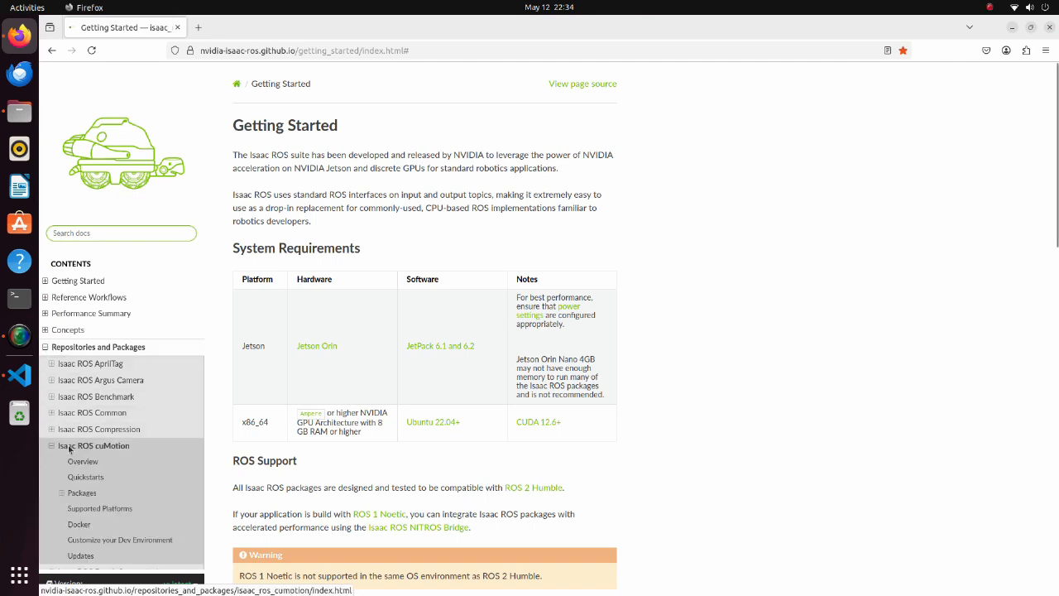
pyautogui.click(94, 445)
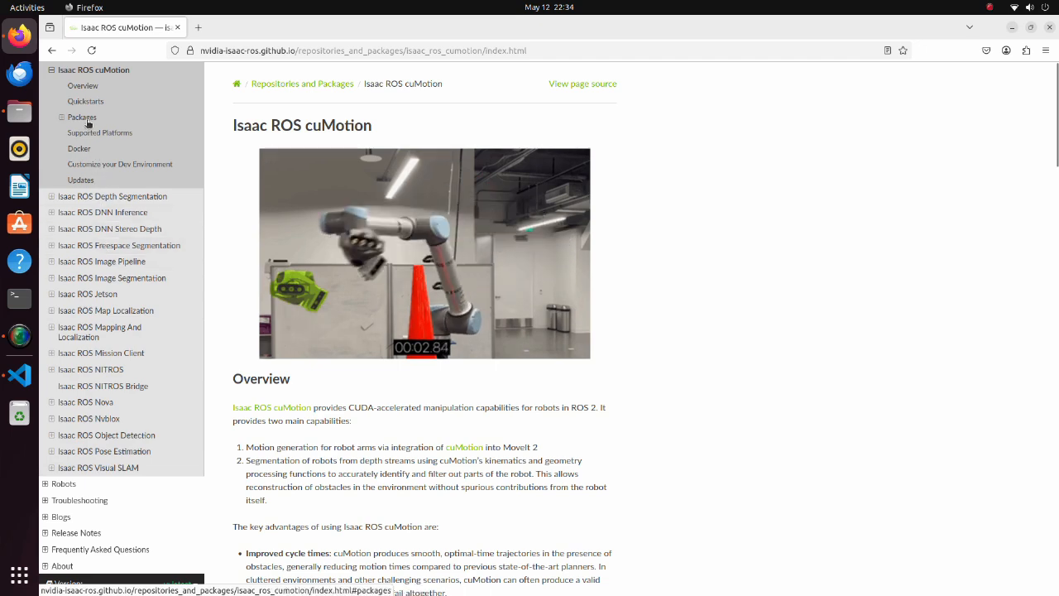
pyautogui.click(86, 96)
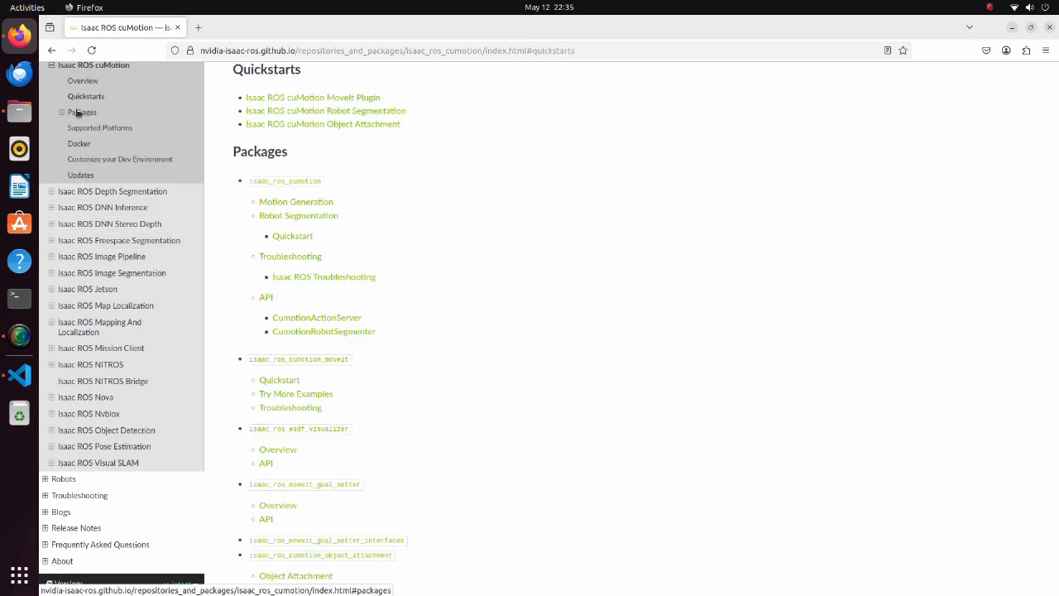
pyautogui.click(280, 380)
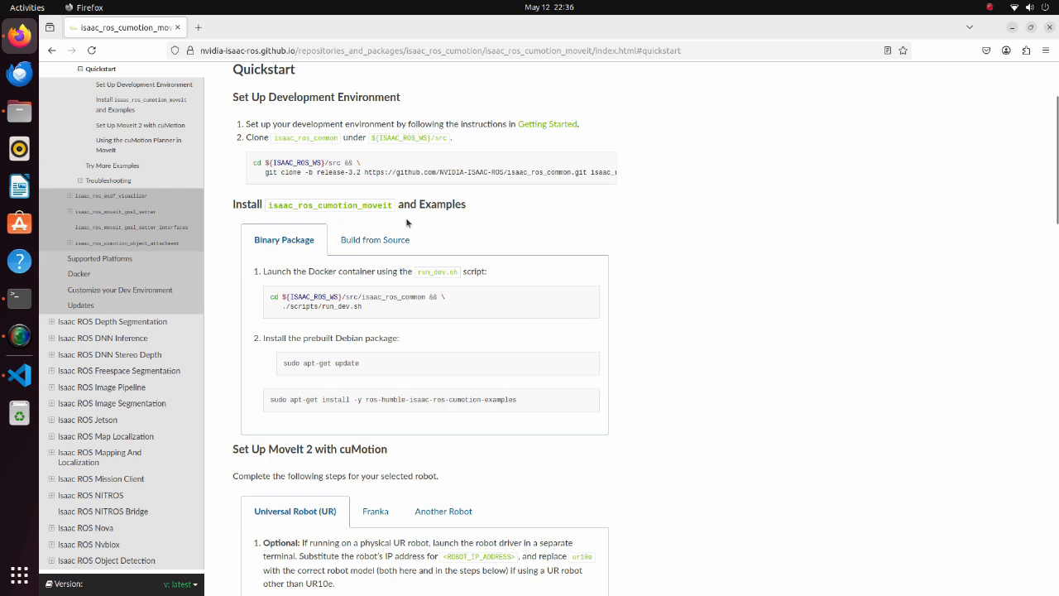
pyautogui.moveTo(373, 255)
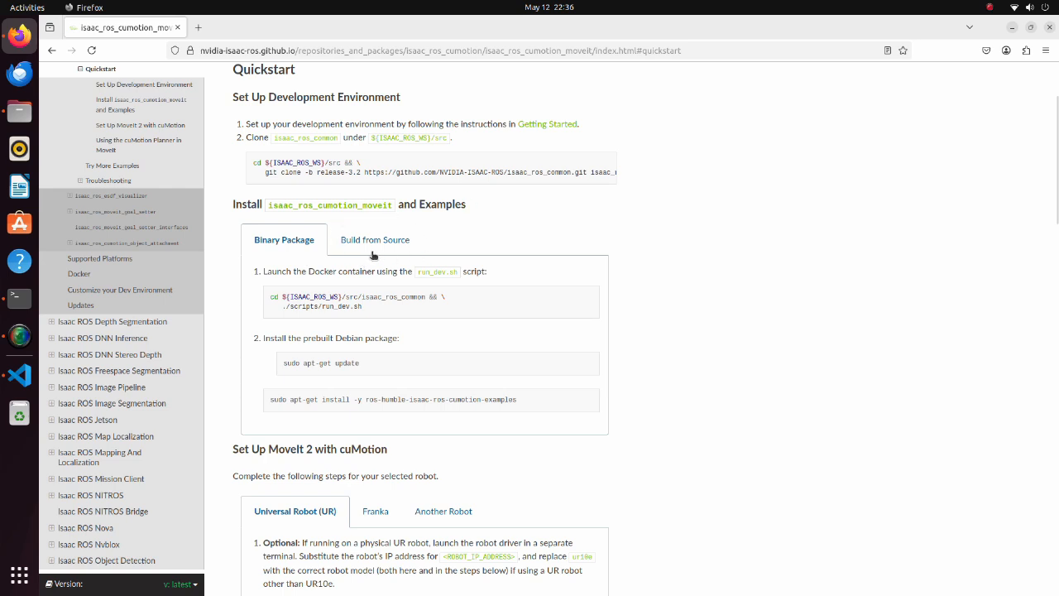
pyautogui.click(374, 240)
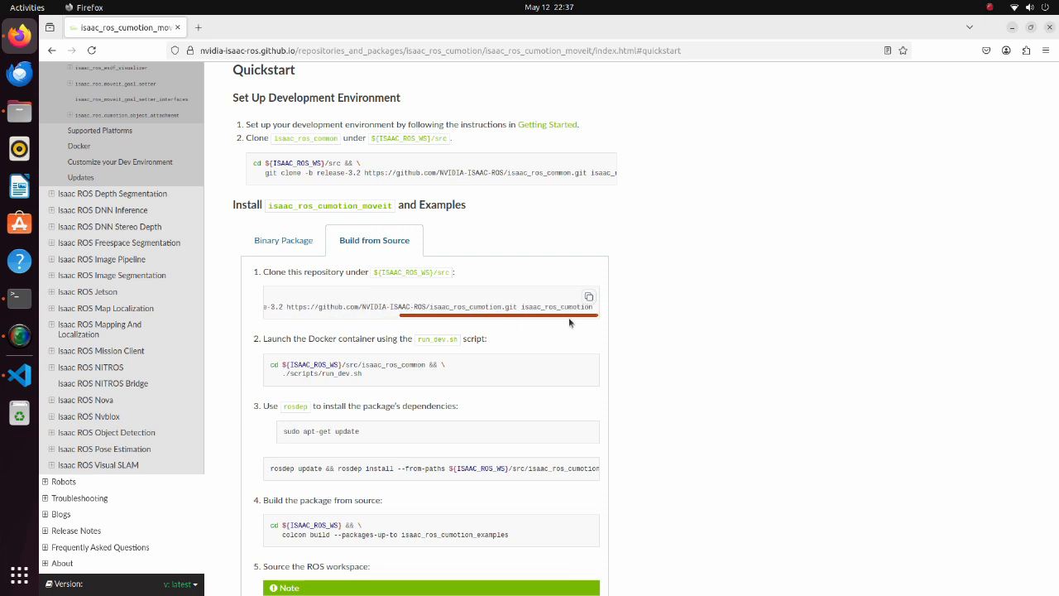
# - Open the nvidia-isaac nvblox GitHub repository in a new tab and scroll through its README
pyautogui.doubleClick(557, 307)
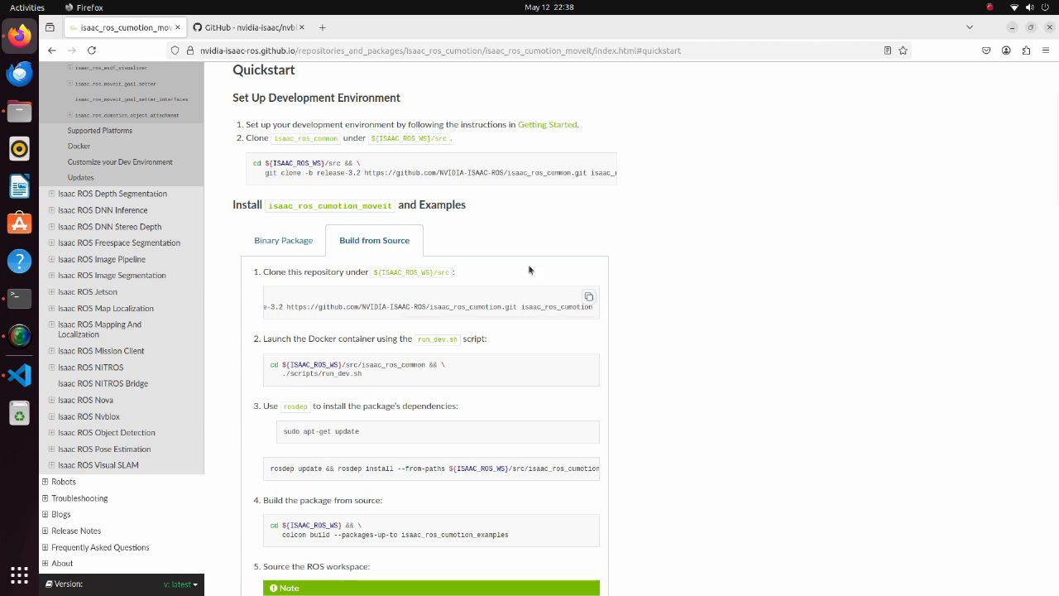
pyautogui.click(249, 27)
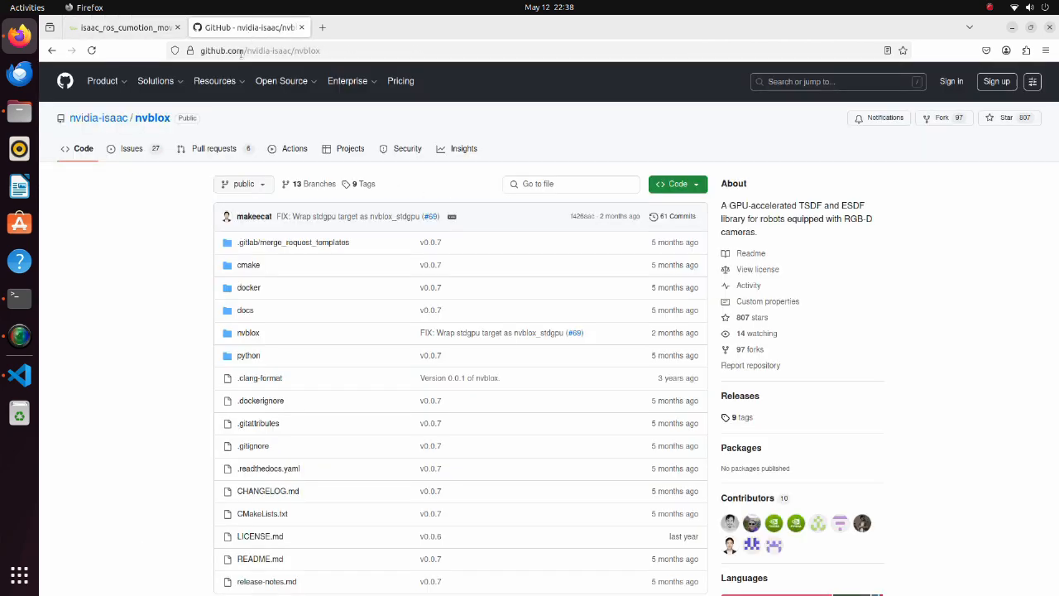
pyautogui.click(156, 80)
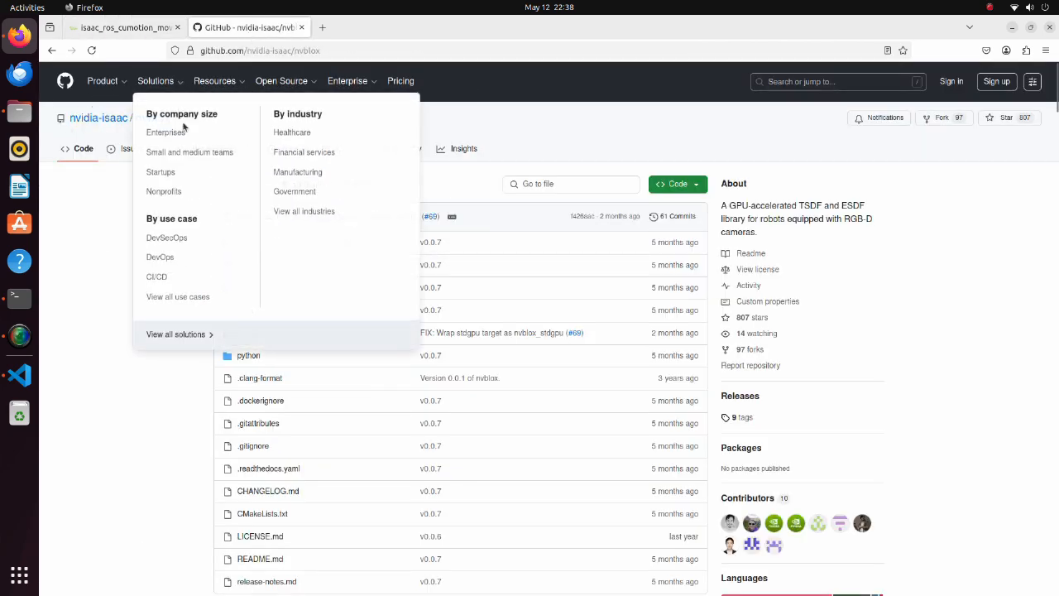
pyautogui.click(1046, 159)
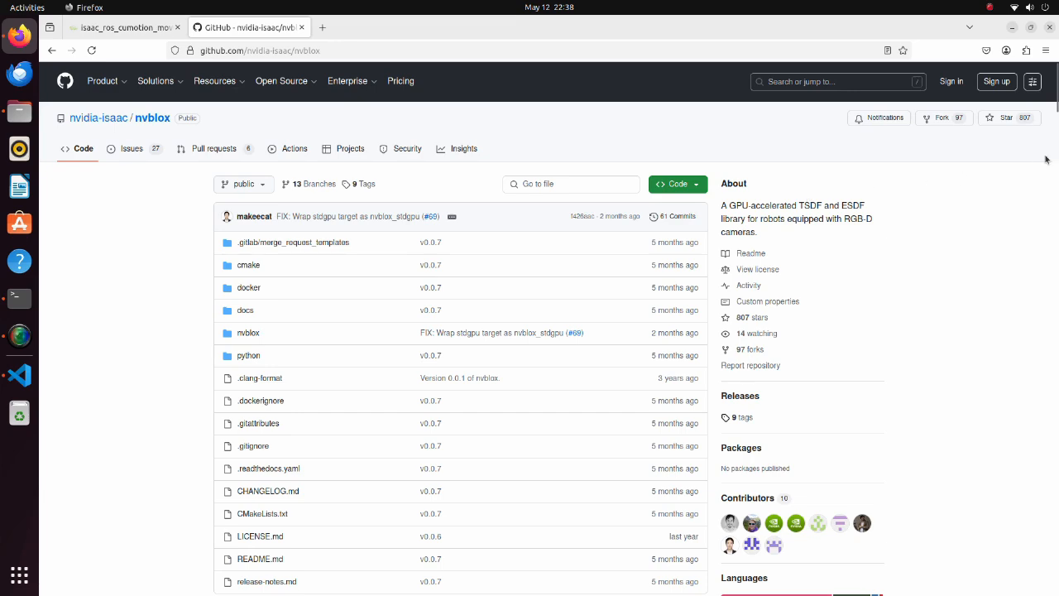
pyautogui.scroll(-3)
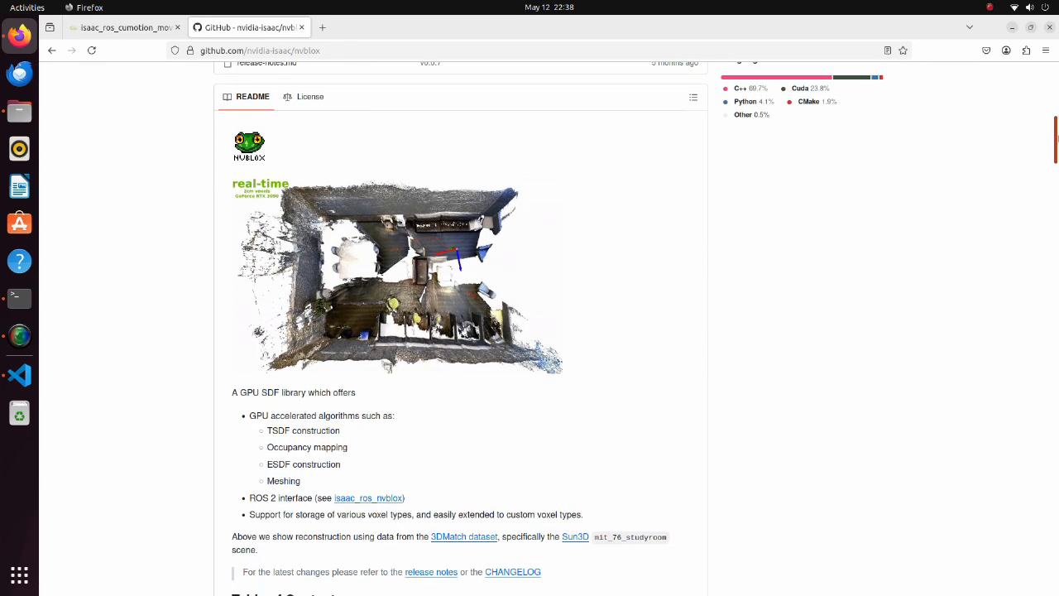
pyautogui.scroll(-3)
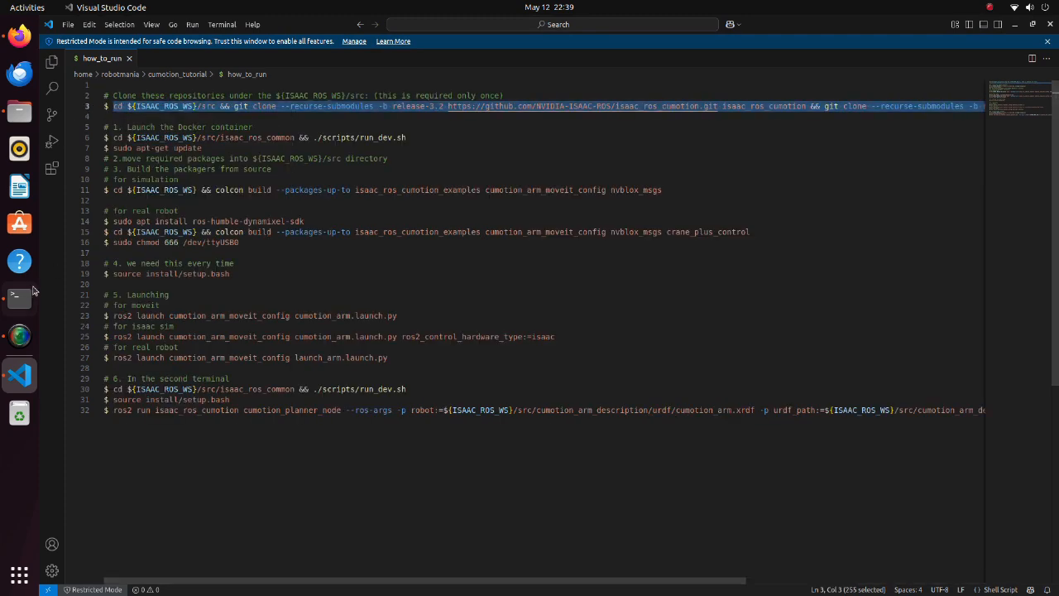
# - Paste and run the git clone command from the how_to_run notes in the workspace src folder
pyautogui.rightClick(276, 302)
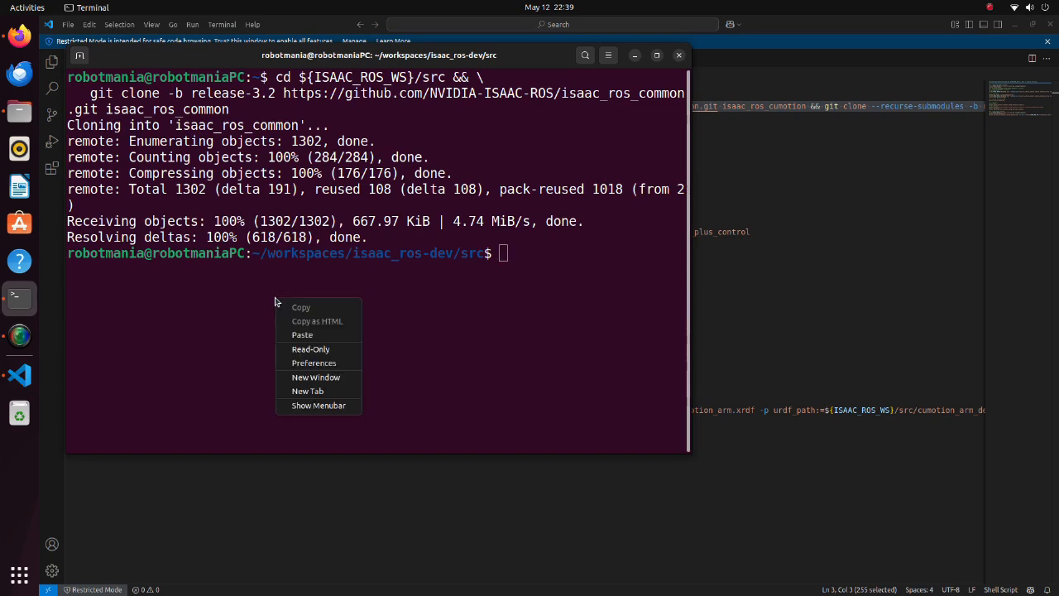
pyautogui.click(302, 334)
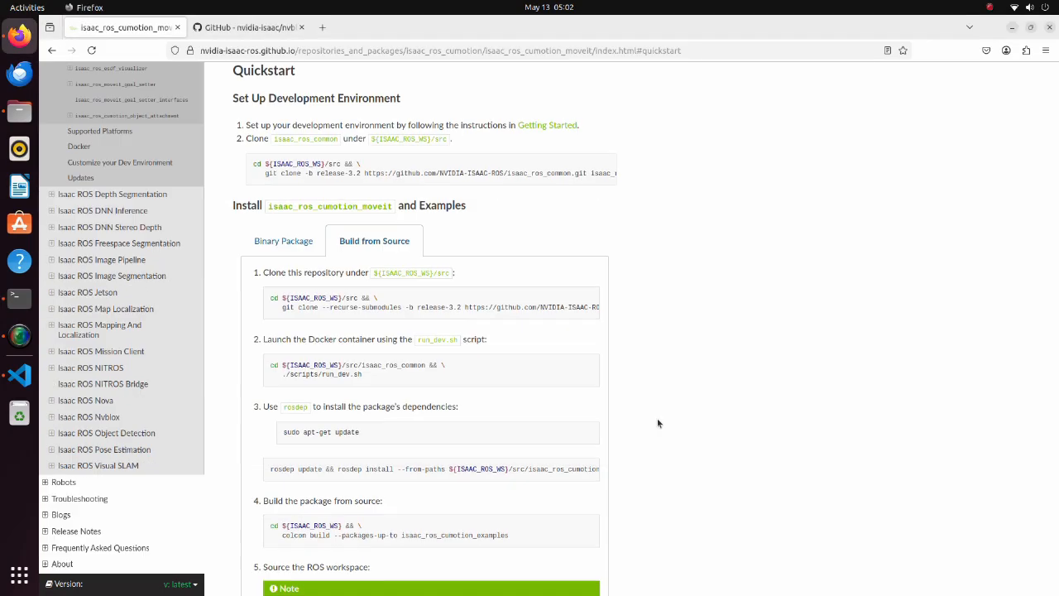
pyautogui.moveTo(589, 468)
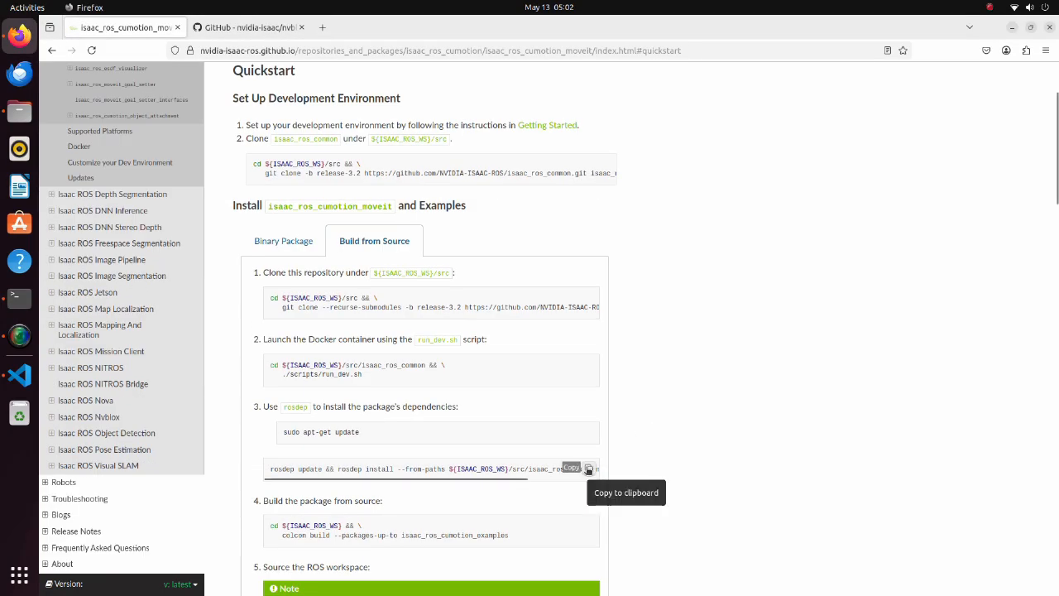
# - Run the rosdep update and install command inside the Docker container, then paste the colcon build command
pyautogui.click(589, 469)
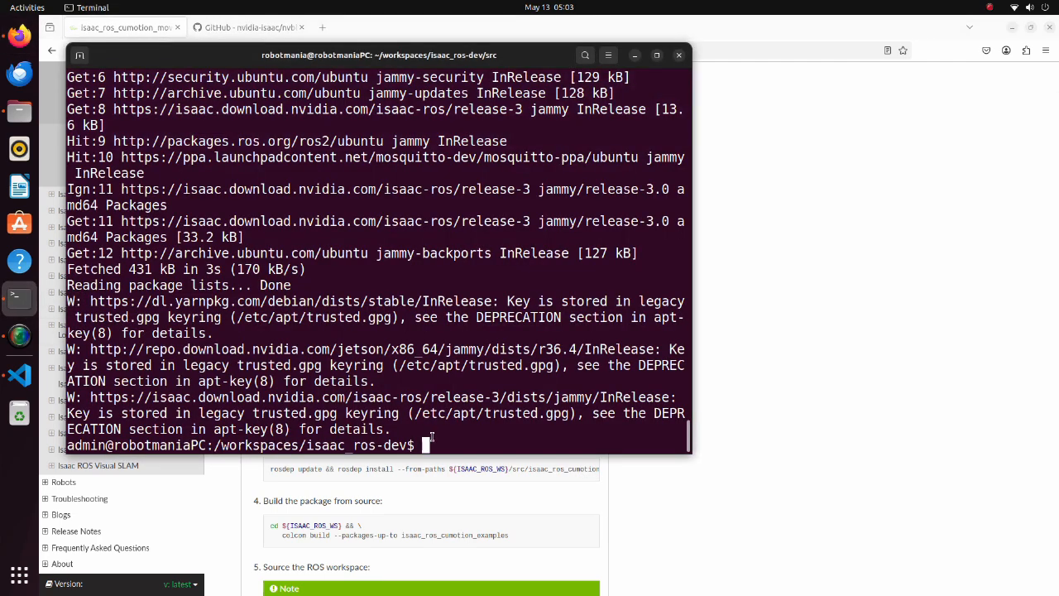
pyautogui.rightClick(427, 445)
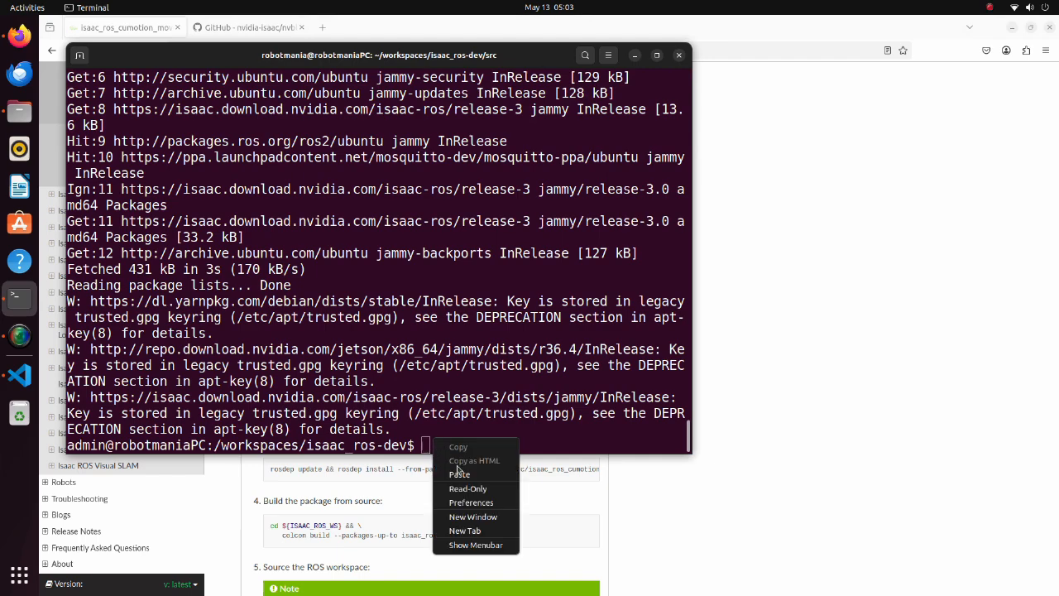
pyautogui.click(460, 474)
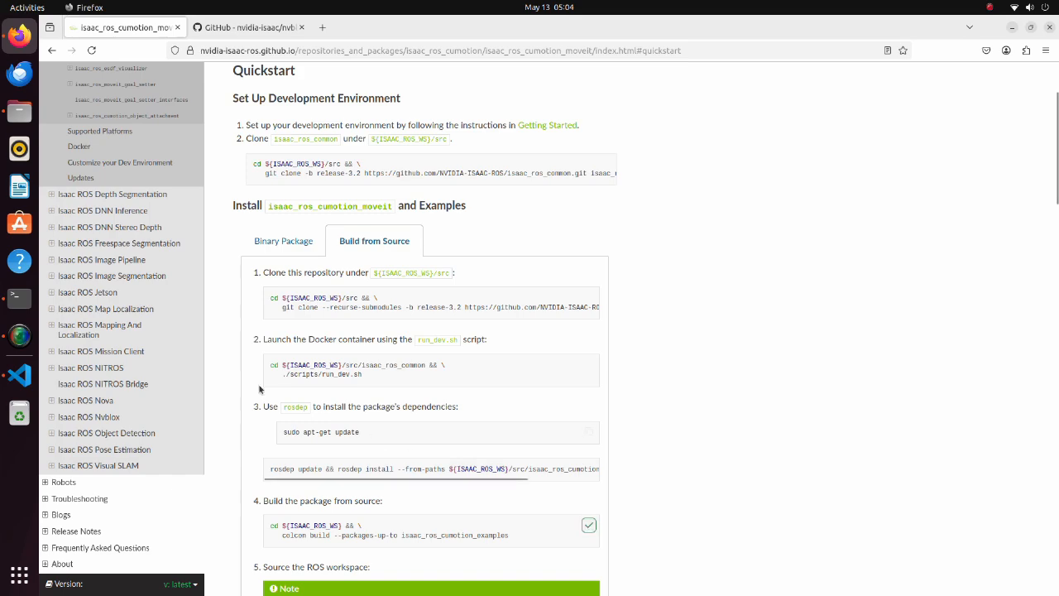
pyautogui.rightClick(451, 430)
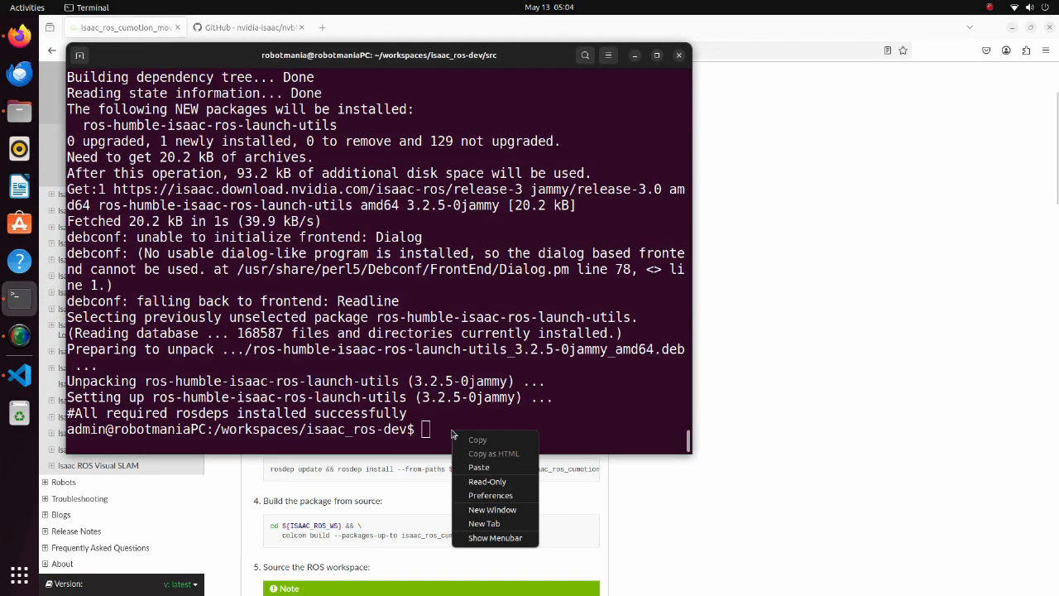
pyautogui.click(479, 467)
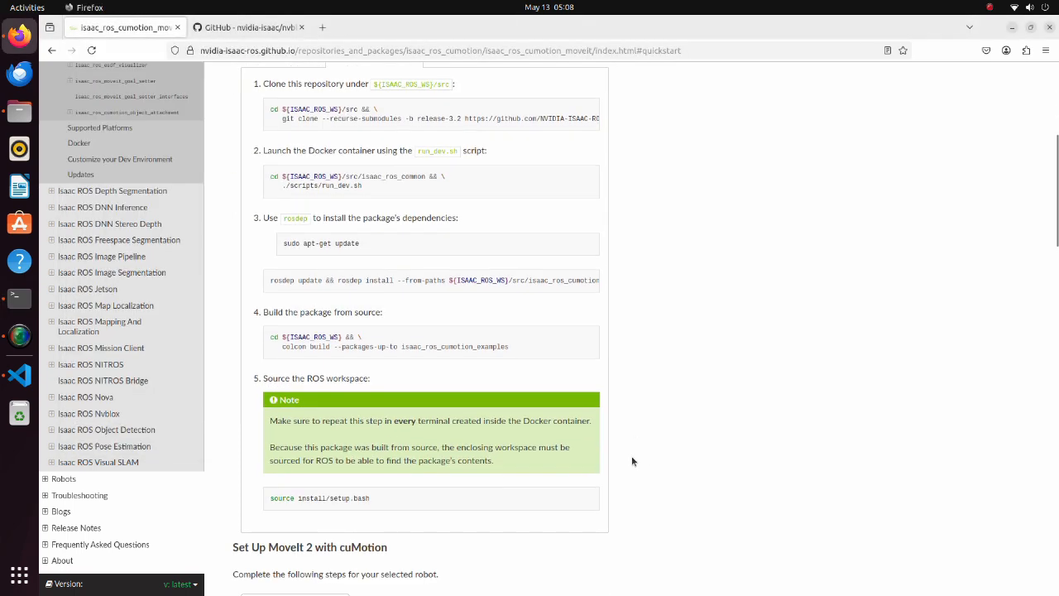
pyautogui.moveTo(502, 501)
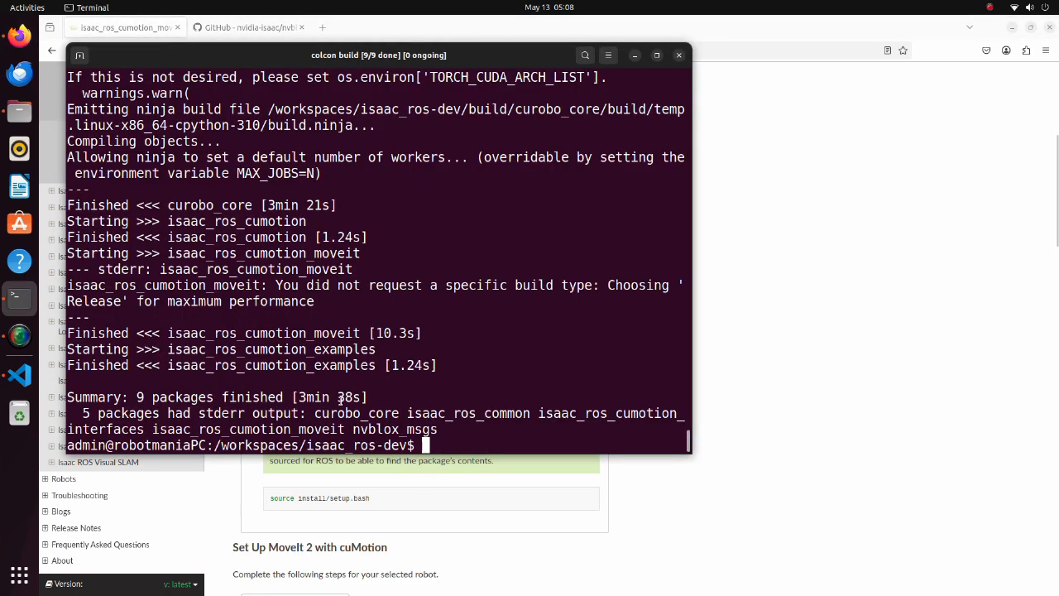
# - Source install/setup.bash of the freshly built workspace
pyautogui.write('source install/setup.bash')
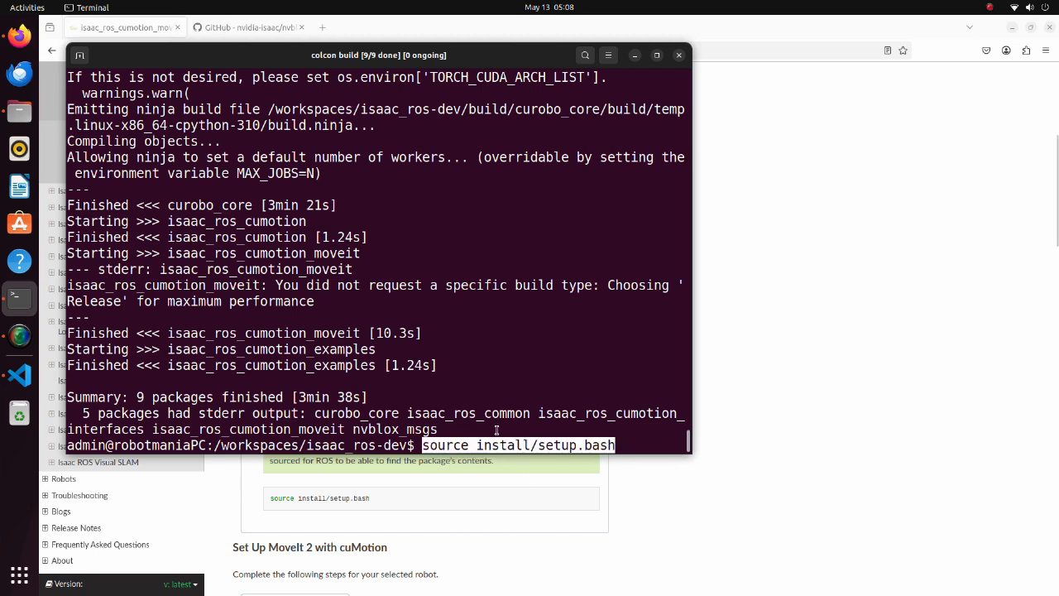
pyautogui.press('Return')
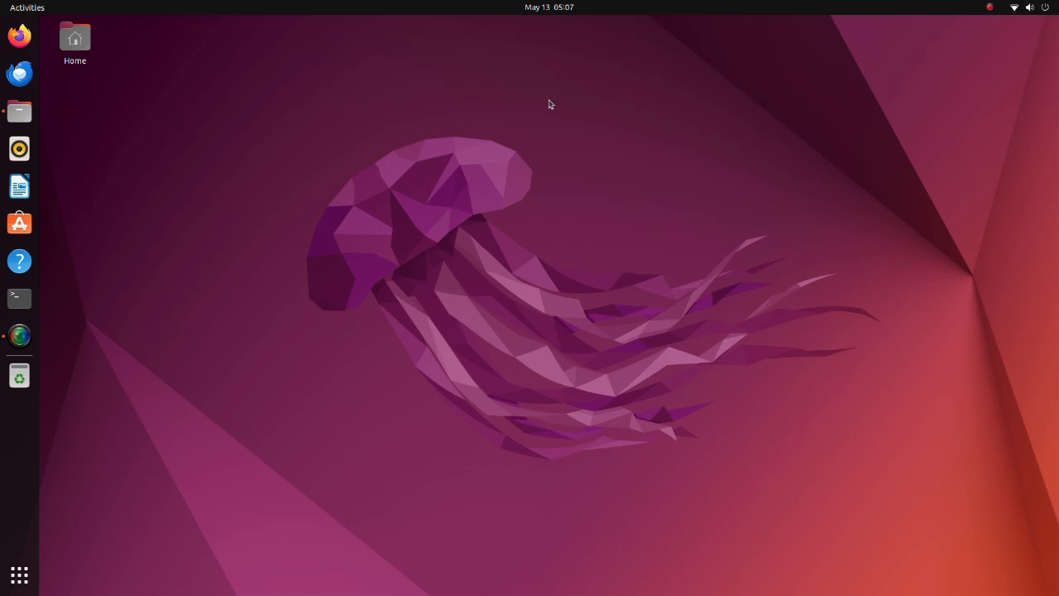
pyautogui.moveTo(351, 95)
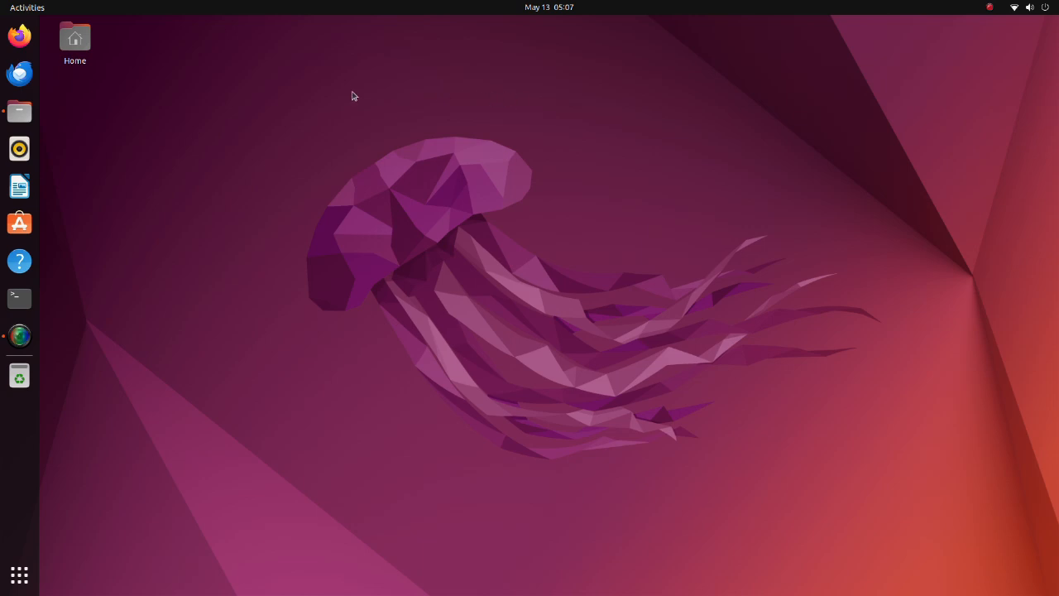
# - Navigate into the cumotion_arm_moveit_config launch folder and open demo_mod.launch.py in VS Code
pyautogui.click(19, 111)
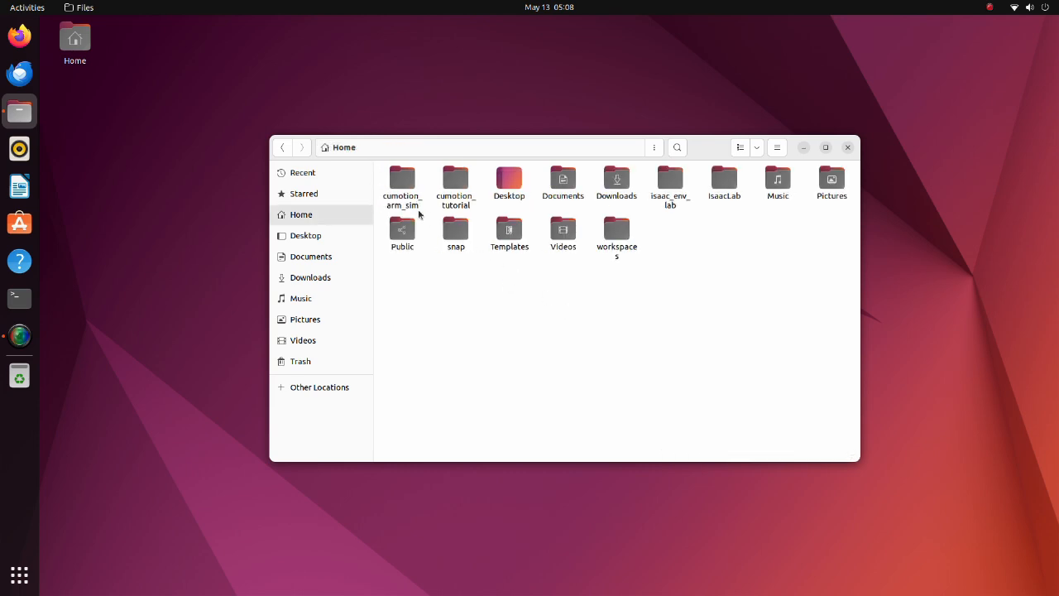
pyautogui.click(19, 297)
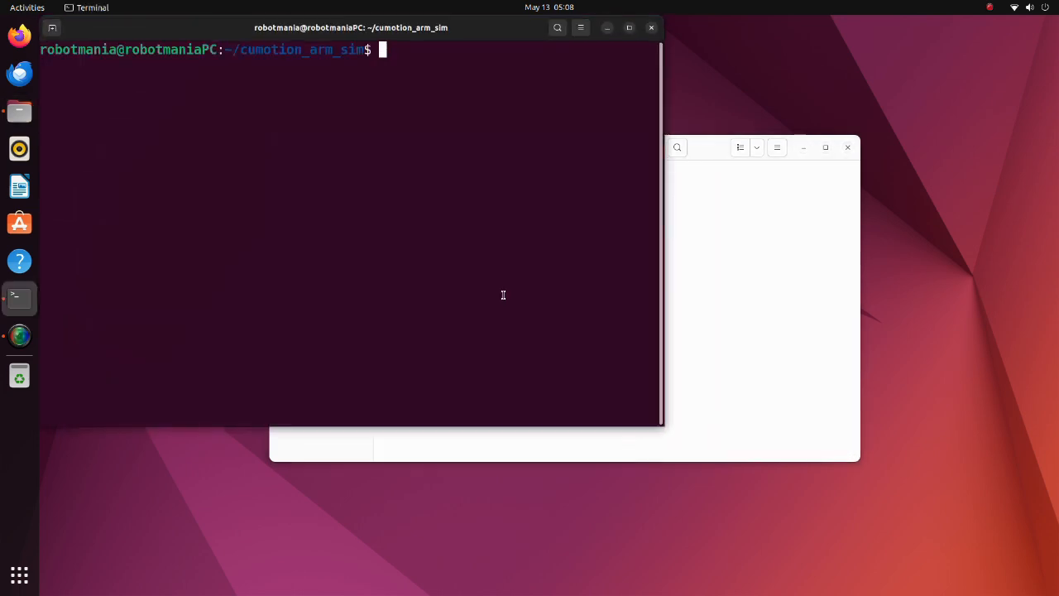
pyautogui.write('colcon')
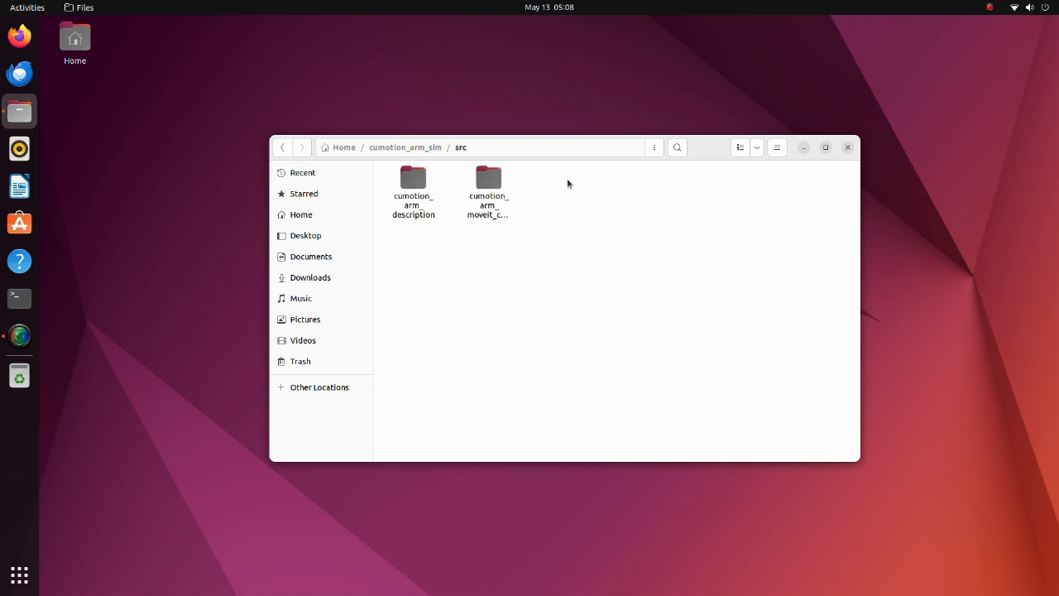
pyautogui.doubleClick(487, 177)
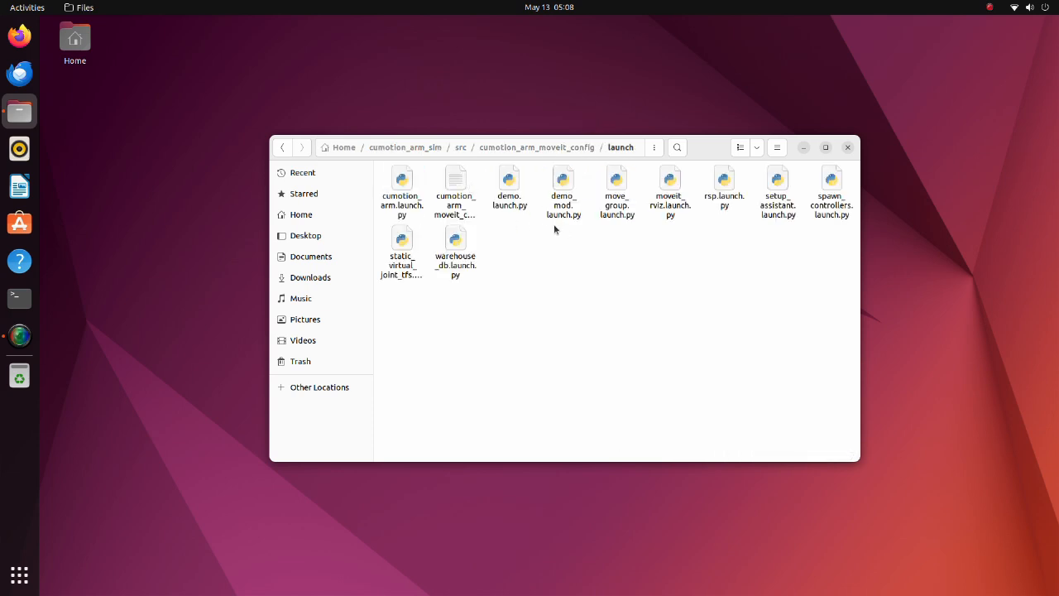
pyautogui.moveTo(568, 229)
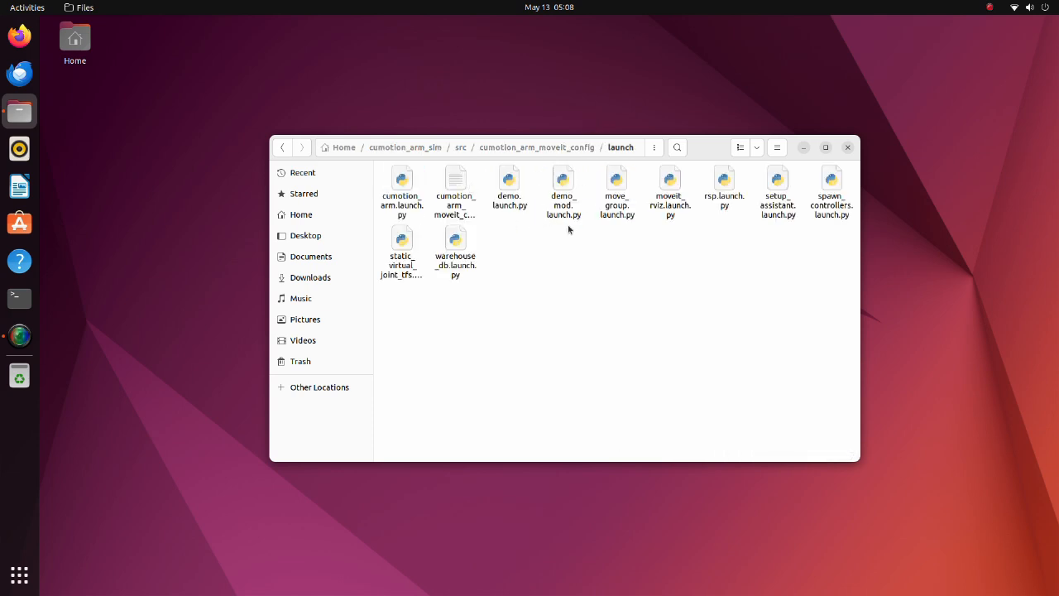
pyautogui.moveTo(563, 207)
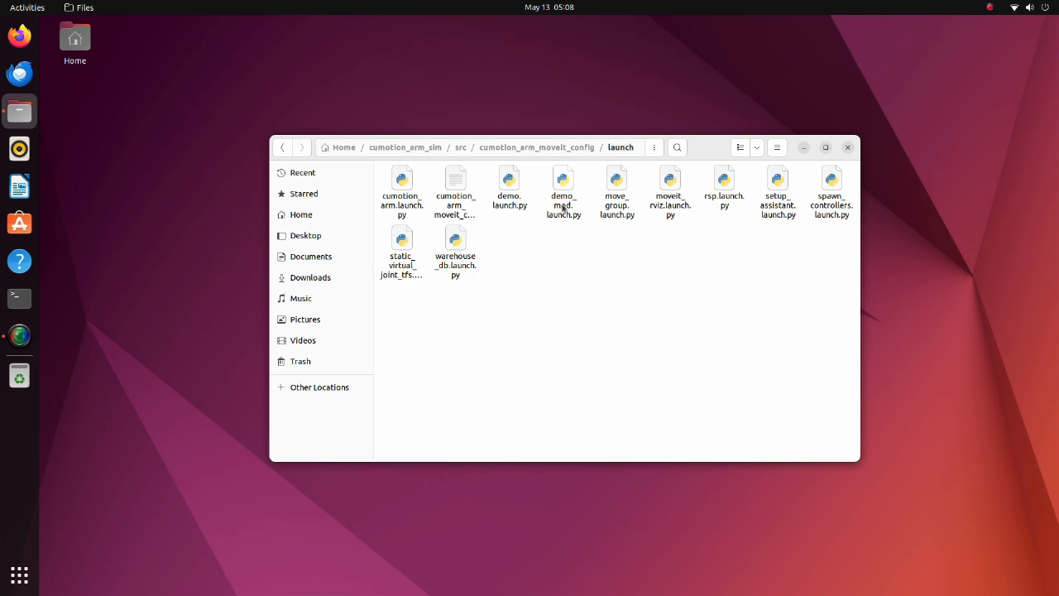
pyautogui.doubleClick(564, 180)
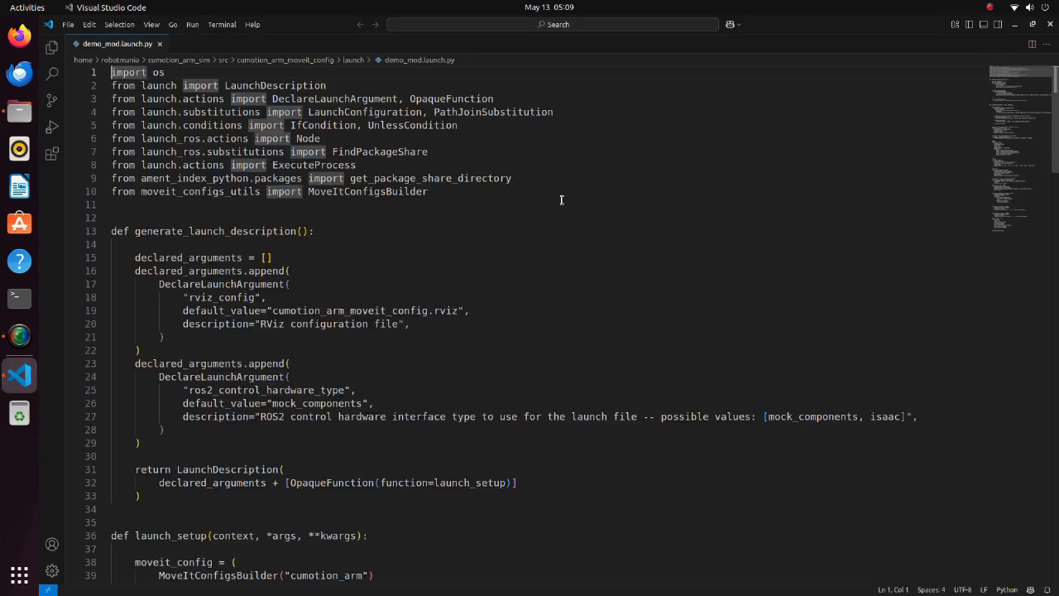
# - Highlight the isaac option of the ros2_control_hardware_type argument, then return to Files
pyautogui.scroll(-3)
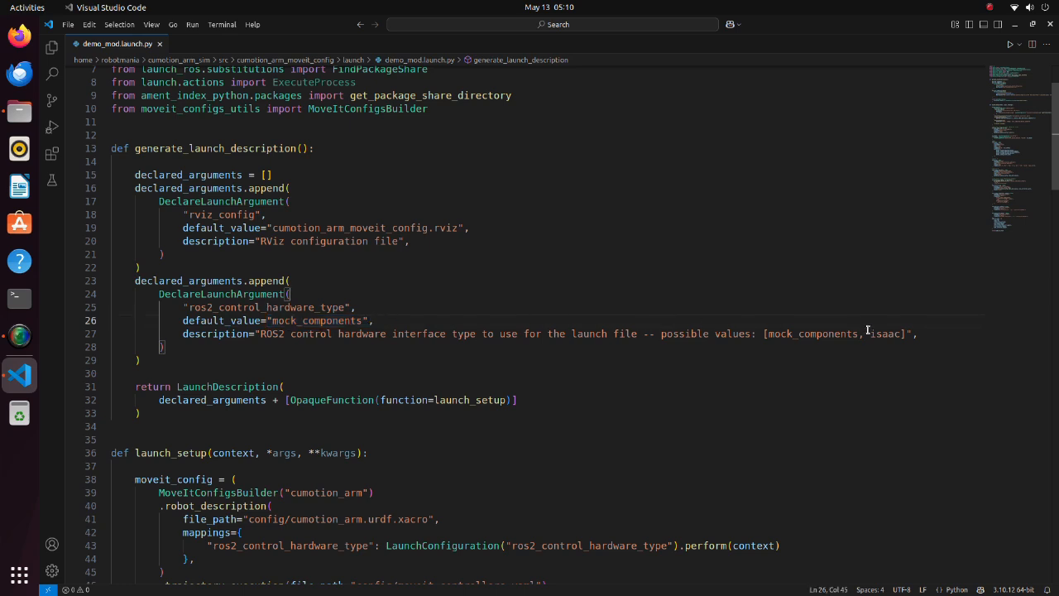
pyautogui.doubleClick(884, 333)
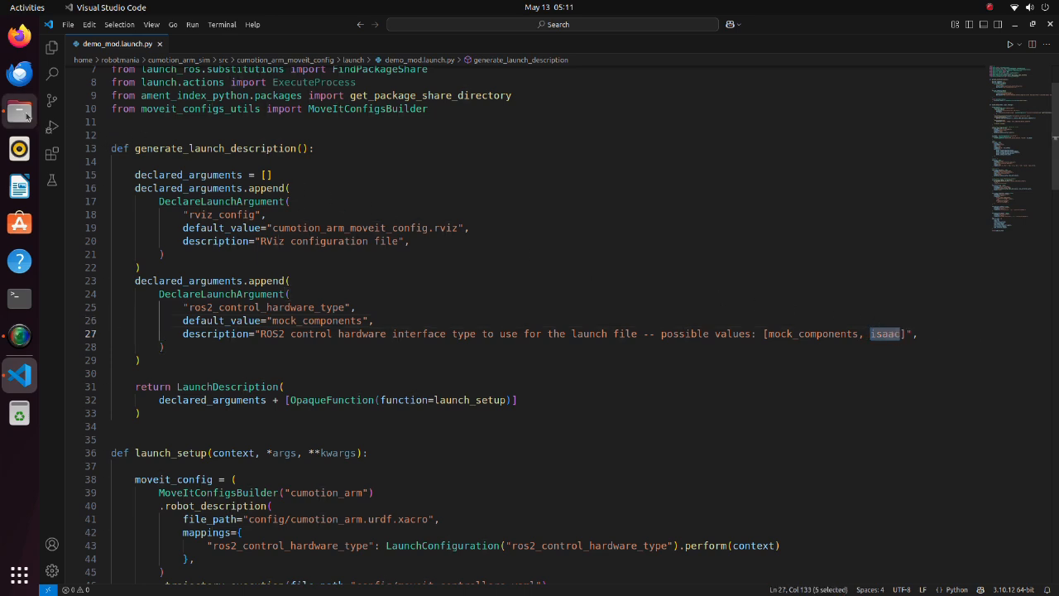
pyautogui.click(19, 112)
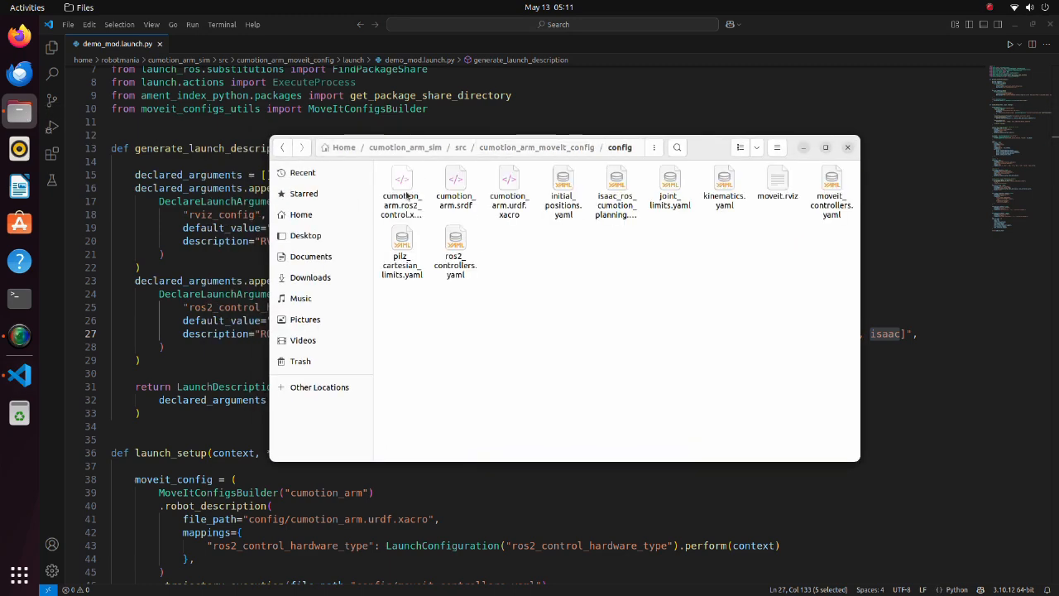
# - Open cumotion_arm.ros2_control.xacro with Visual Studio Code from its context menu
pyautogui.rightClick(402, 191)
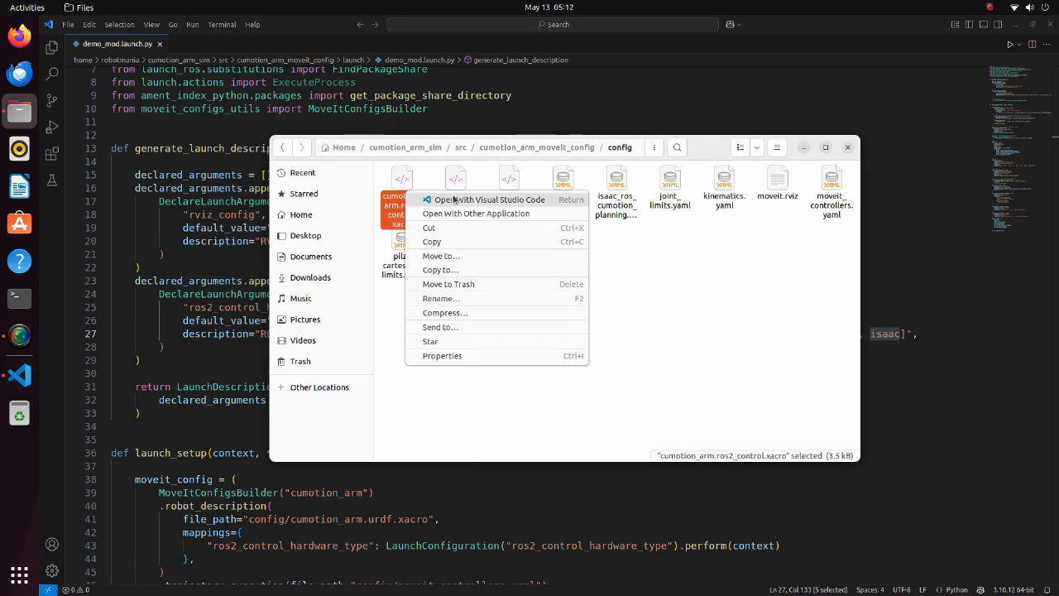
pyautogui.click(490, 199)
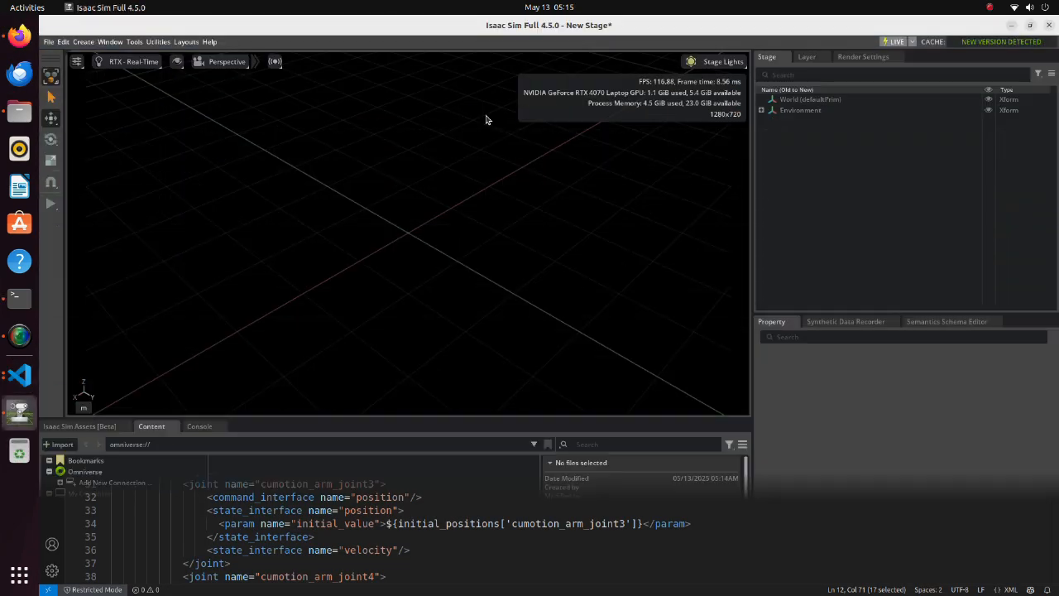
# - Load the cumotion_arm_isaacsim.usd scene via File > Open
pyautogui.click(48, 41)
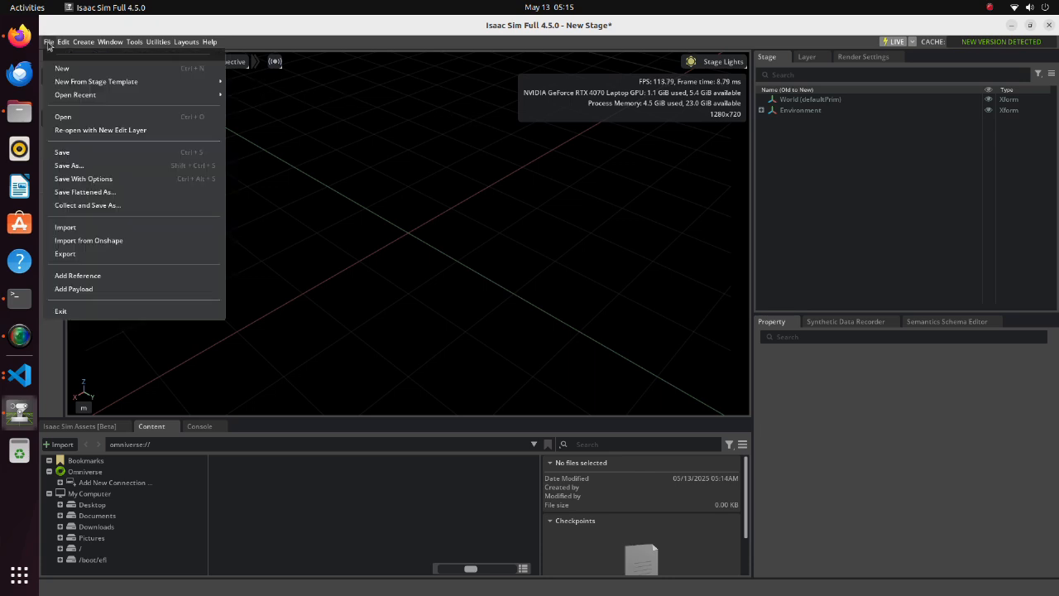
pyautogui.click(63, 116)
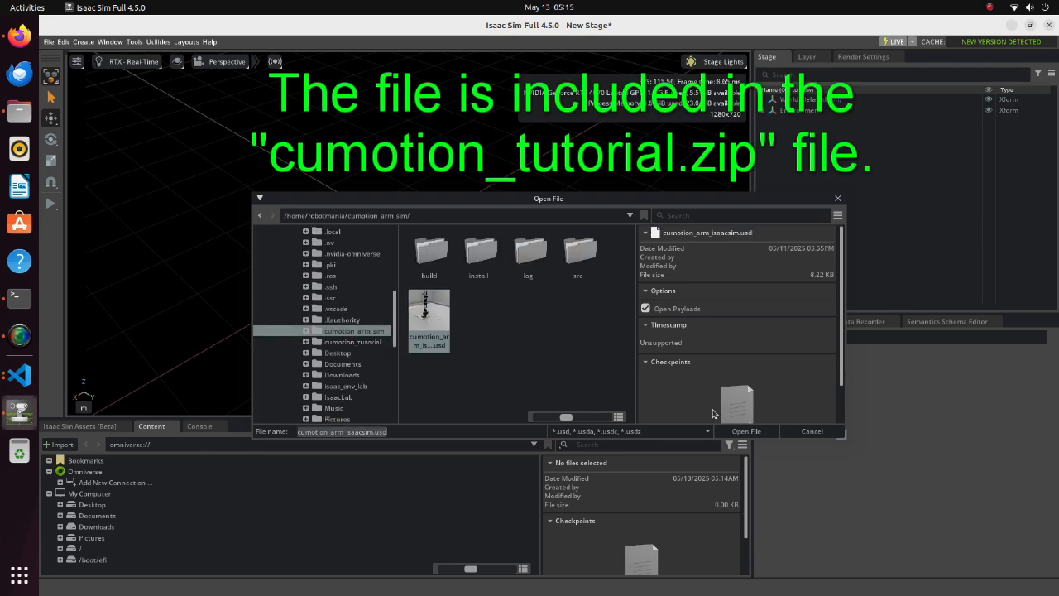
pyautogui.click(745, 431)
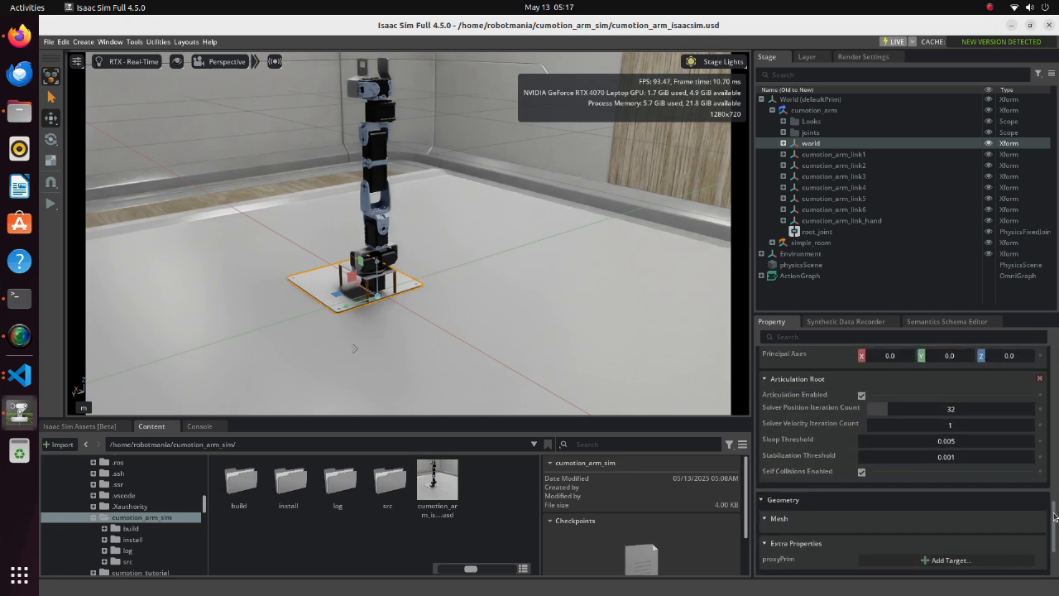
pyautogui.moveTo(932, 370)
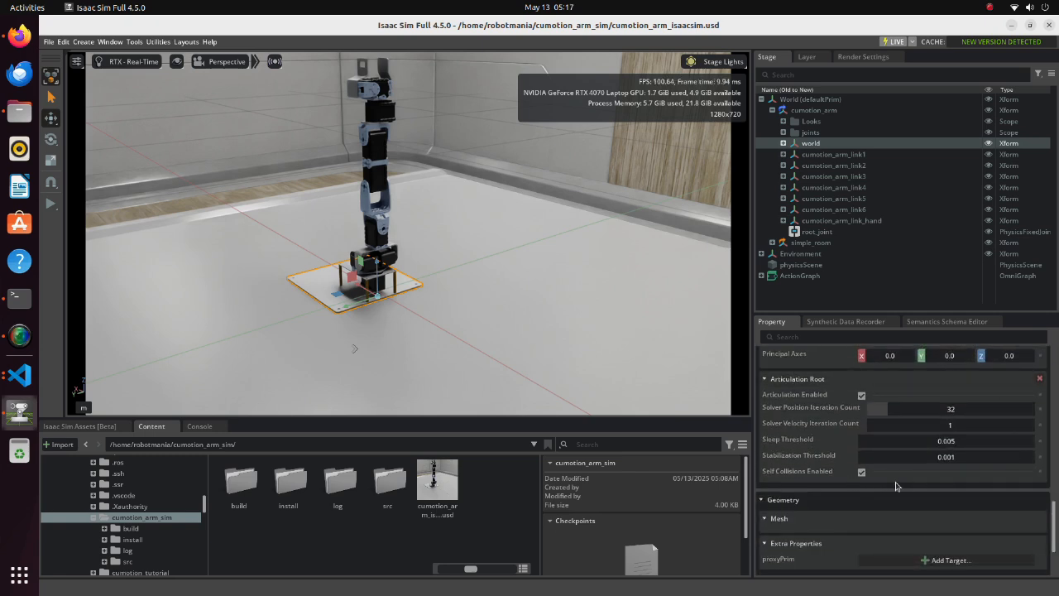
# - Inspect the ActionGraph's ROS 2 joint-state publish/subscribe nodes and start the simulation
pyautogui.click(800, 275)
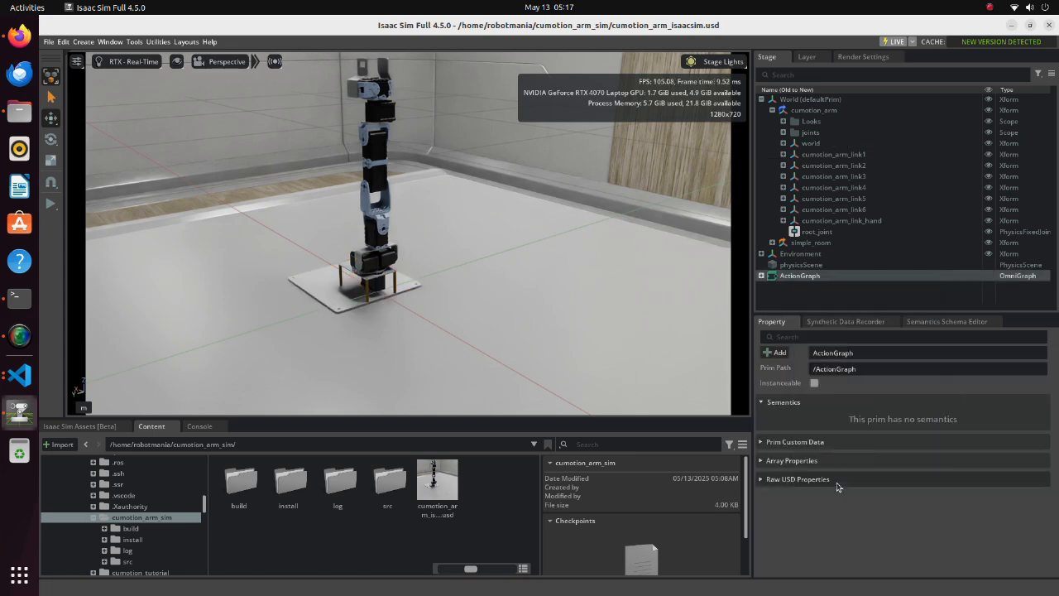
pyautogui.click(255, 309)
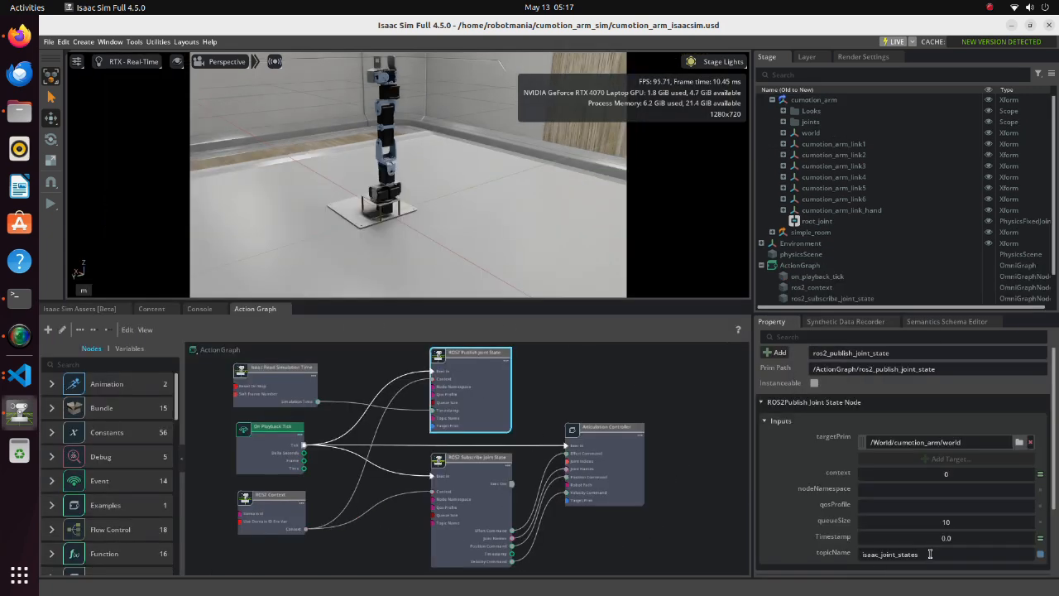
pyautogui.click(471, 457)
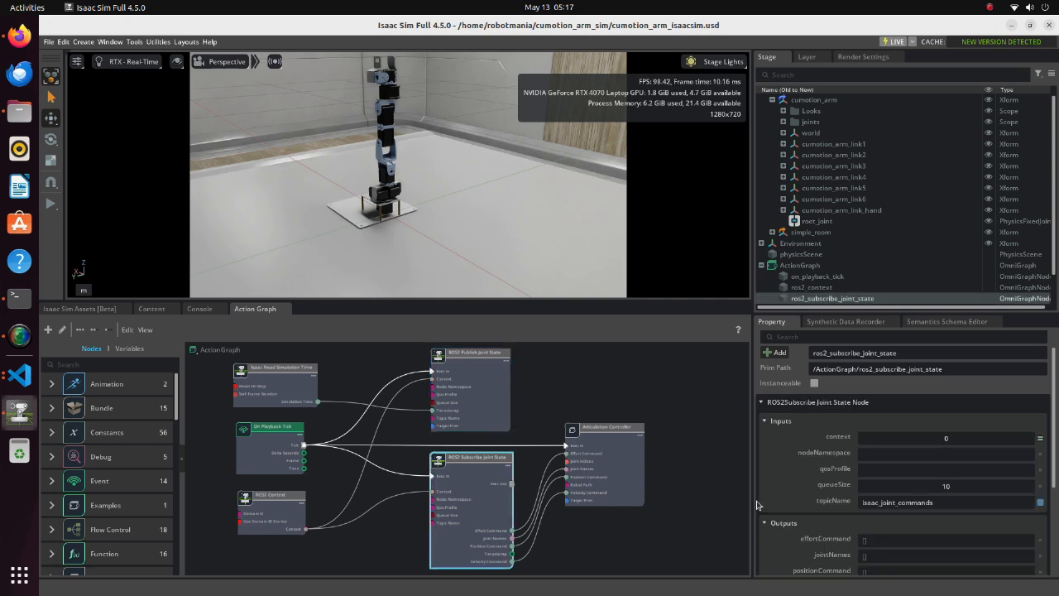
pyautogui.moveTo(848, 505)
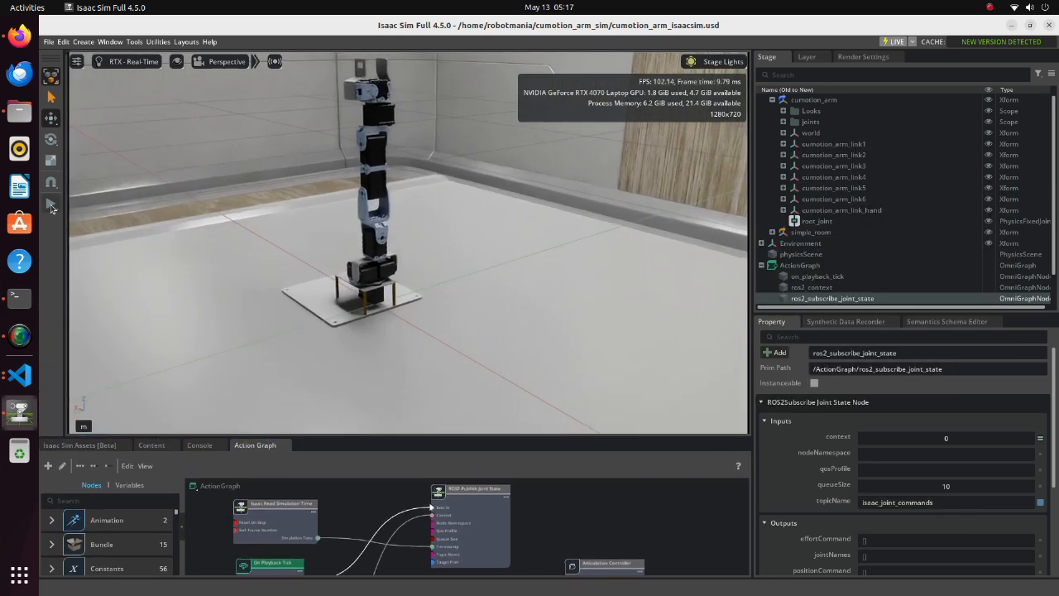
pyautogui.click(50, 204)
pyautogui.write('source cumotion_a')
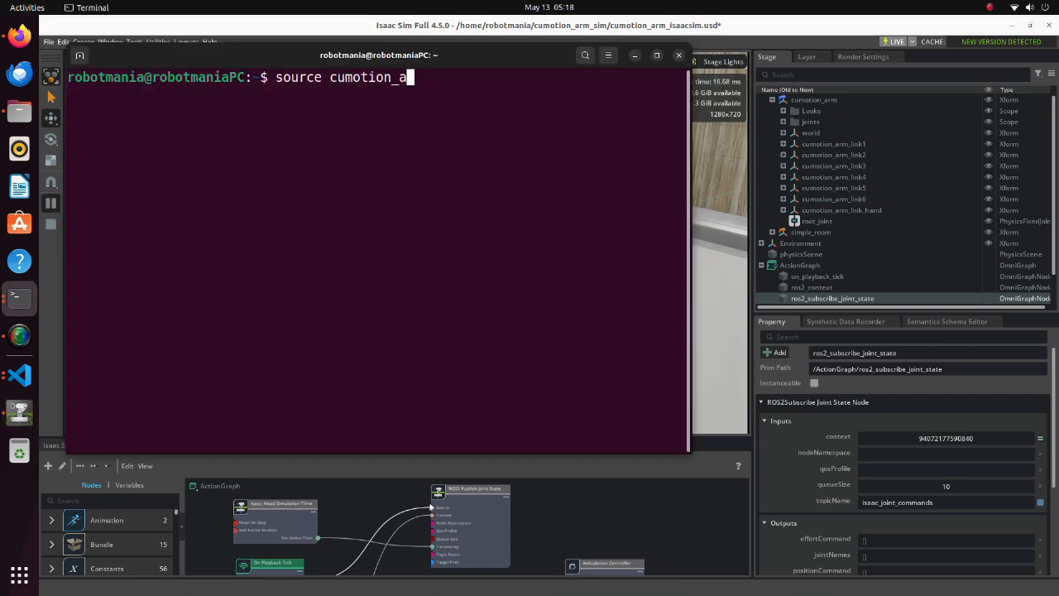
# - Source the workspace and run ros2 launch cumotion_arm_moveit_config demo_mod.launch.py ros2_control_hardware_type:=isaac
pyautogui.write('rm_sim/install/setup.bash')
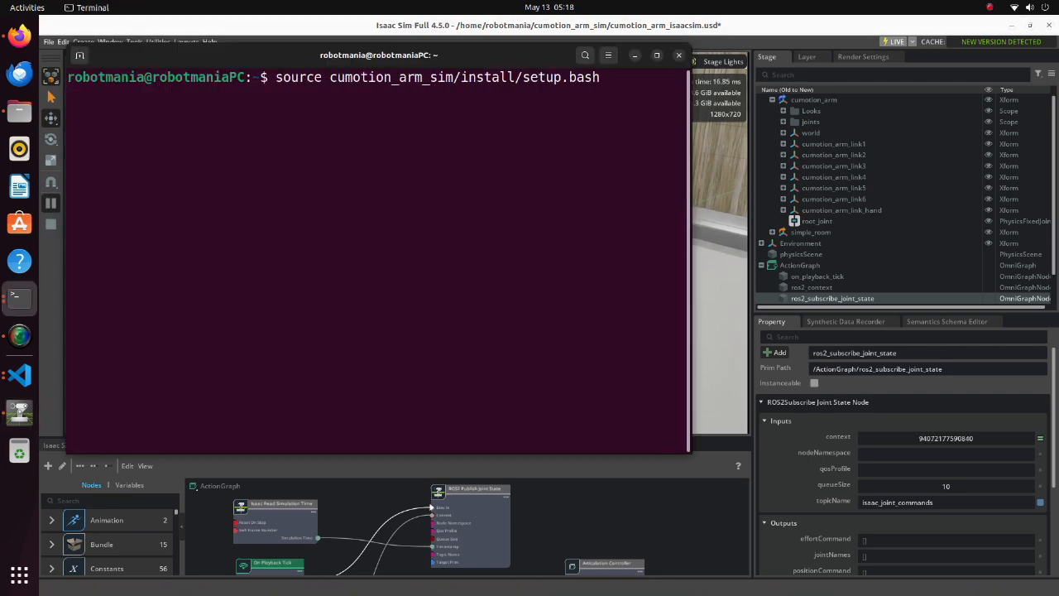
pyautogui.write('ros2 launch cumotion_')
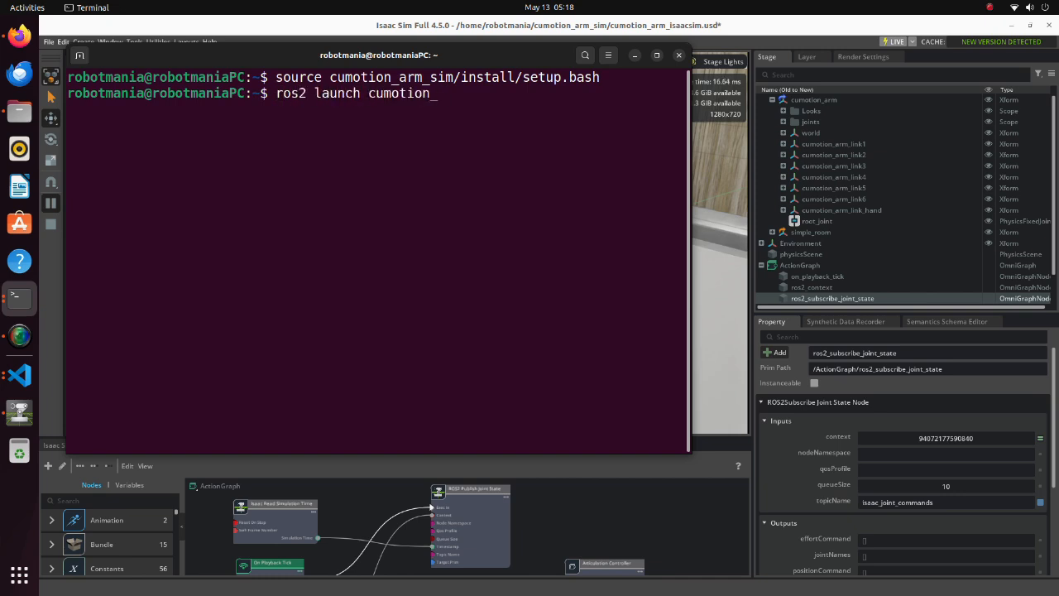
pyautogui.write('arm_moveit_config')
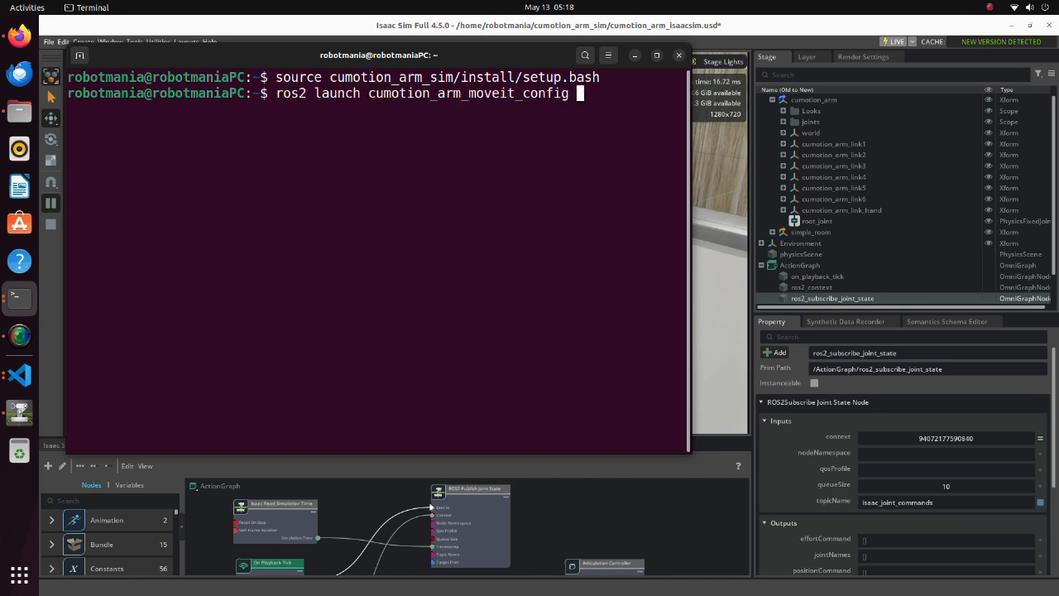
pyautogui.write('demo_mod.launch.py ros2_control_hardware_type')
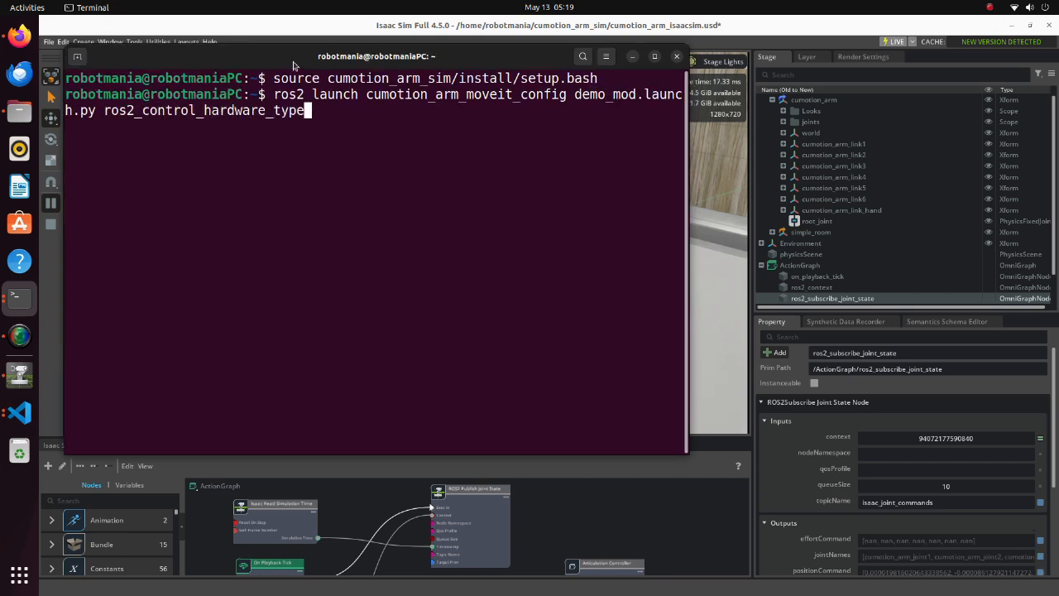
pyautogui.write(':=isaac')
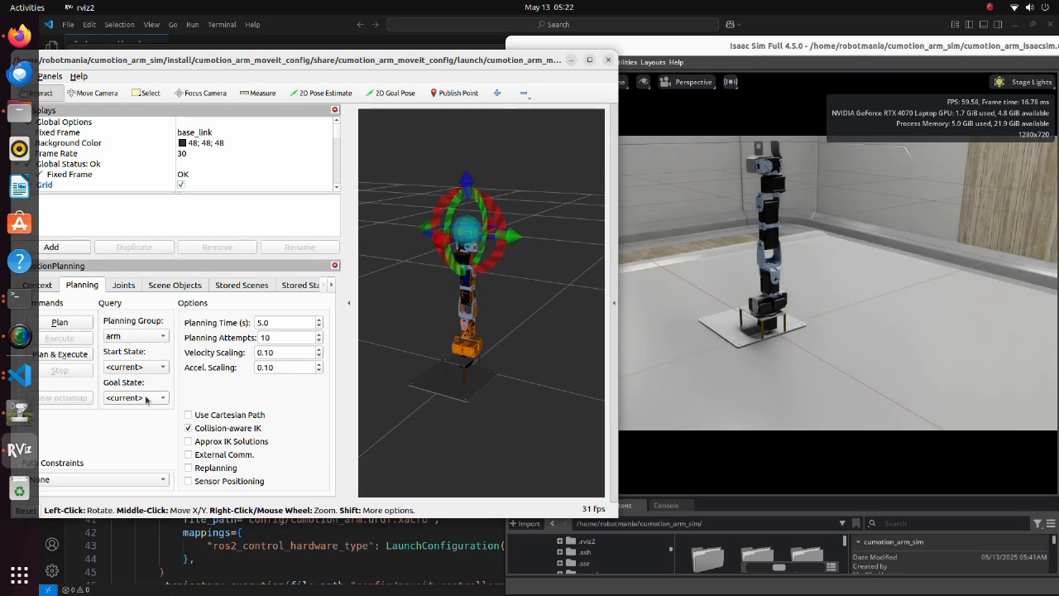
# - Set the Goal State to ready and plan and execute the motion
pyautogui.click(162, 398)
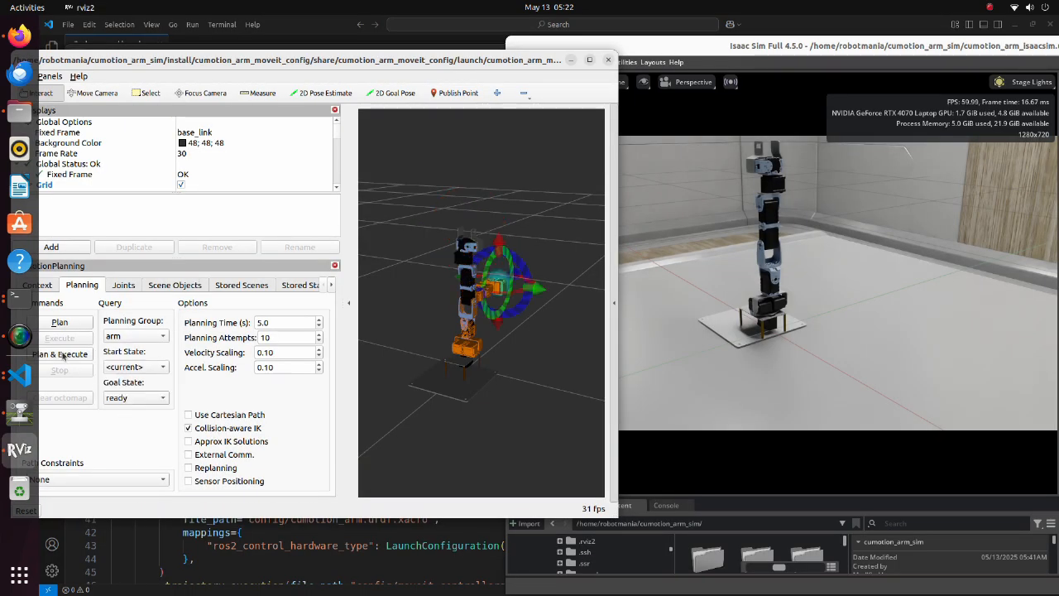
pyautogui.click(62, 353)
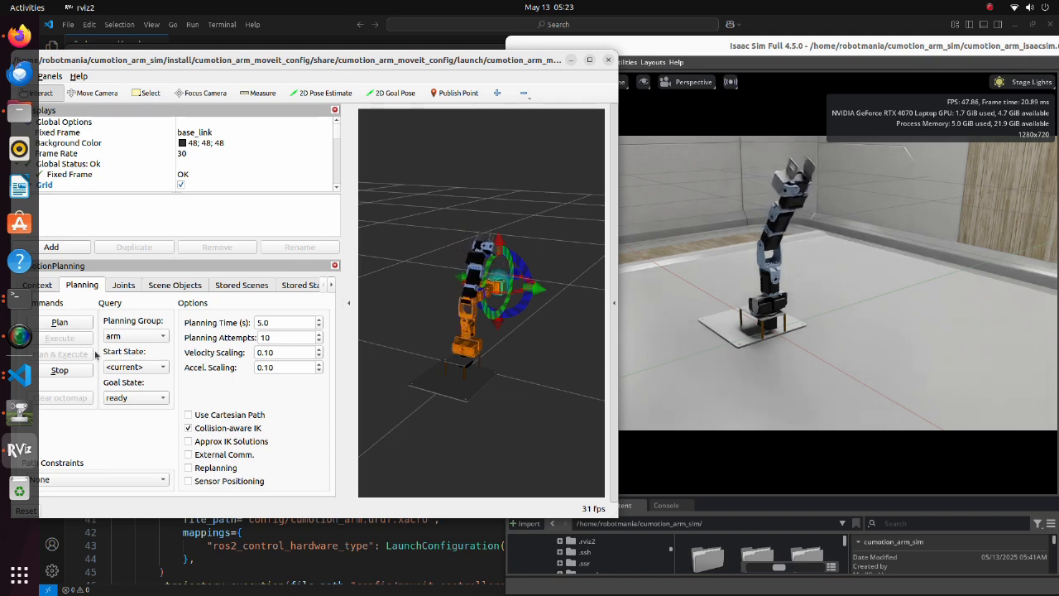
# - Drag the goal marker to a new target pose and plan and execute again
pyautogui.moveTo(497, 289); pyautogui.dragTo(413, 377)
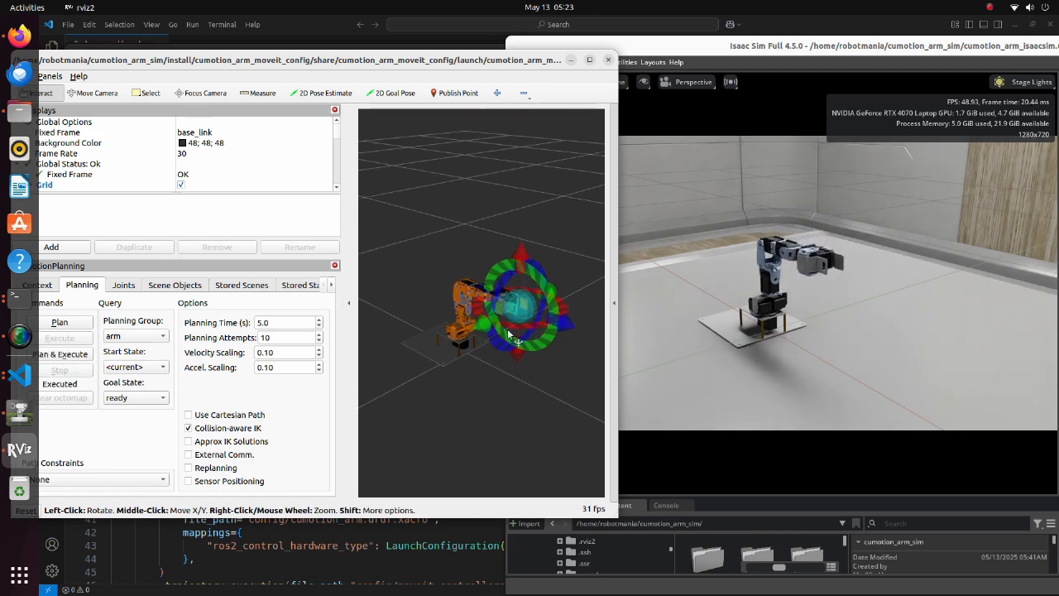
pyautogui.click(63, 353)
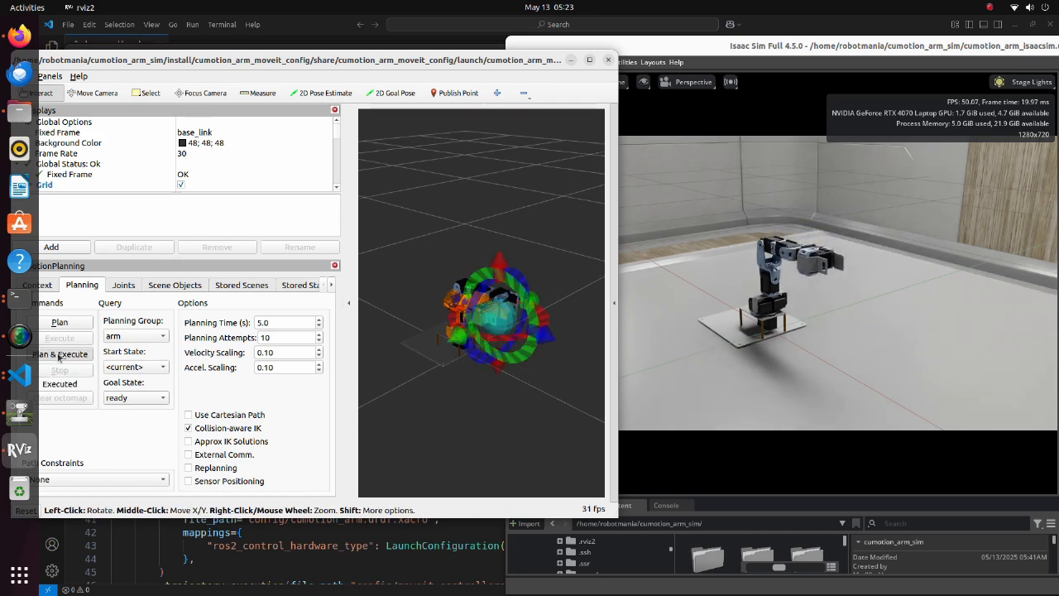
pyautogui.click(63, 354)
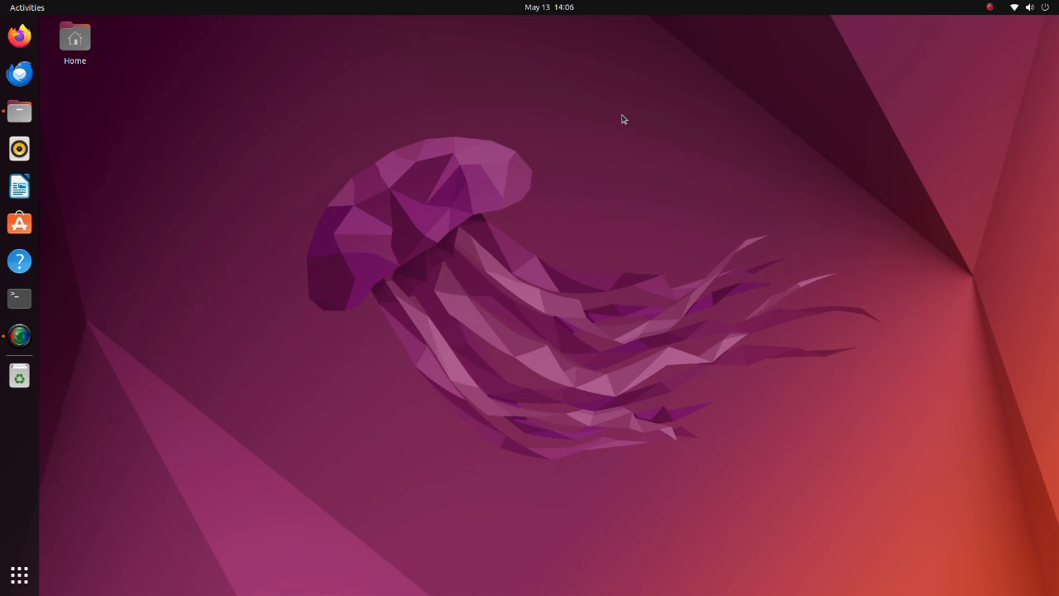
# - Copy the cumotion_arm_description and cumotion_arm_moveit_config folders from cumotion_arm_sim/src
pyautogui.click(19, 112)
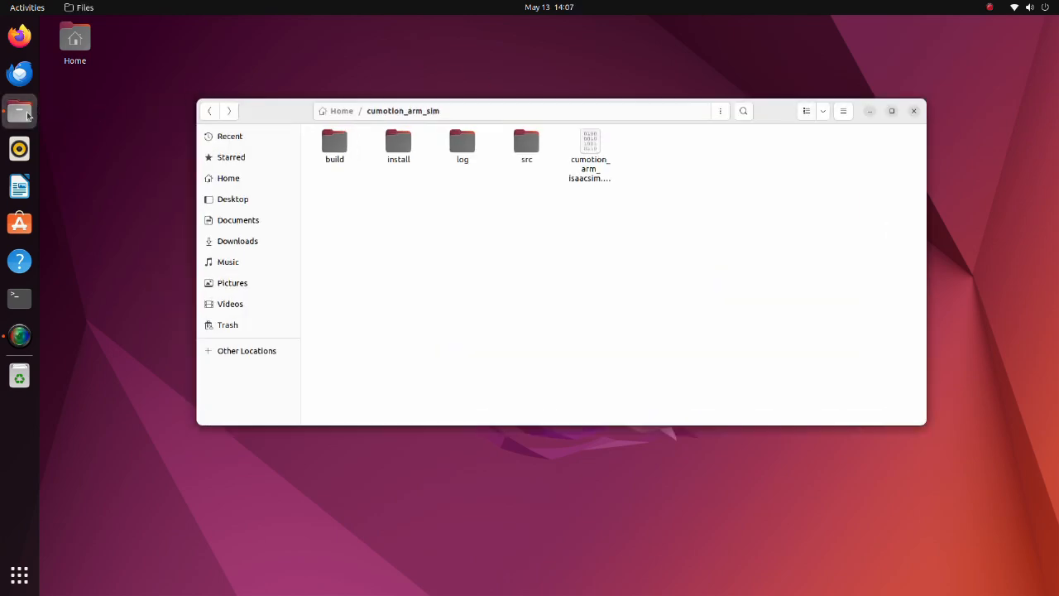
pyautogui.click(526, 145)
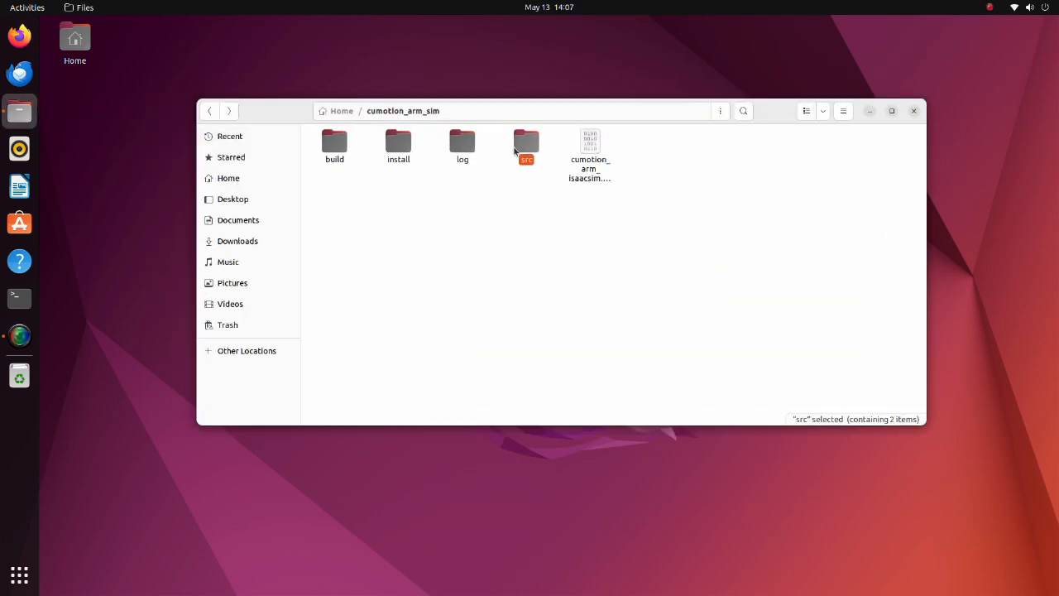
pyautogui.rightClick(422, 170)
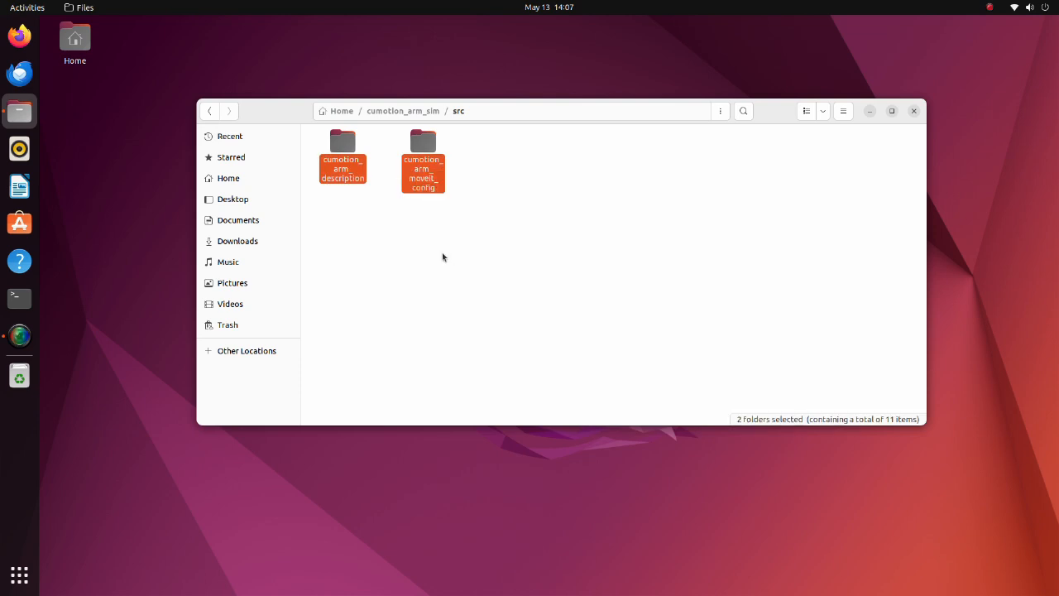
# - Paste both packages into workspaces/isaac_ros-dev/src
pyautogui.click(342, 110)
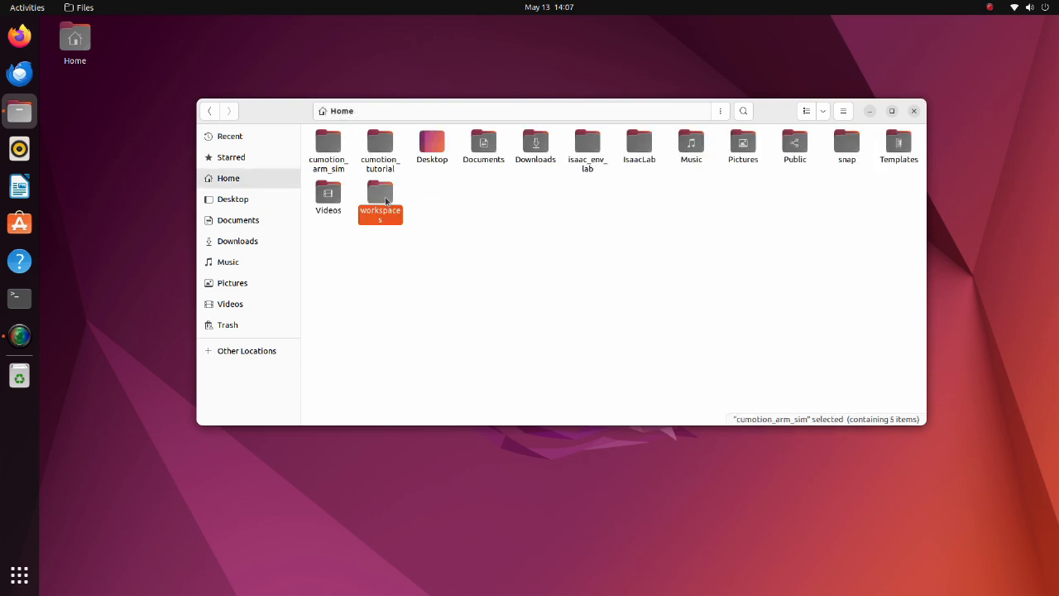
pyautogui.doubleClick(380, 194)
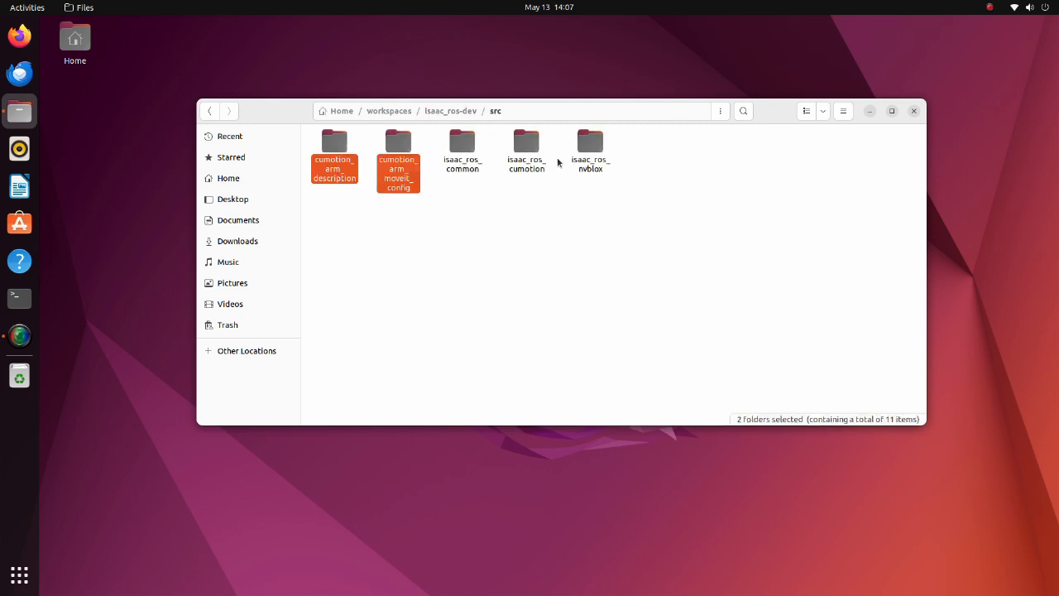
pyautogui.click(19, 298)
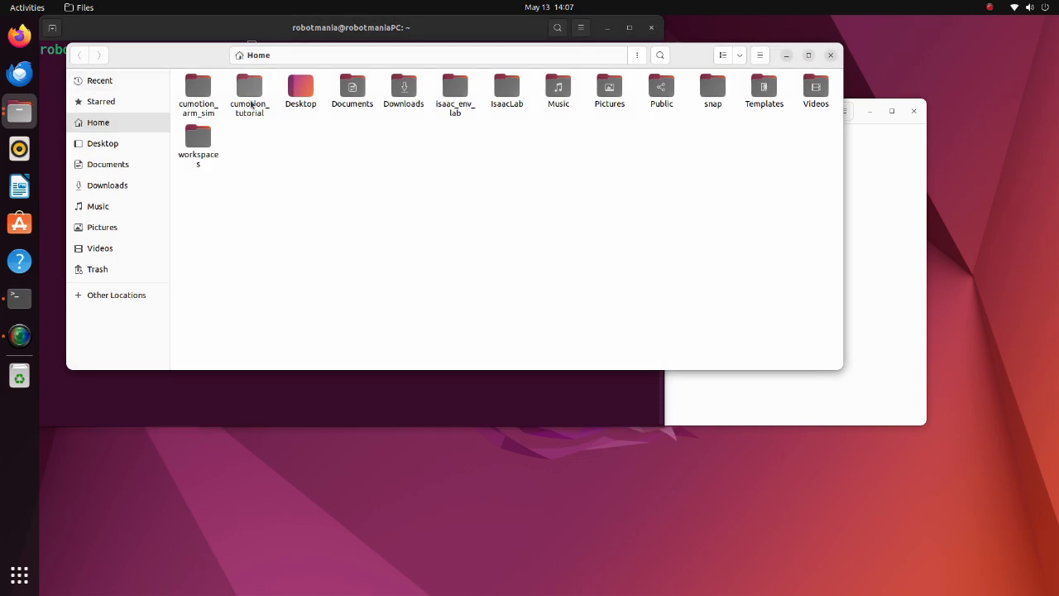
pyautogui.click(19, 375)
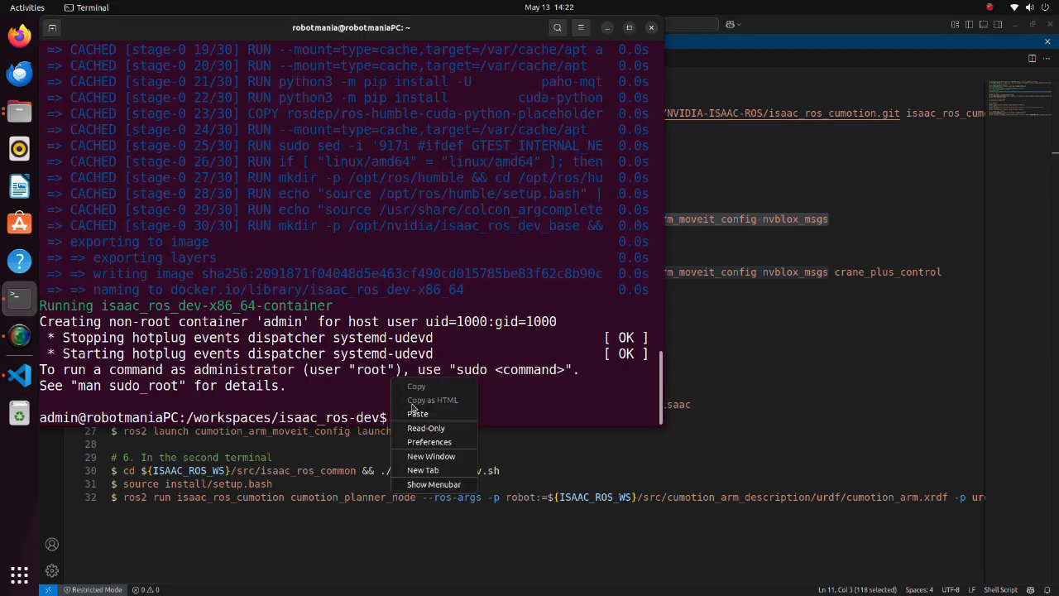
# - Run the colcon build in the dev container shell and open the cumotion_arm_moveit_config package folder
pyautogui.click(418, 413)
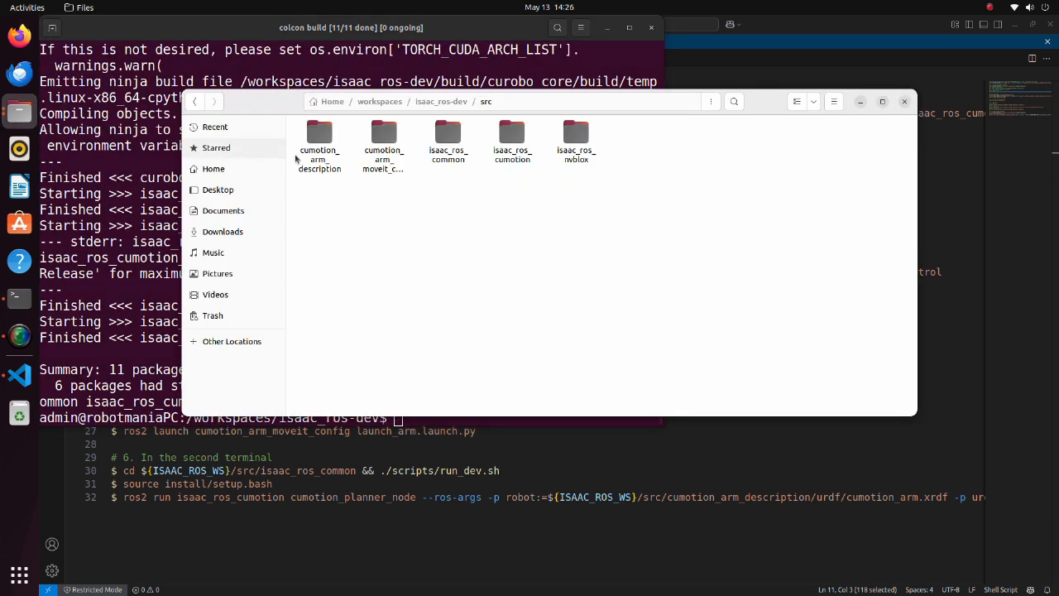
pyautogui.doubleClick(383, 141)
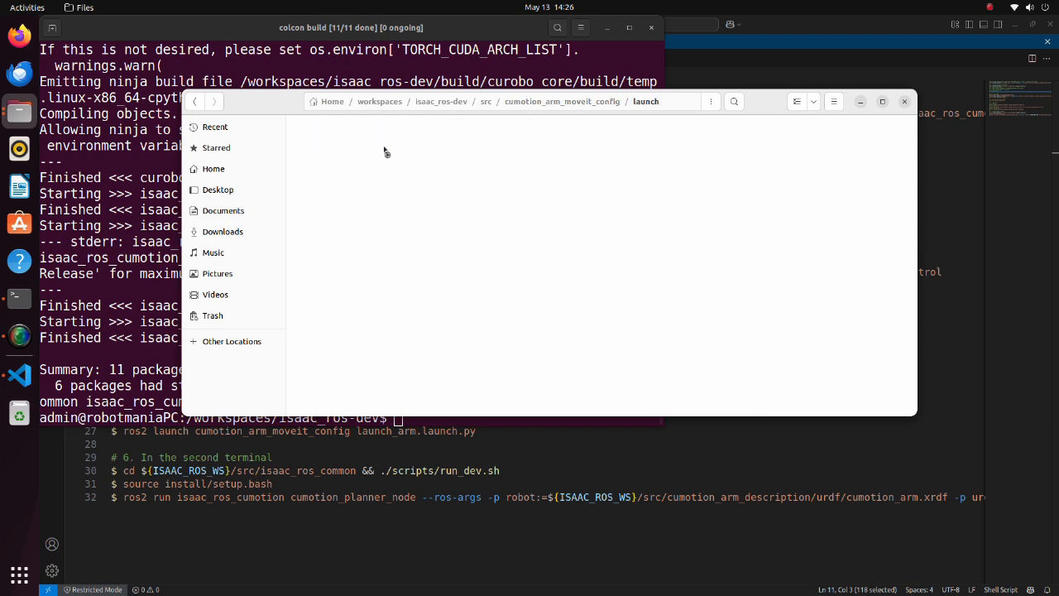
# - Review cumotion_arm.launch.py's default cuMotion planning pipeline setting, then return to the how_to_run tab
pyautogui.click(314, 140)
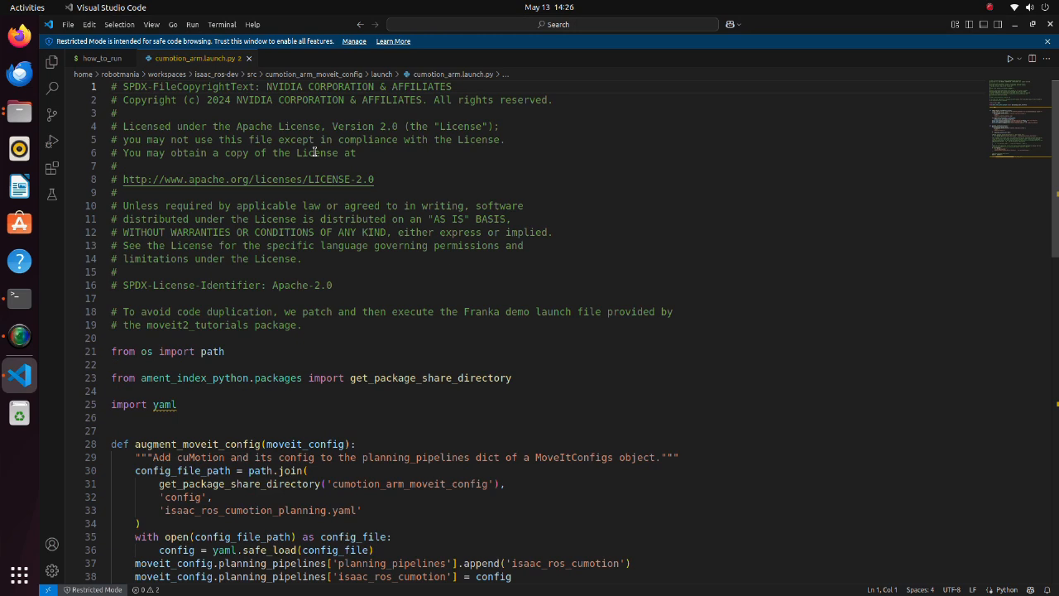
pyautogui.moveTo(517, 132)
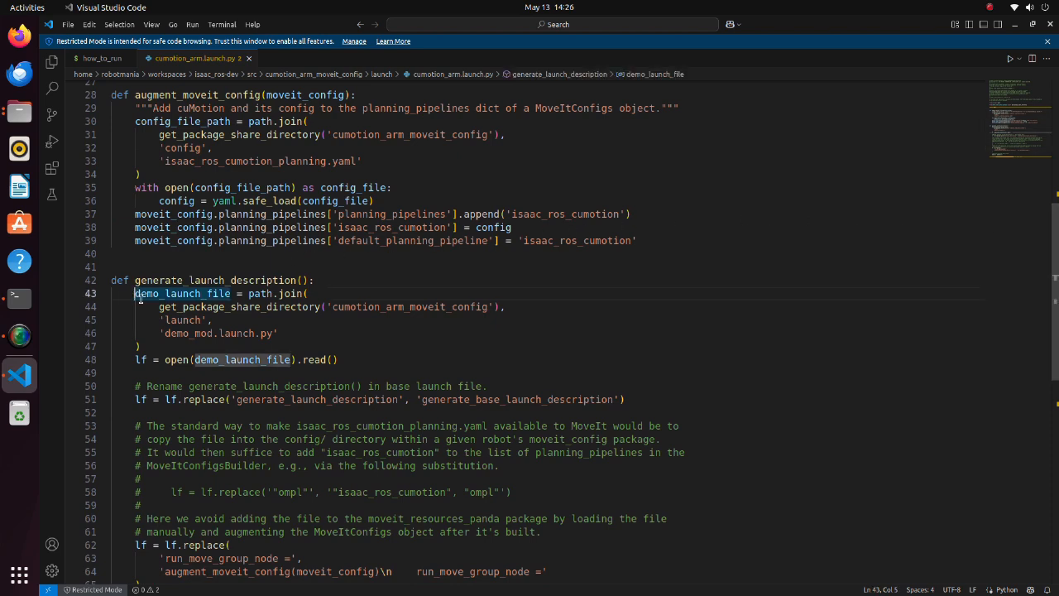
pyautogui.moveTo(138, 293); pyautogui.dragTo(170, 346)
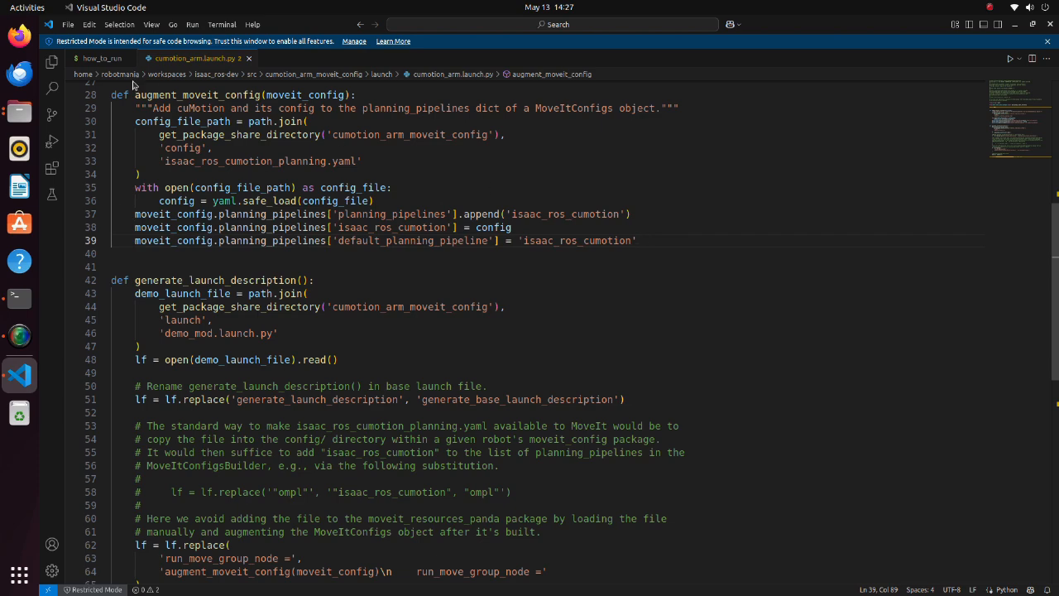
pyautogui.click(101, 58)
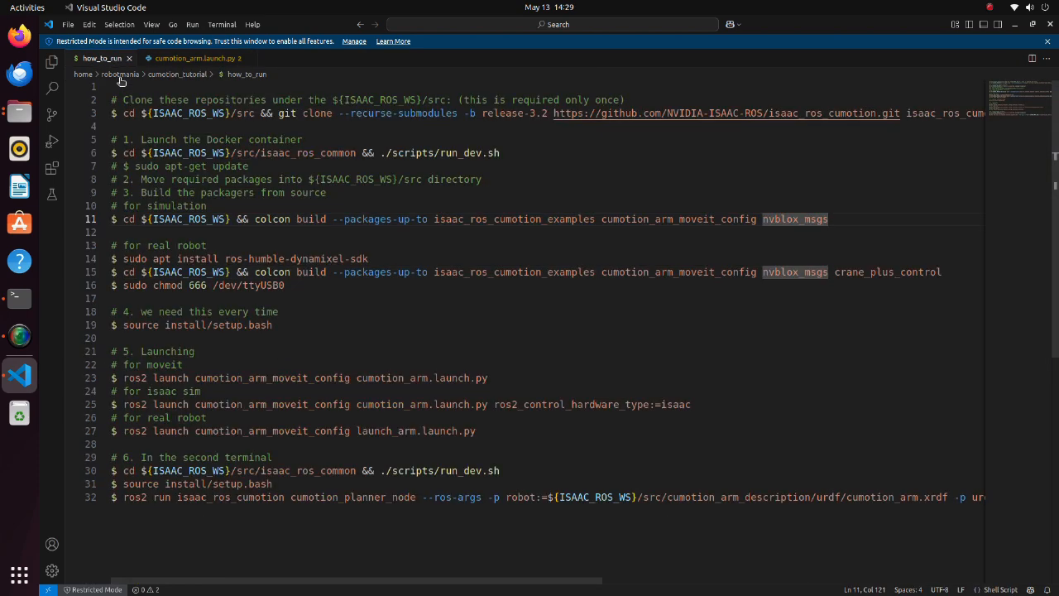
# - Run the ros2 launch line with ros2_control_hardware_type:=isaac to bring up RViz with MoveIt planning
pyautogui.doubleClick(196, 325)
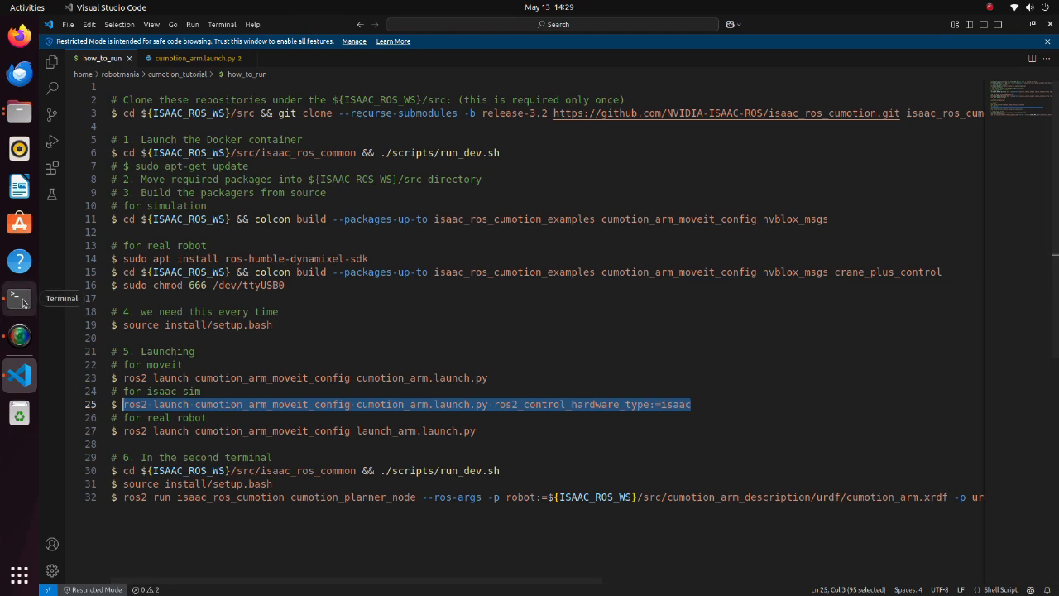
pyautogui.rightClick(434, 443)
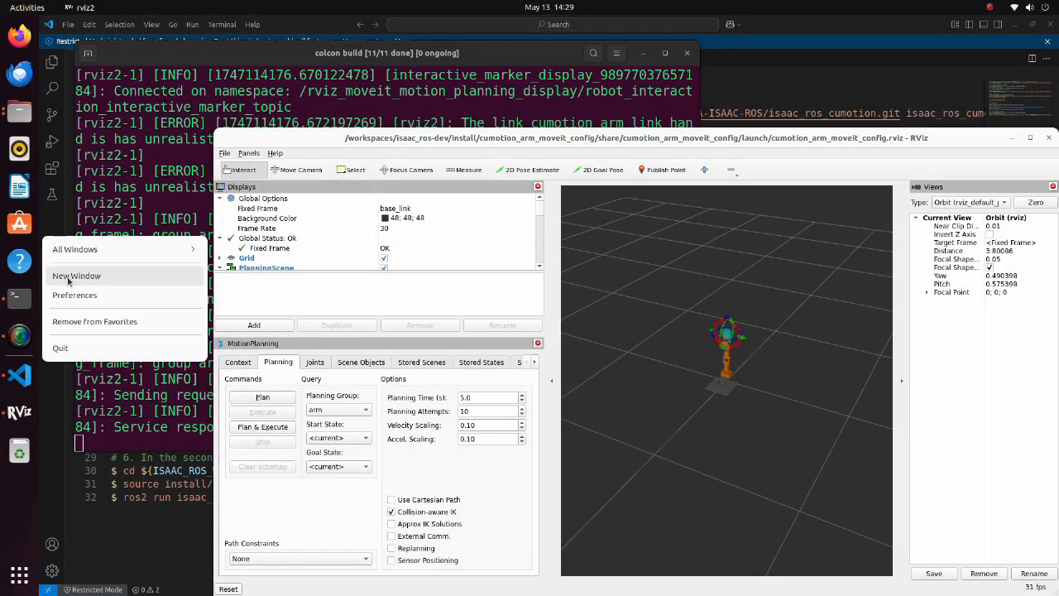
# - In a second container shell, source install/setup.bash and run the cumotion_planner_node command
pyautogui.click(76, 275)
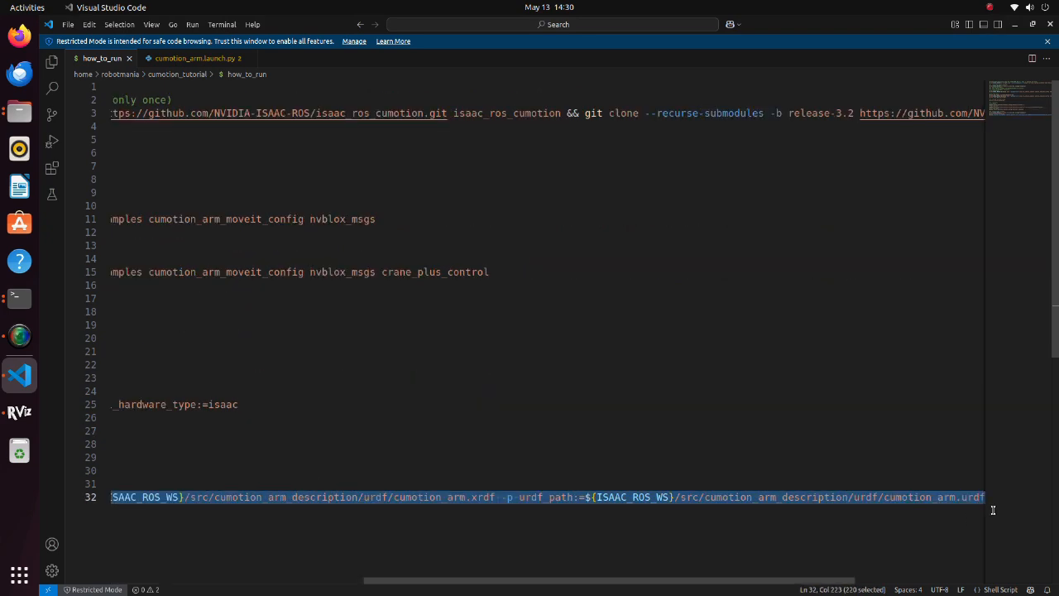
pyautogui.hscroll(-3)
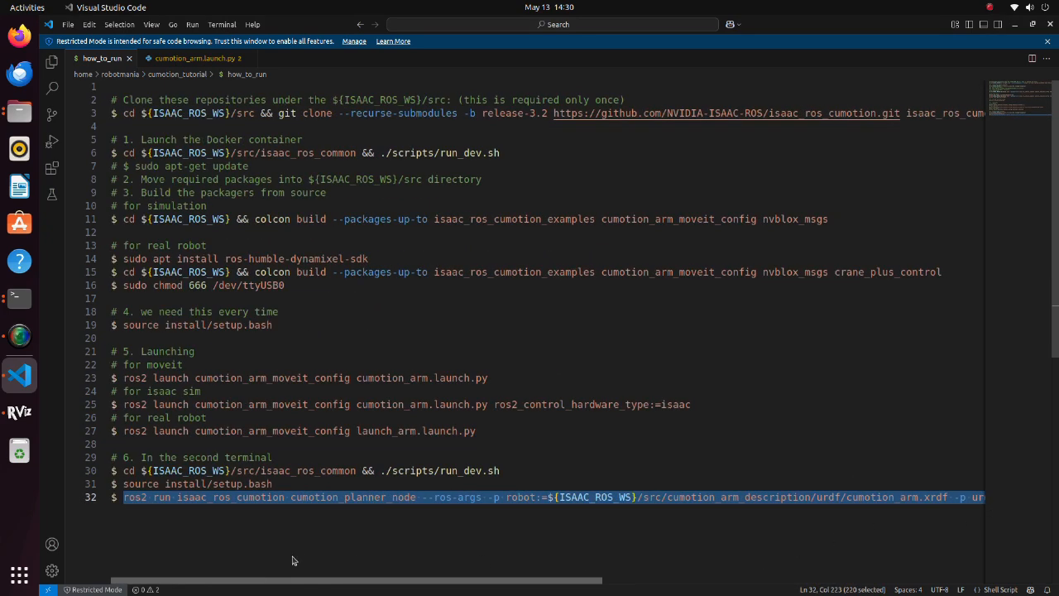
pyautogui.rightClick(256, 290)
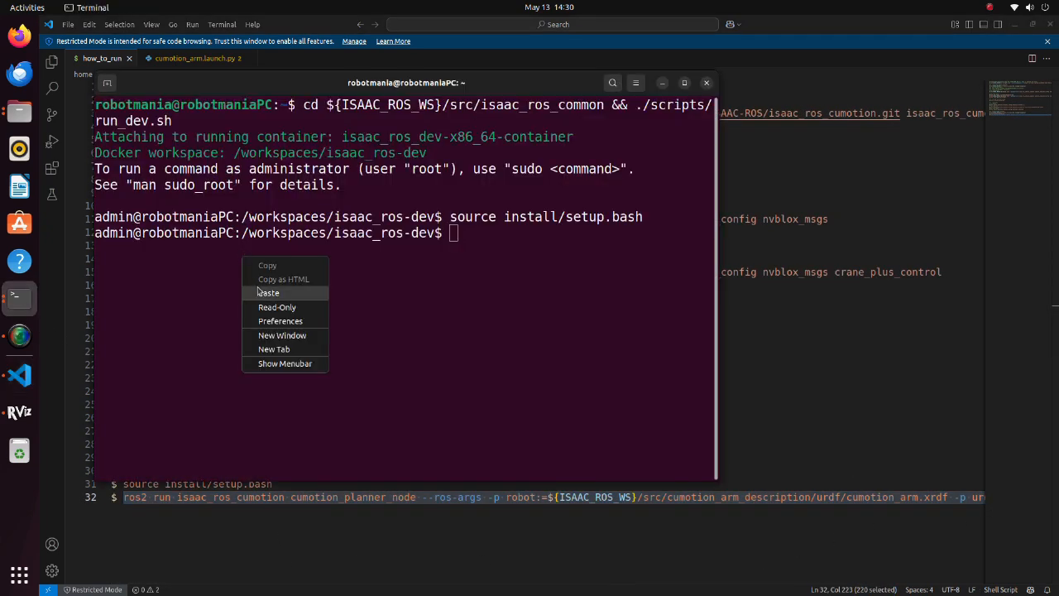
pyautogui.click(268, 293)
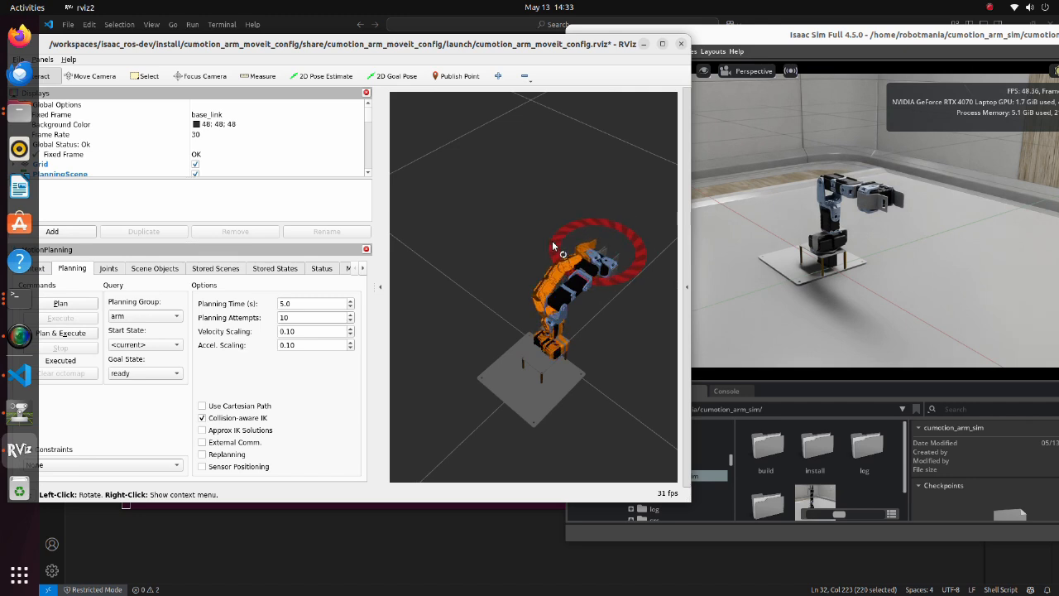
# - Plan & Execute the move to the dragged goal pose so the Isaac Sim arm follows
pyautogui.click(61, 333)
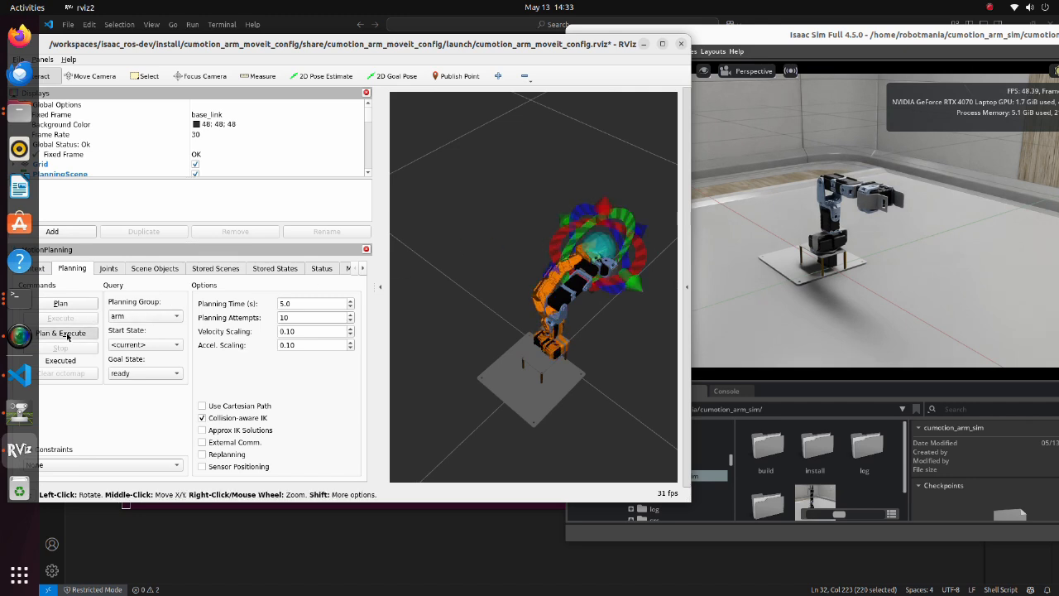
pyautogui.click(61, 333)
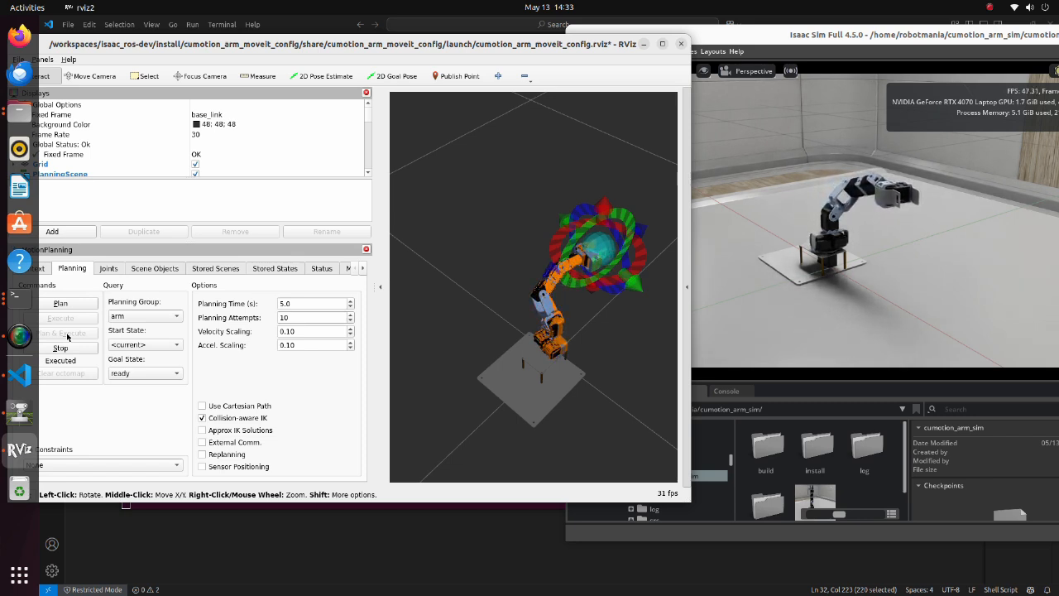
pyautogui.click(61, 332)
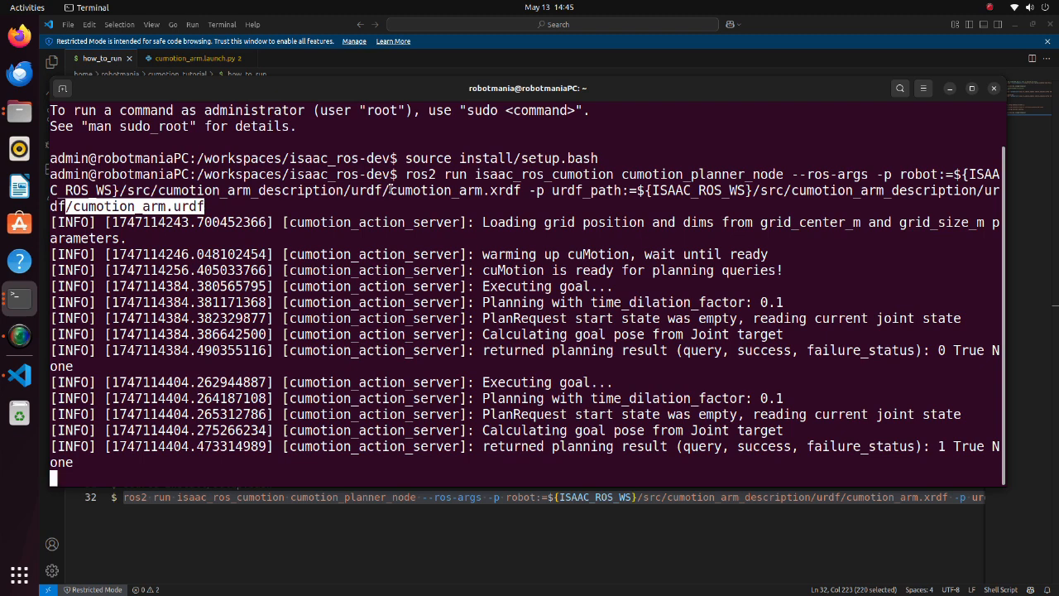
# - Note the XRDF file name in the command and switch to the Lula Robot Description Editor tutorial
pyautogui.doubleClick(454, 190)
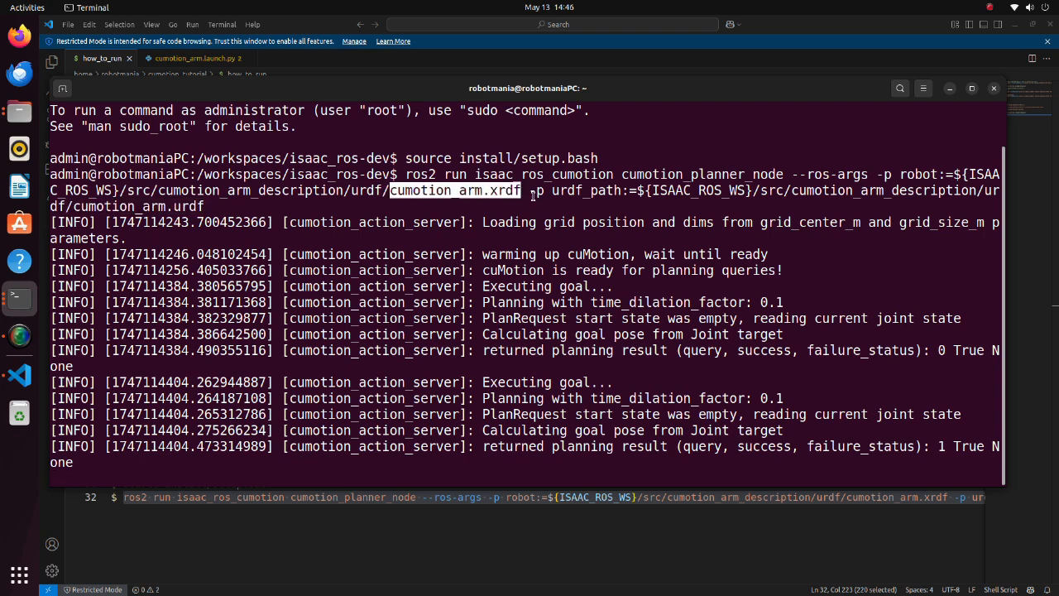
pyautogui.moveTo(529, 197)
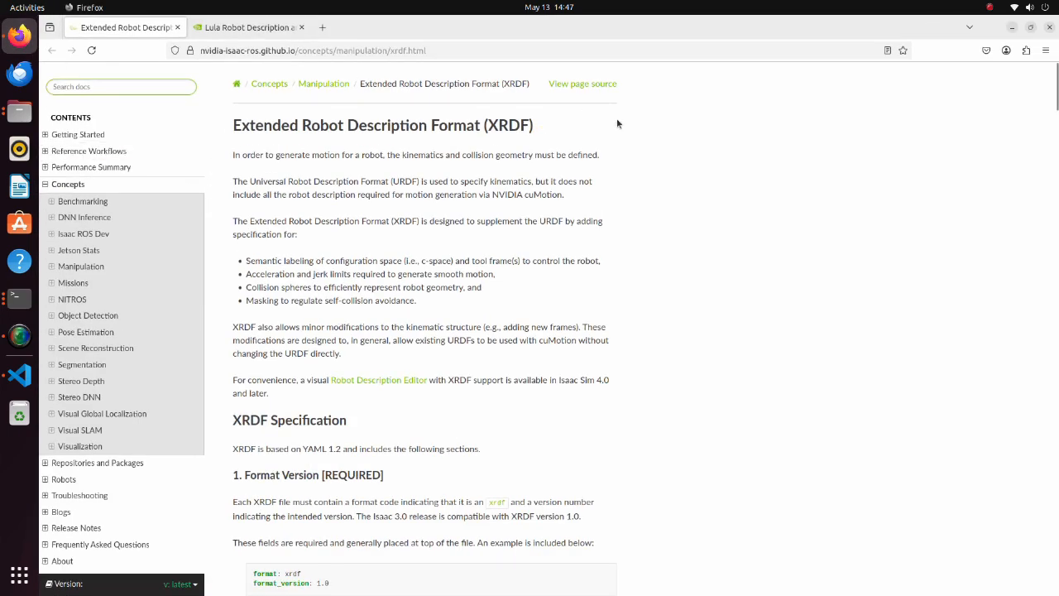
pyautogui.moveTo(226, 111)
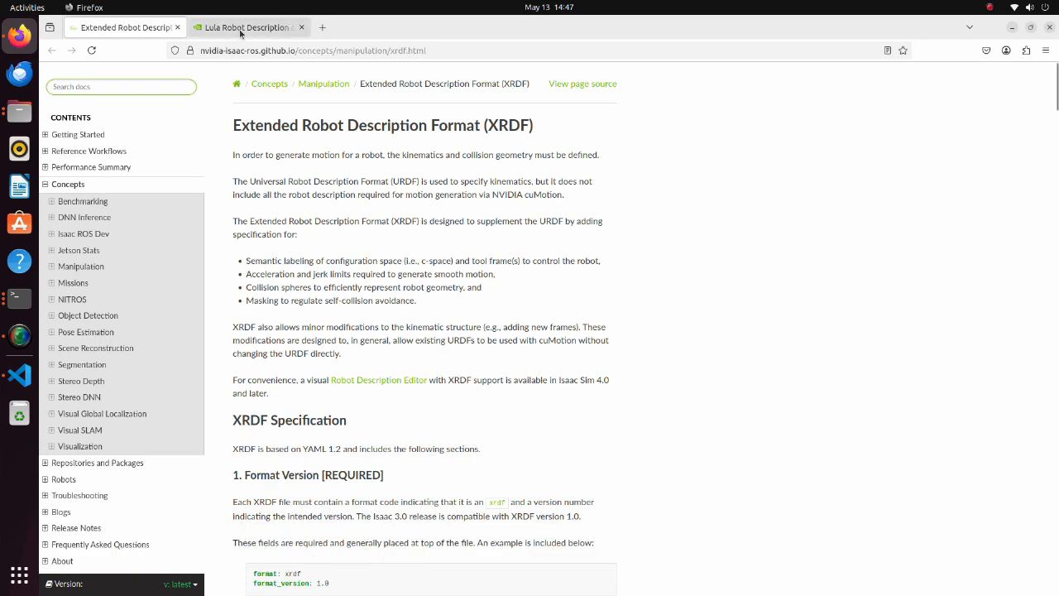
pyautogui.click(248, 28)
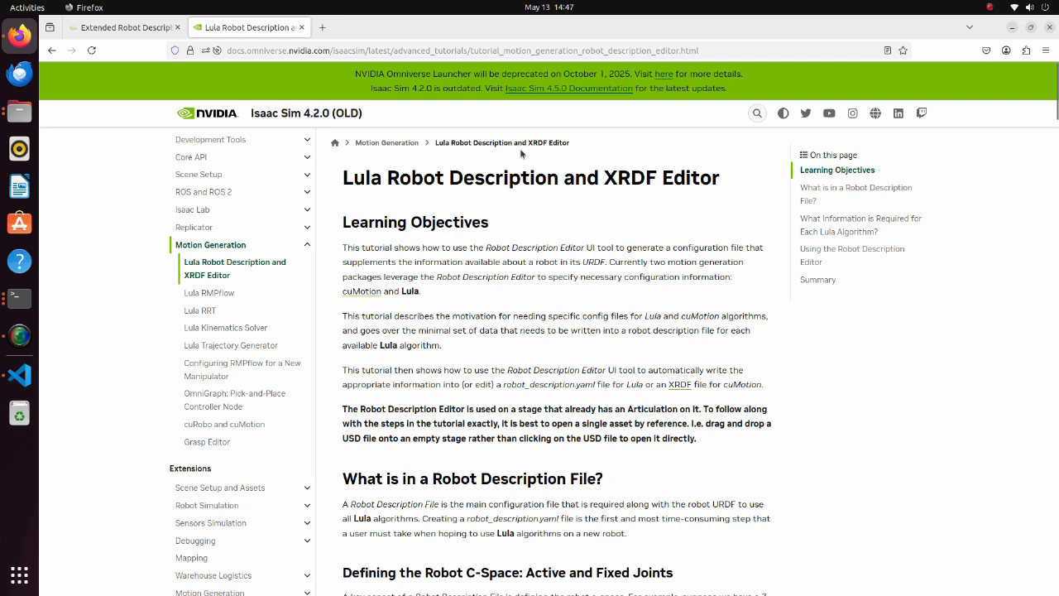
pyautogui.moveTo(347, 187)
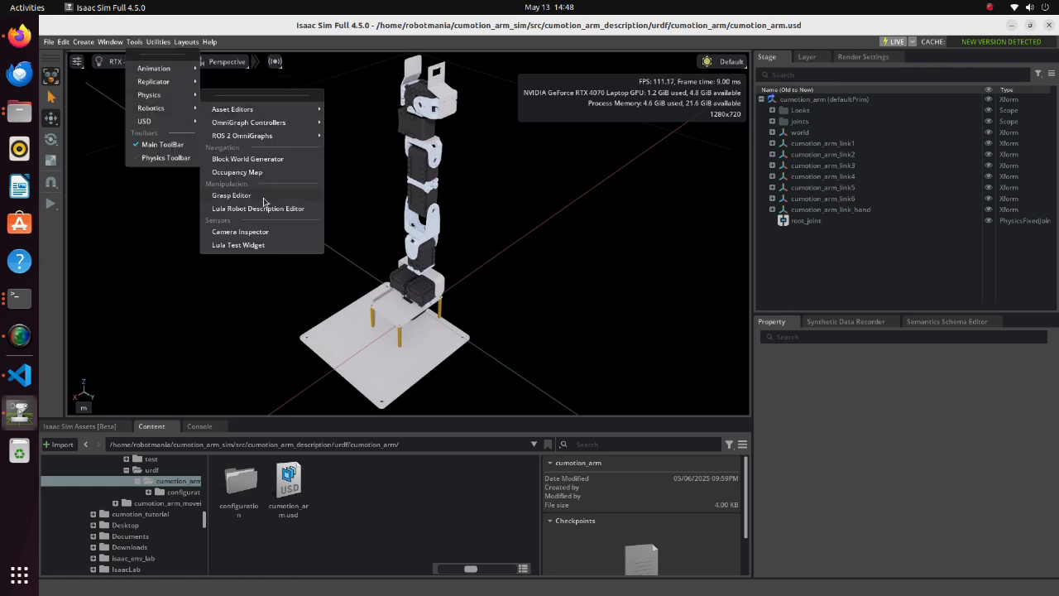
# - Start the Lula Robot Description Editor on the cumotion_arm stage and reach Export To File
pyautogui.click(257, 208)
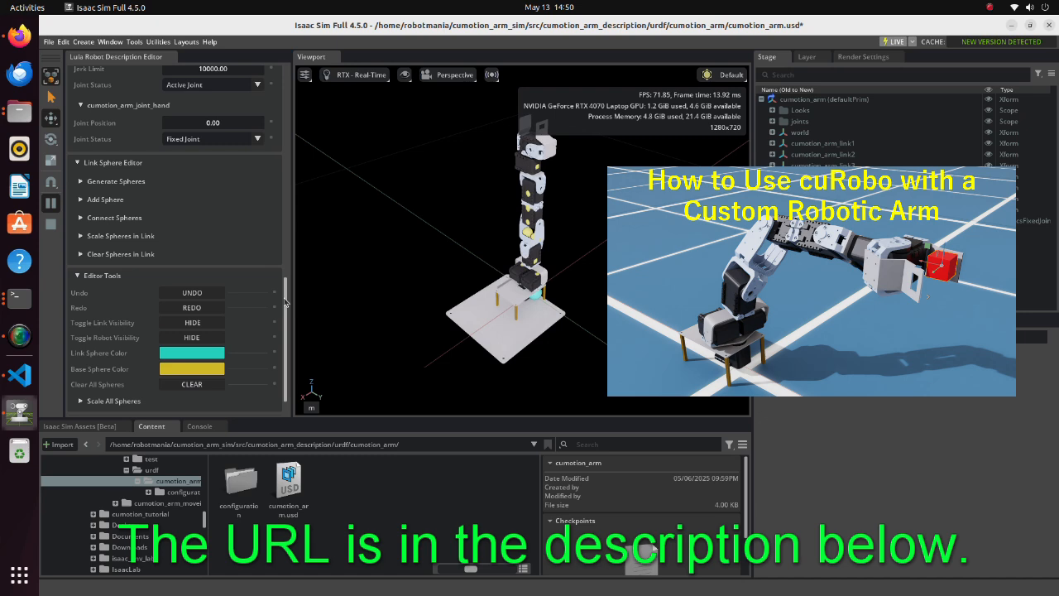
pyautogui.scroll(-3)
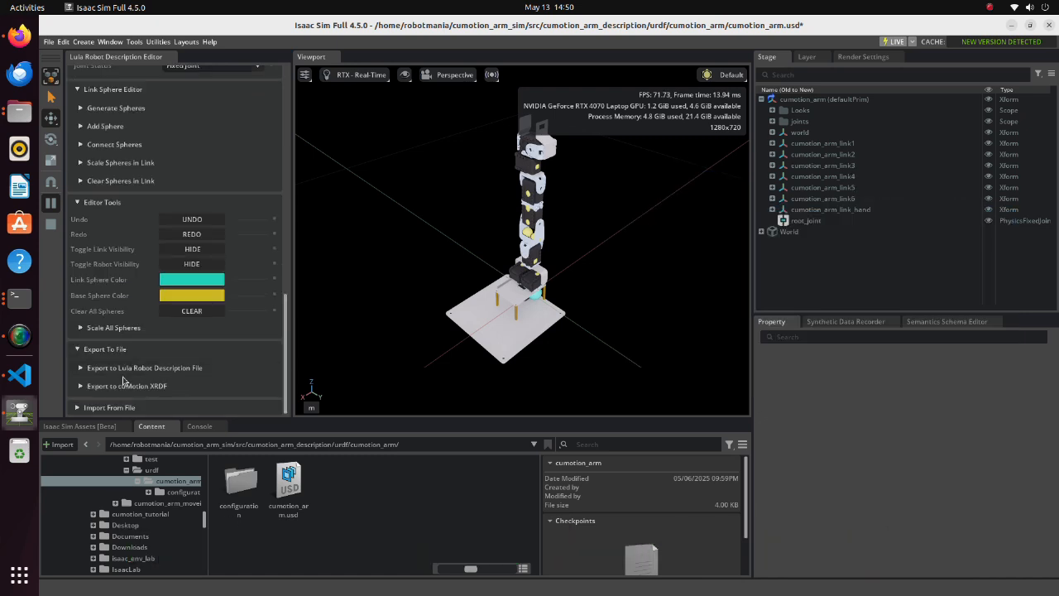
pyautogui.moveTo(199, 382)
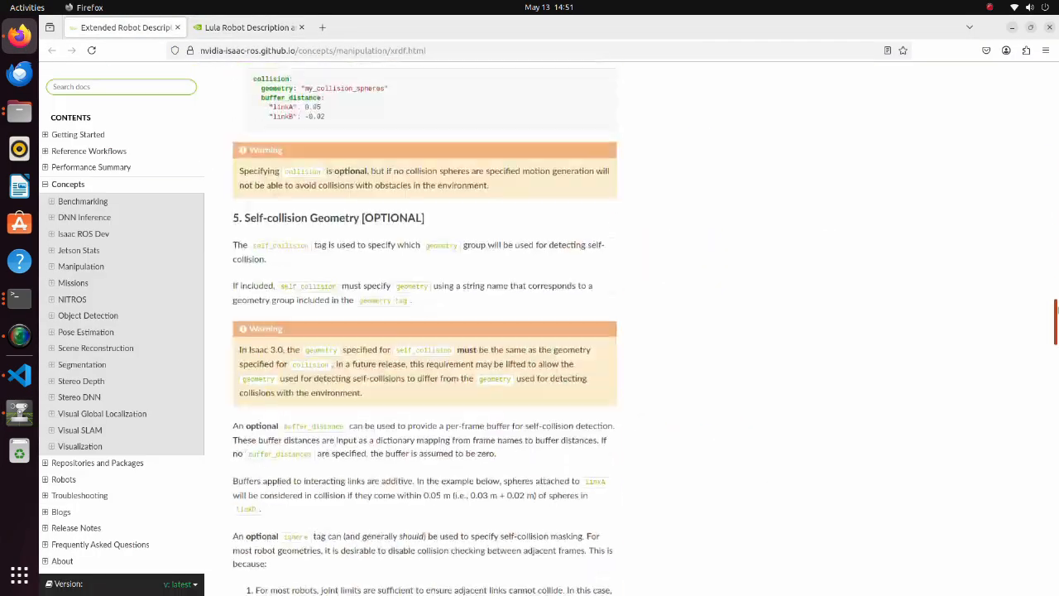
# - Scroll the XRDF specification down to section 5, Self-collision Geometry
pyautogui.scroll(-3)
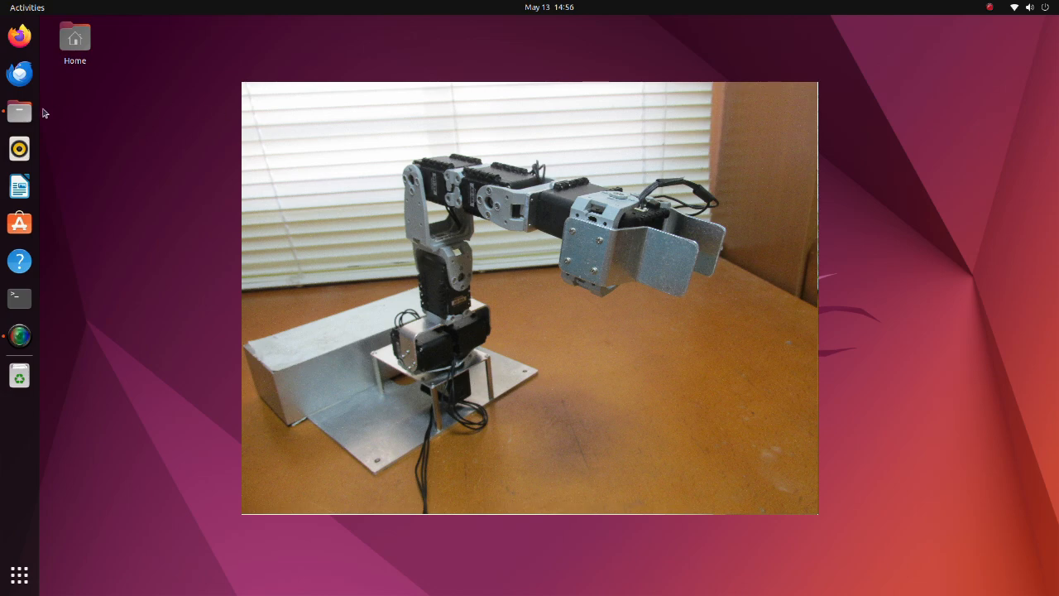
# - Browse cumotion_arm_real/src/cumotion_arm_description/urdf and open cumotion_arm.ros2_control.xacro
pyautogui.click(19, 110)
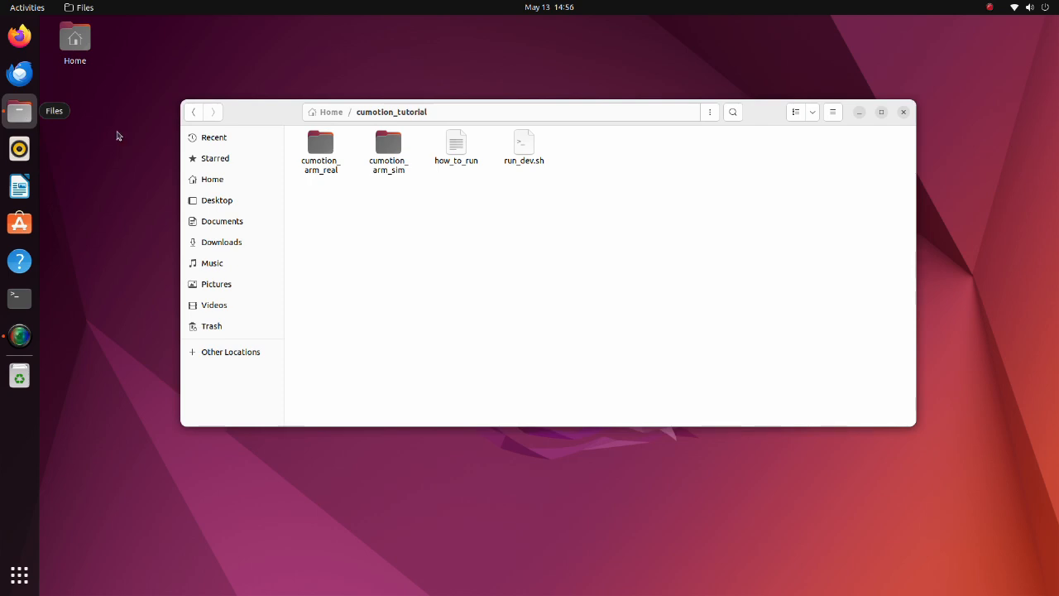
pyautogui.doubleClick(320, 143)
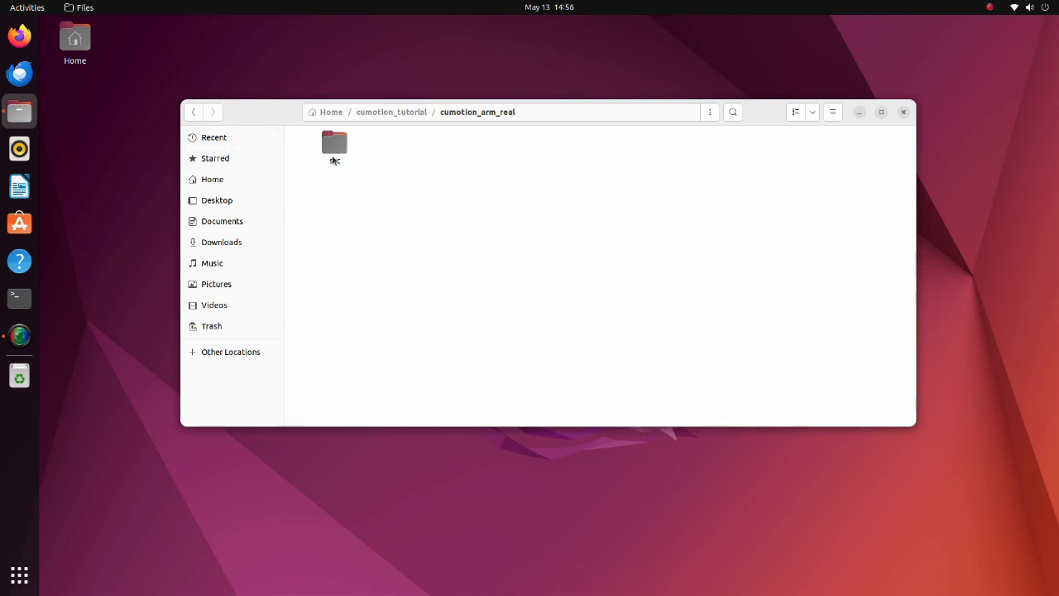
pyautogui.doubleClick(334, 141)
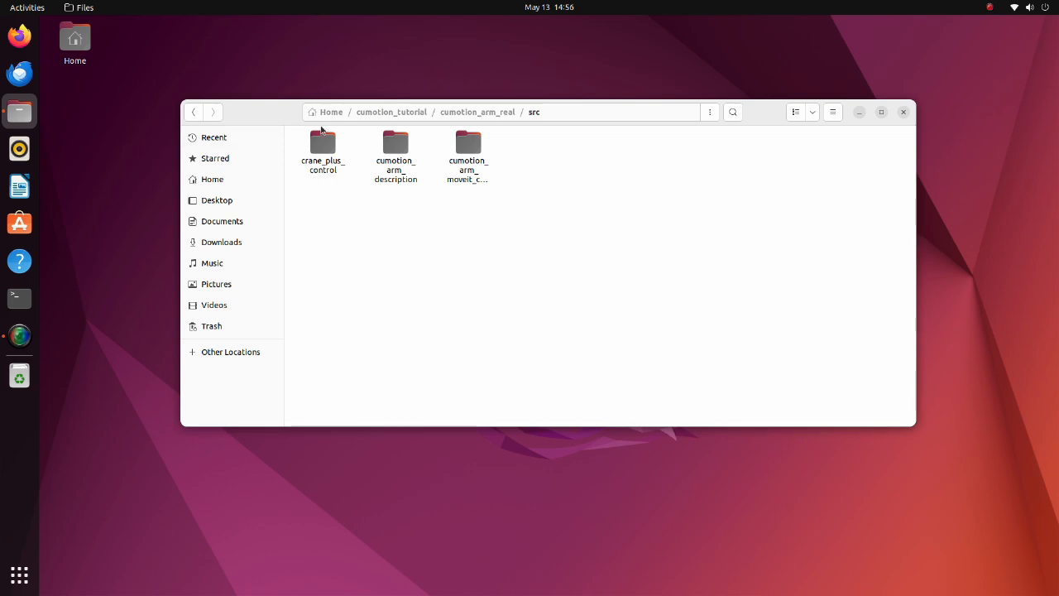
pyautogui.moveTo(313, 204)
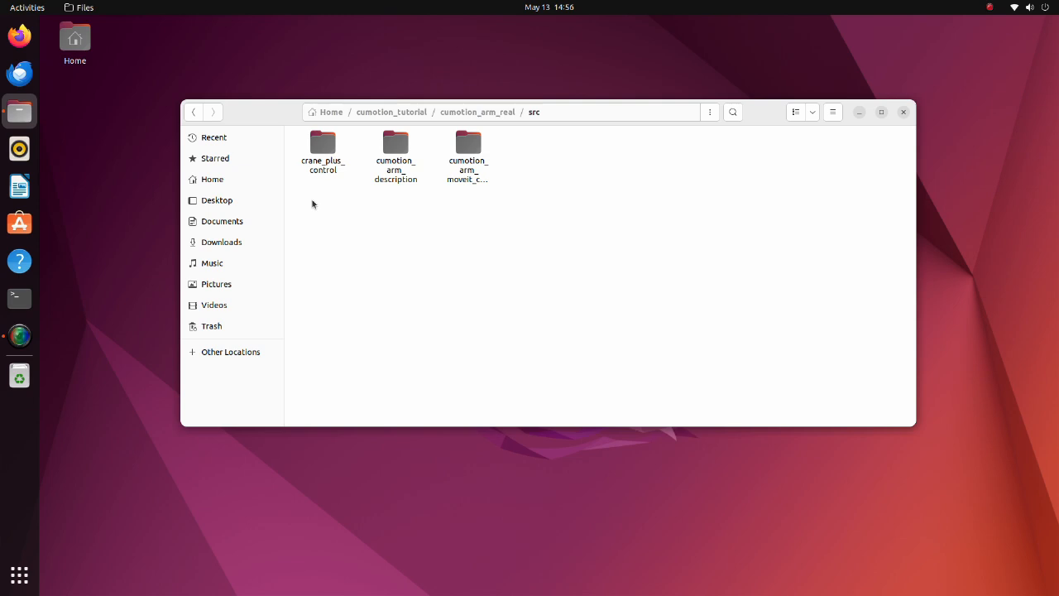
pyautogui.moveTo(367, 200)
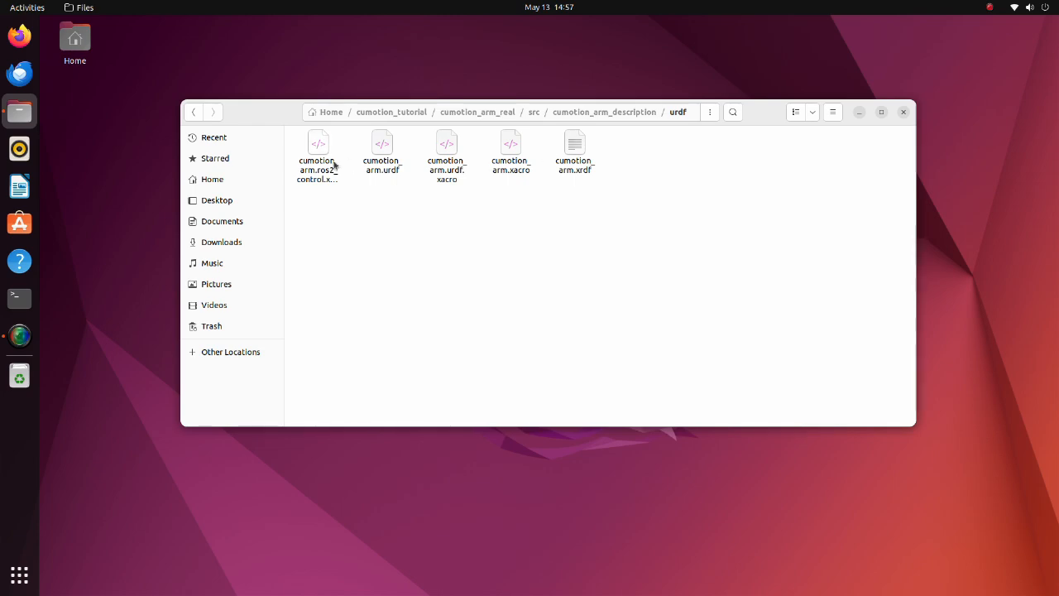
pyautogui.doubleClick(317, 153)
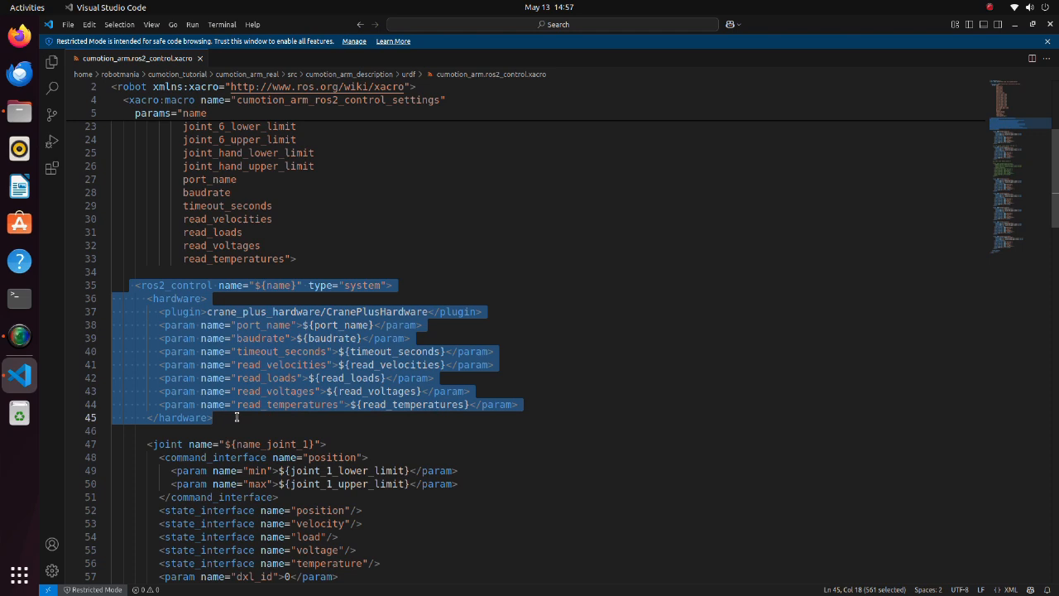
# - Read through run_move_group.launch.py and the Isaac ROS run_dev.sh script
pyautogui.click(212, 417)
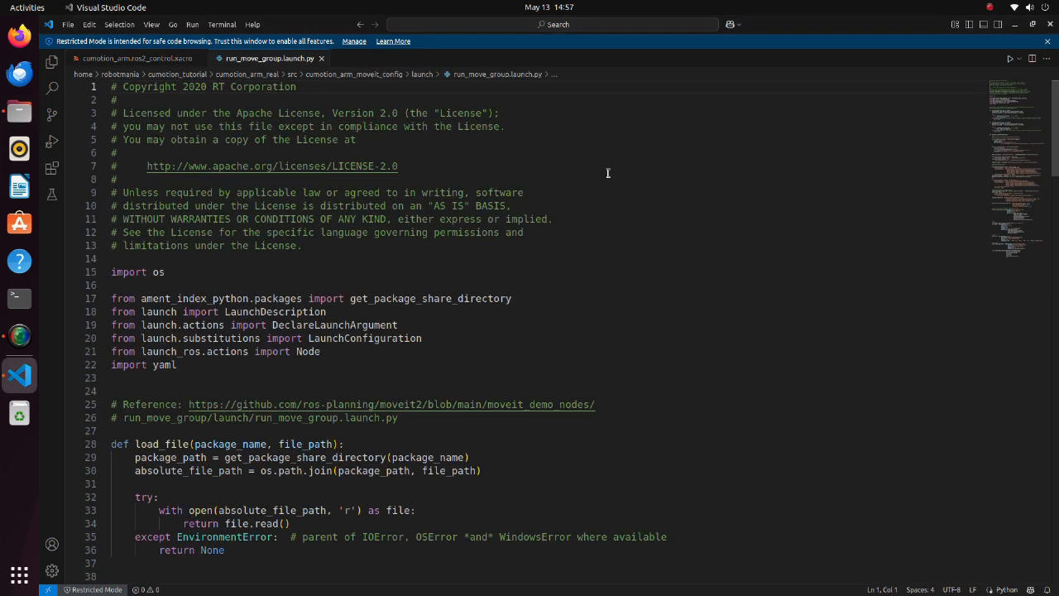
pyautogui.scroll(-3)
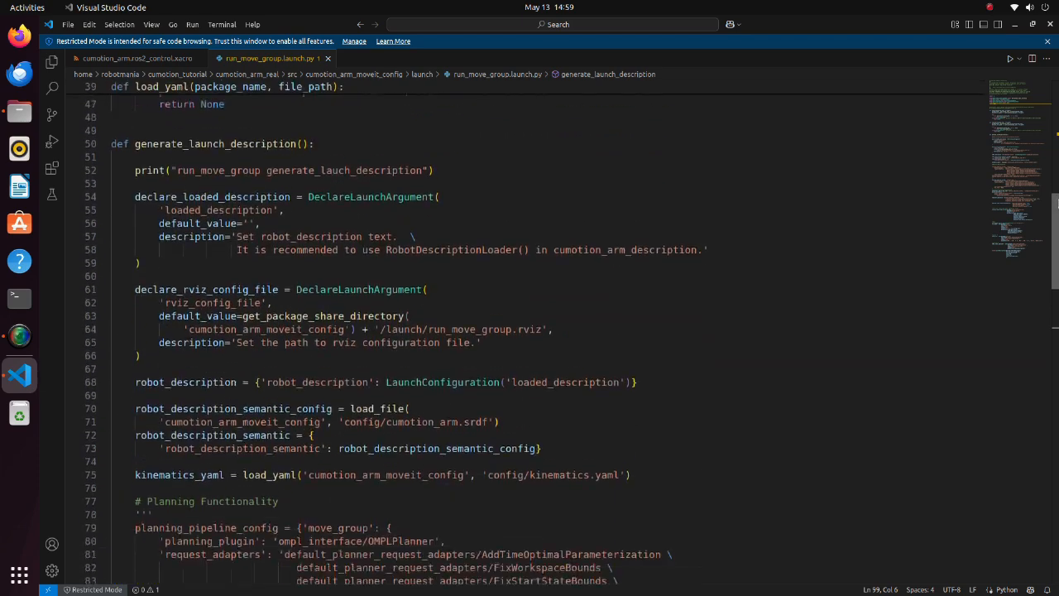
pyautogui.scroll(-3)
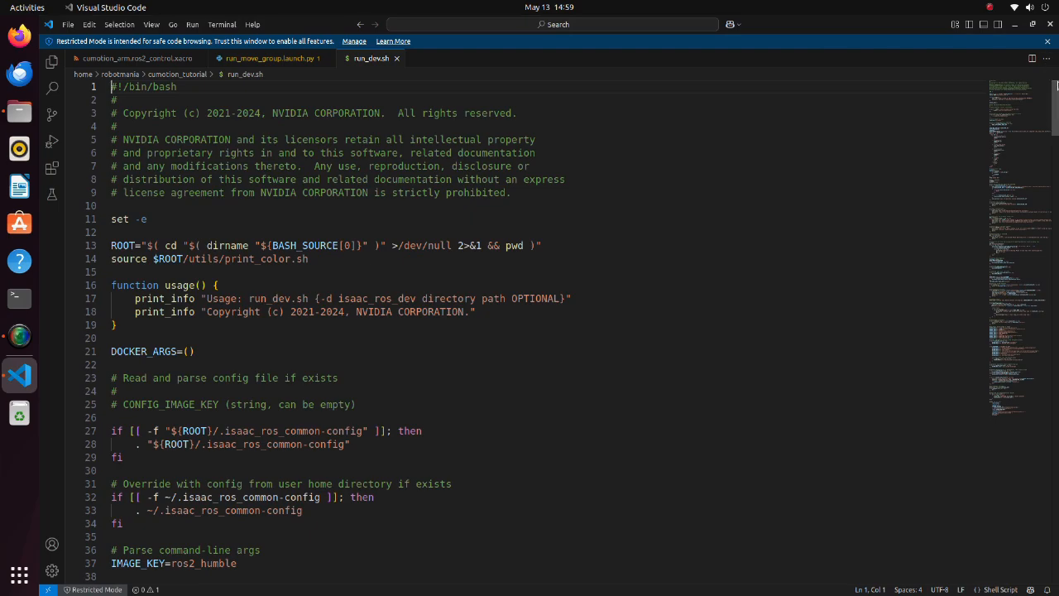
# - Highlight the USB serial device passthrough loop at the end of run_dev.sh
pyautogui.scroll(-3)
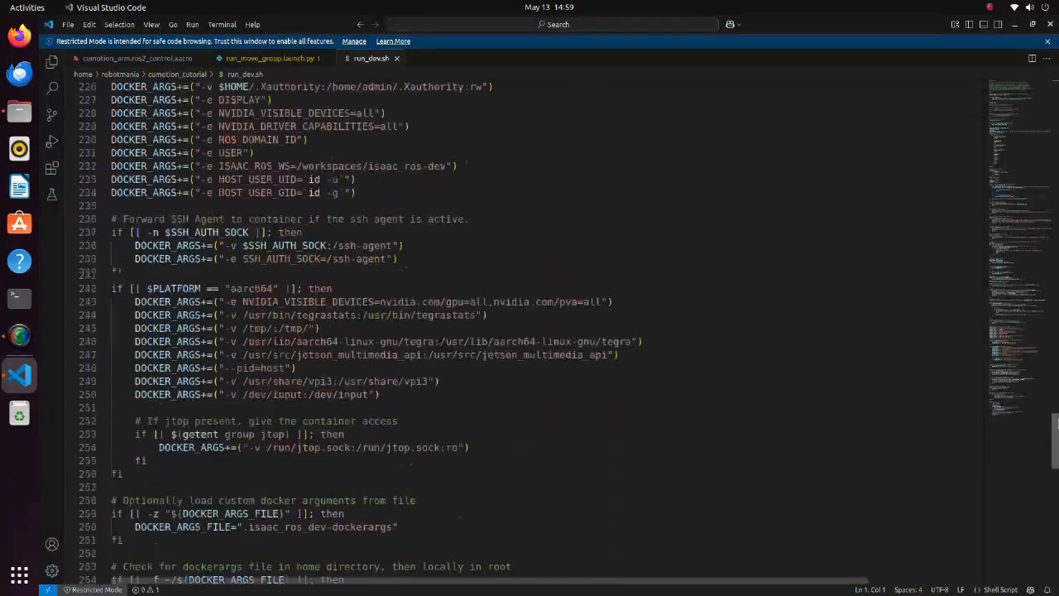
pyautogui.scroll(-3)
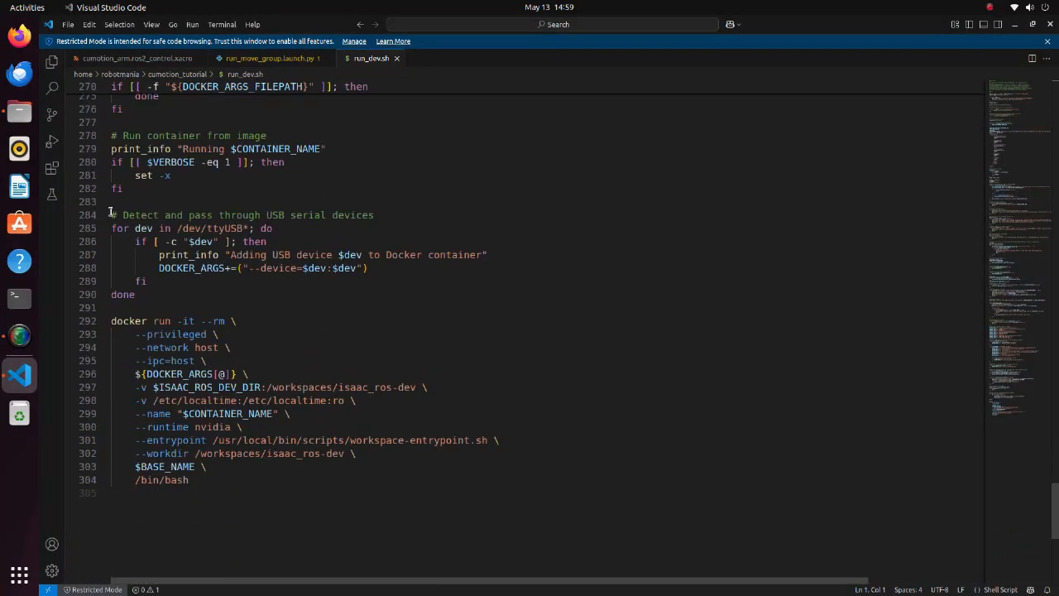
pyautogui.moveTo(112, 215); pyautogui.dragTo(111, 307)
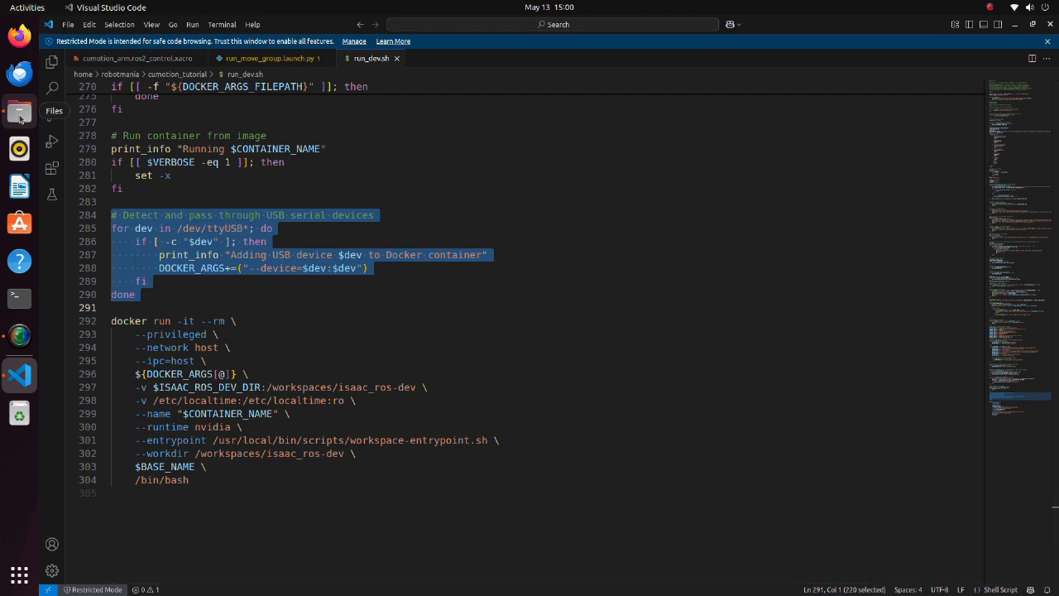
# - Open the how_to_run notes and mark the full dynamixel sdk install command
pyautogui.click(19, 111)
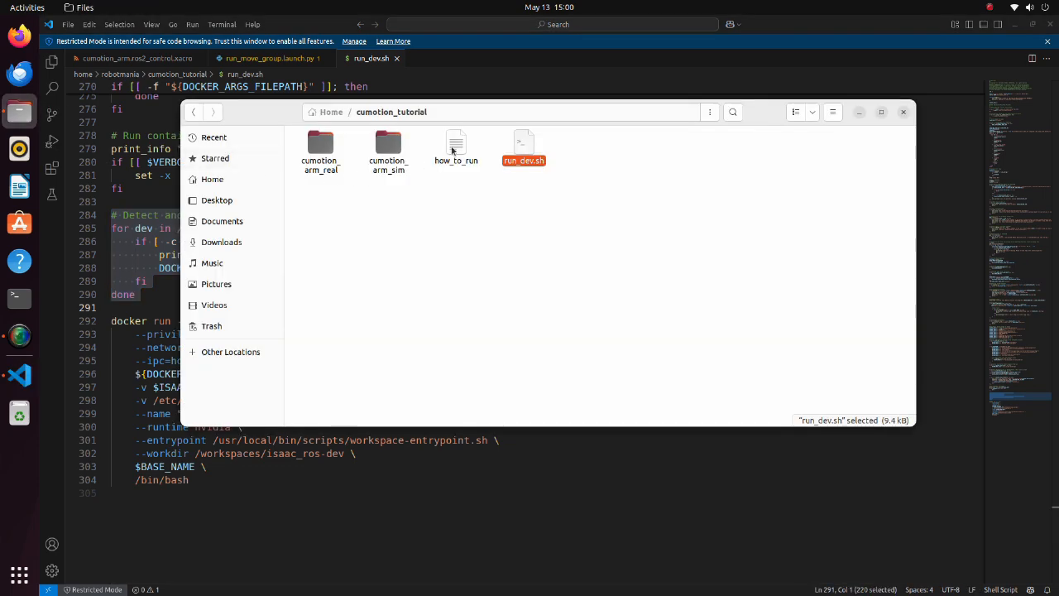
pyautogui.doubleClick(456, 144)
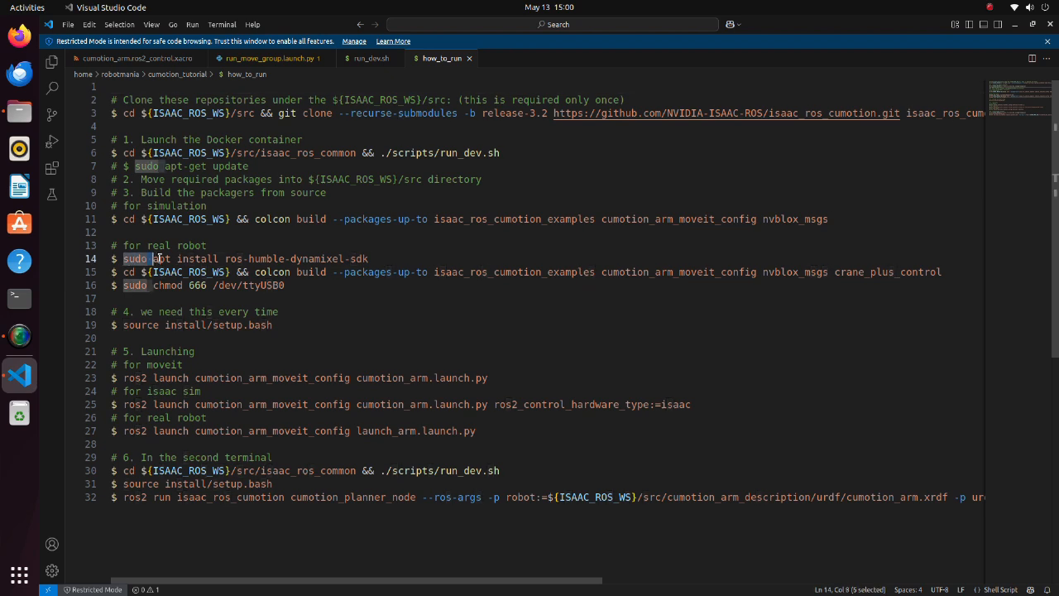
pyautogui.moveTo(137, 258); pyautogui.dragTo(331, 258)
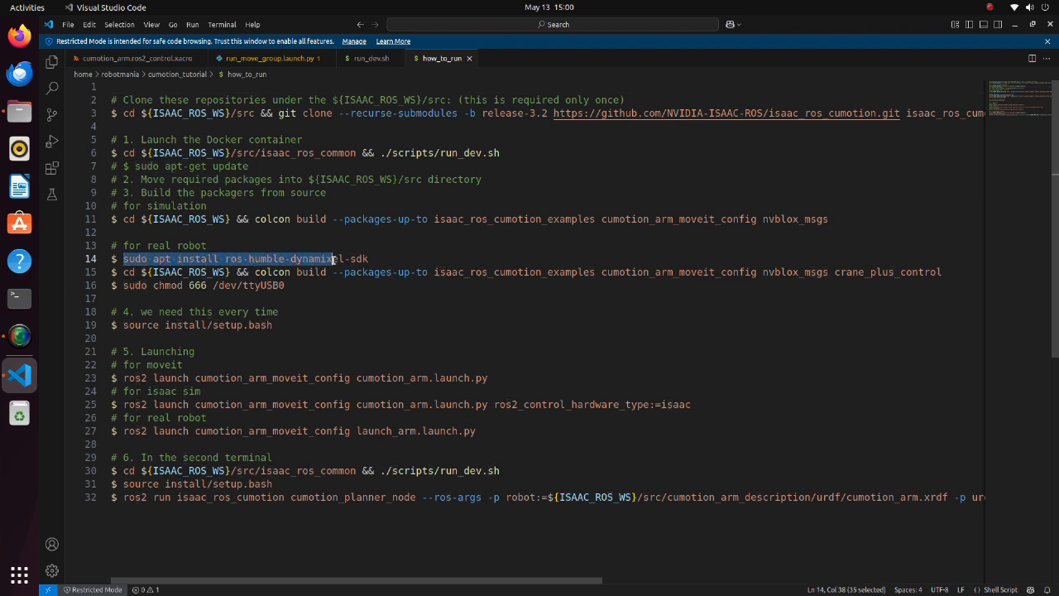
pyautogui.moveTo(335, 259); pyautogui.dragTo(368, 259)
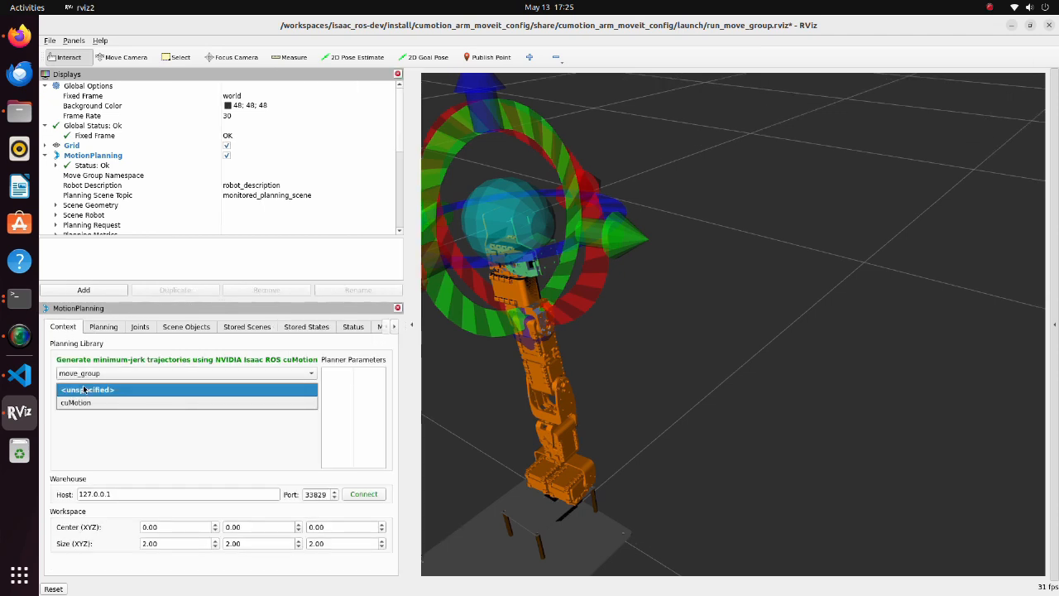
# - Choose ready2 as the Goal State in the MotionPlanning Planning query, starting from current
pyautogui.click(103, 326)
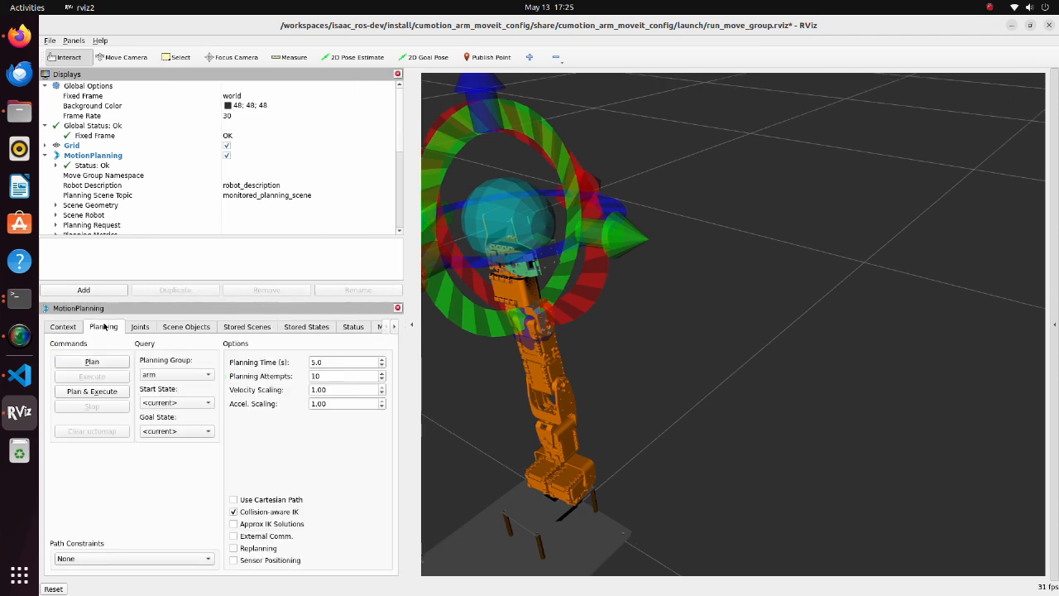
pyautogui.click(208, 402)
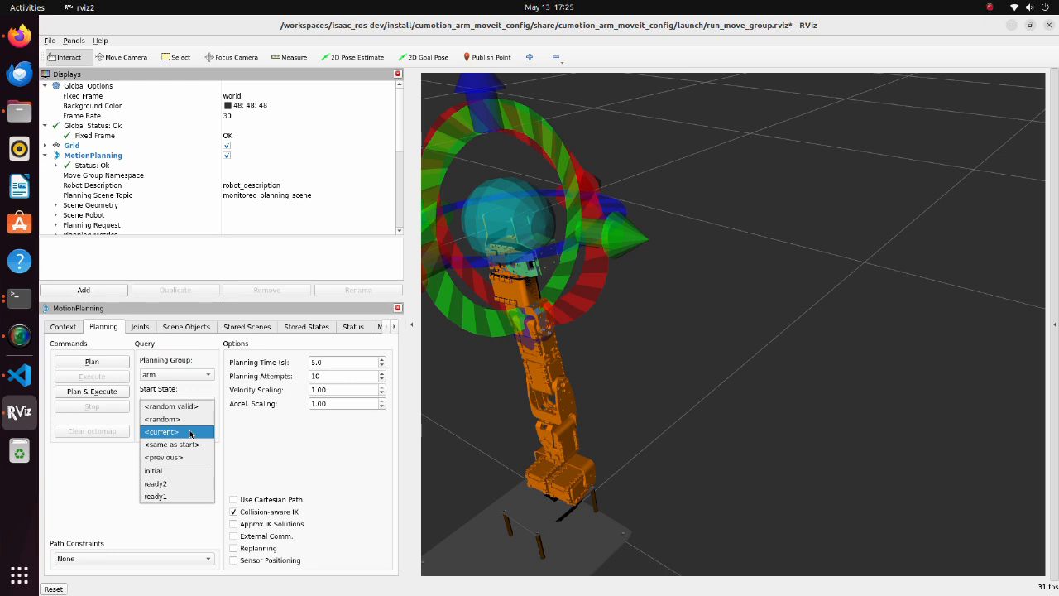
pyautogui.click(155, 483)
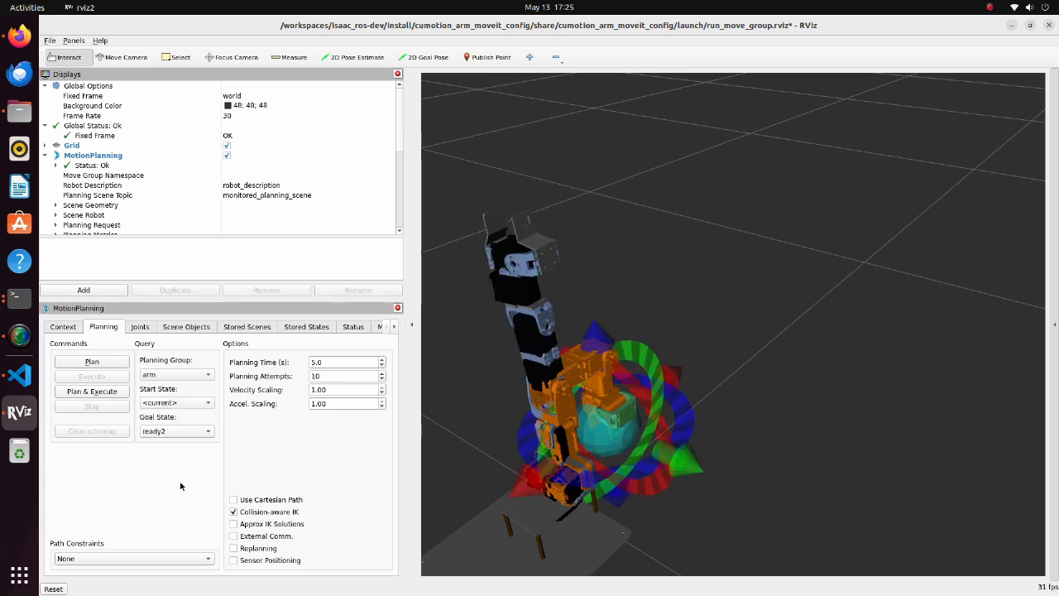